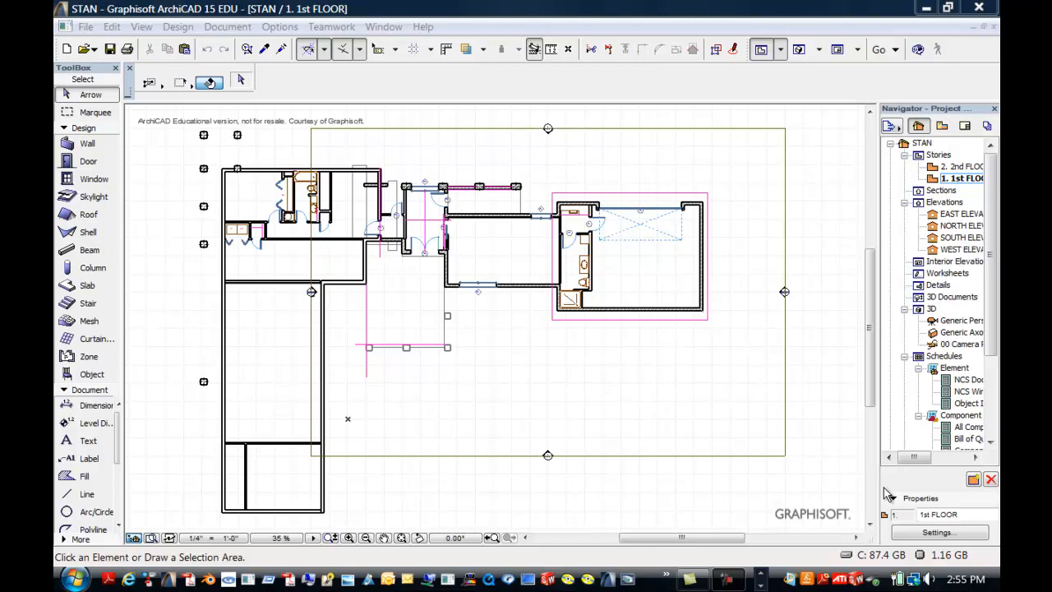
mouse_move(911, 473)
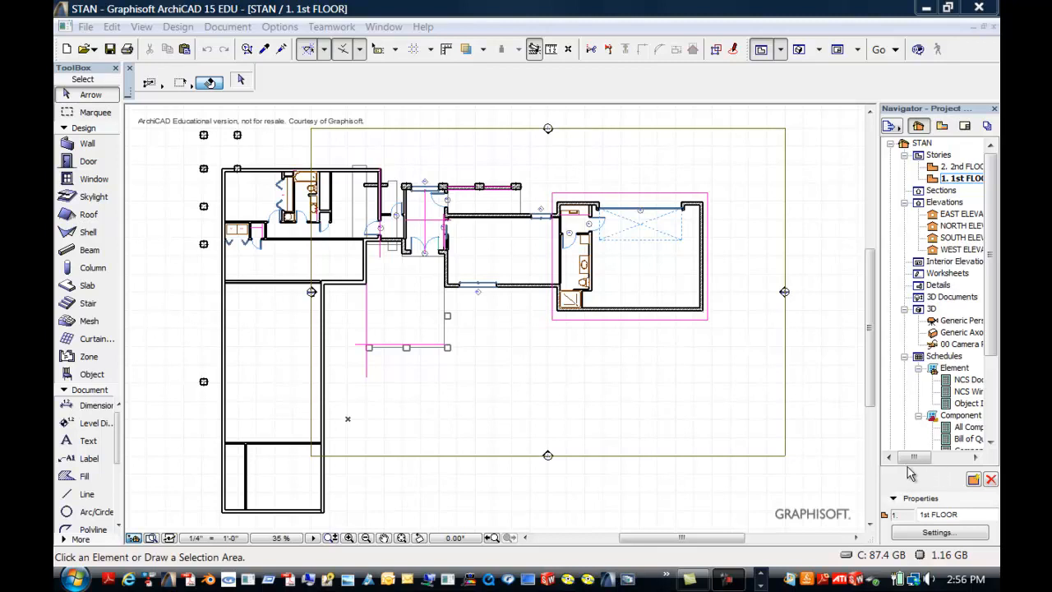
mouse_move(809, 454)
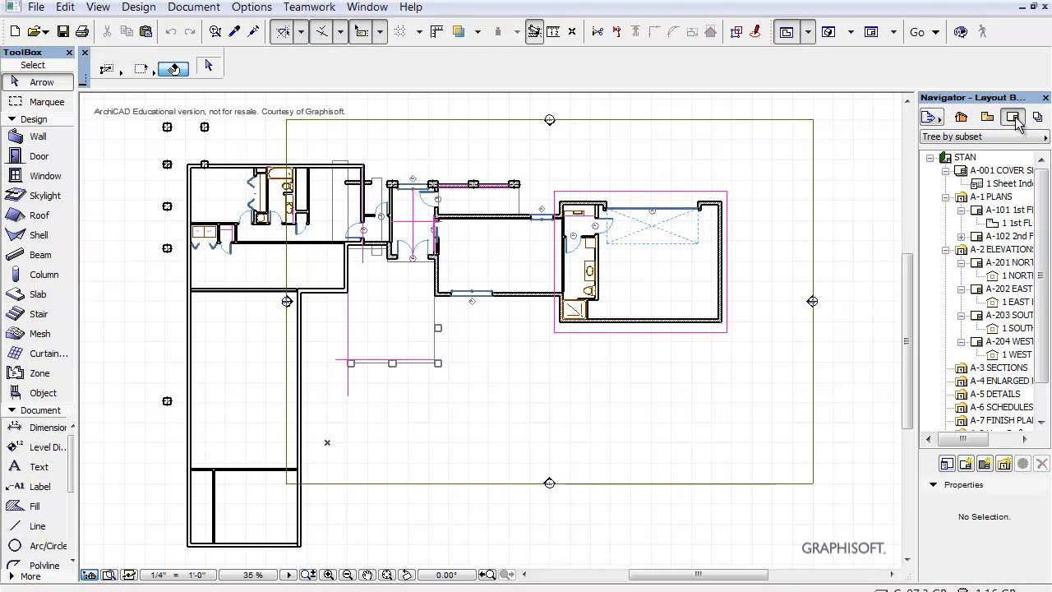
mouse_move(1012, 135)
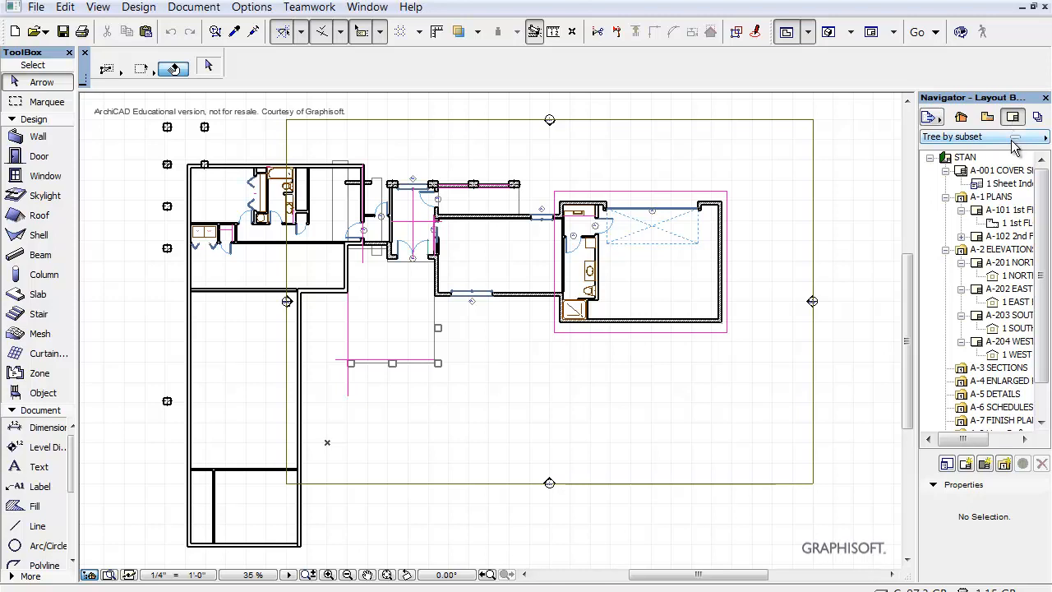
Step: Open the A-101 1st Floor Plan layout from the Layout Book
double_click(1009, 224)
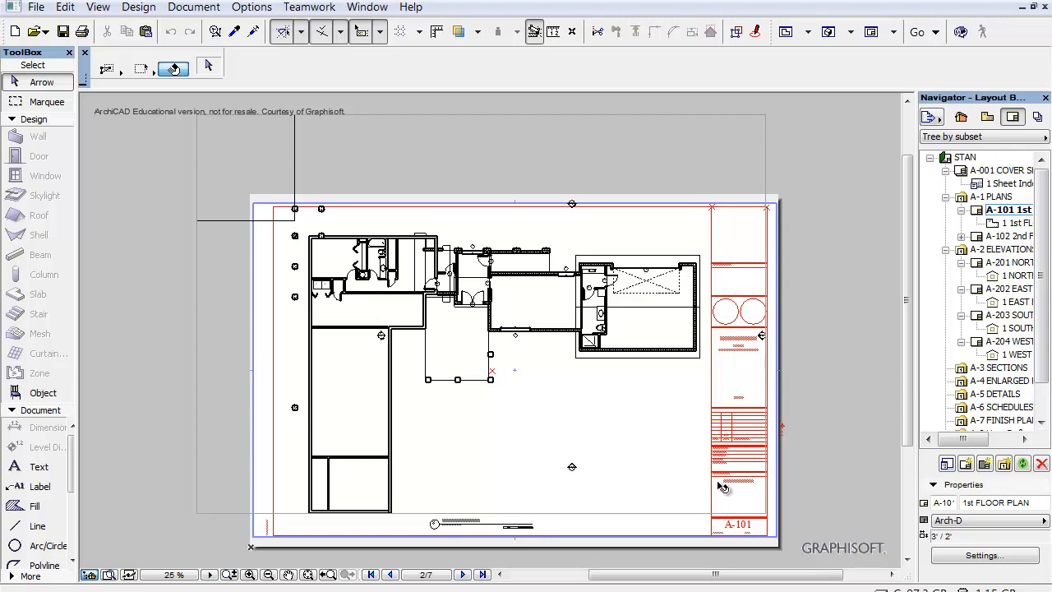
mouse_move(880, 372)
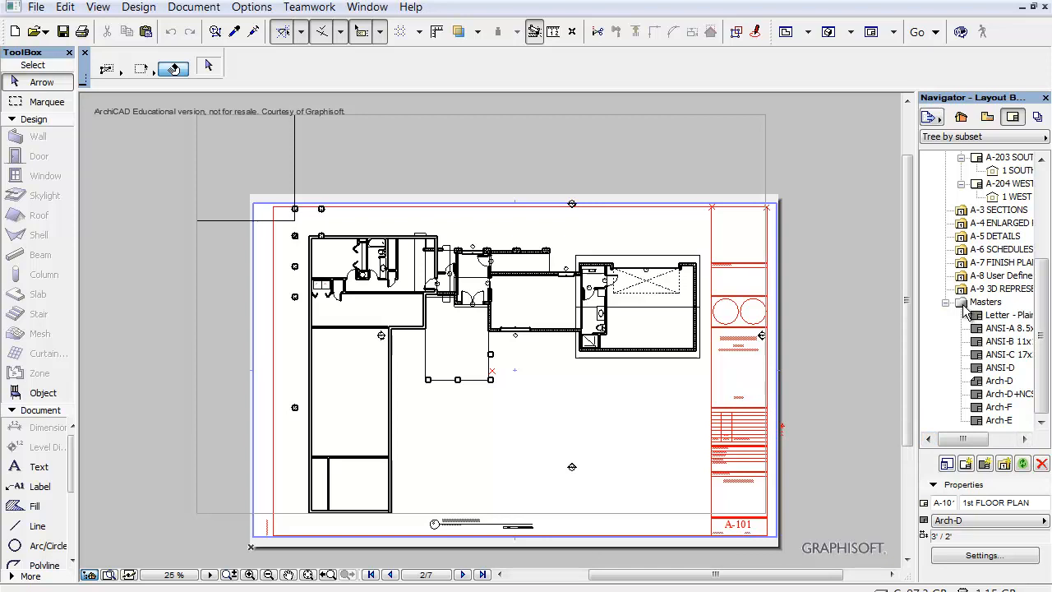
mouse_move(966, 311)
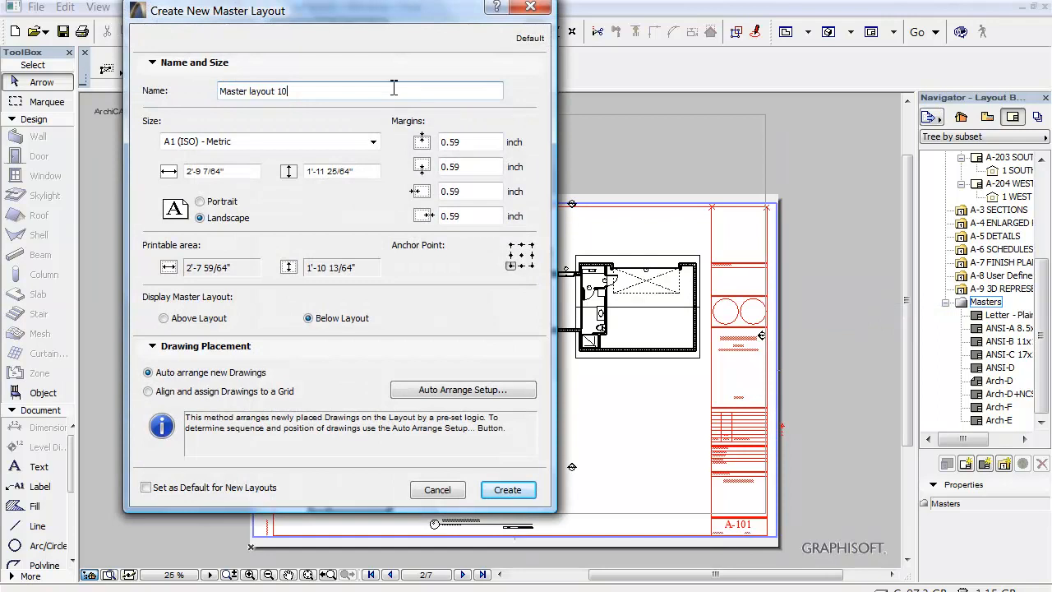
Step: Name the new master 'The CAD Academy', size D - Architectural, and create it
key("ctrl+a")
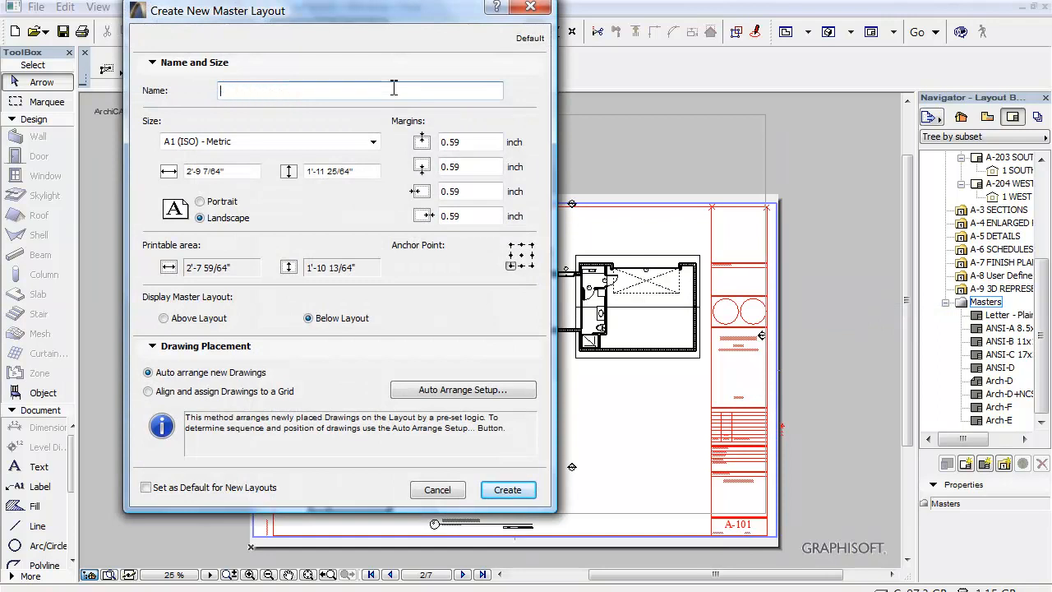
type("The CAD")
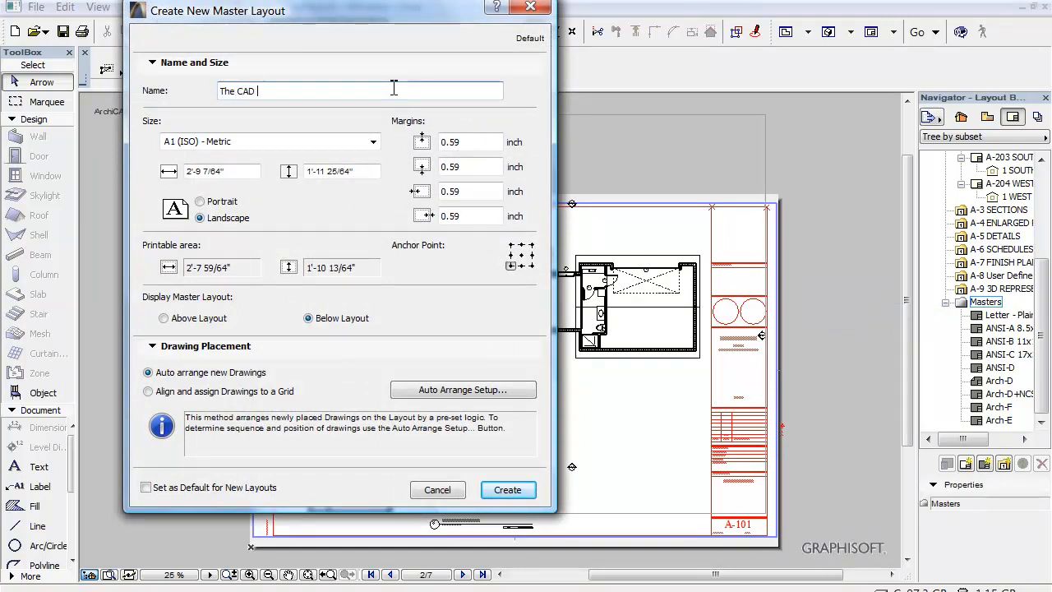
type("Academy")
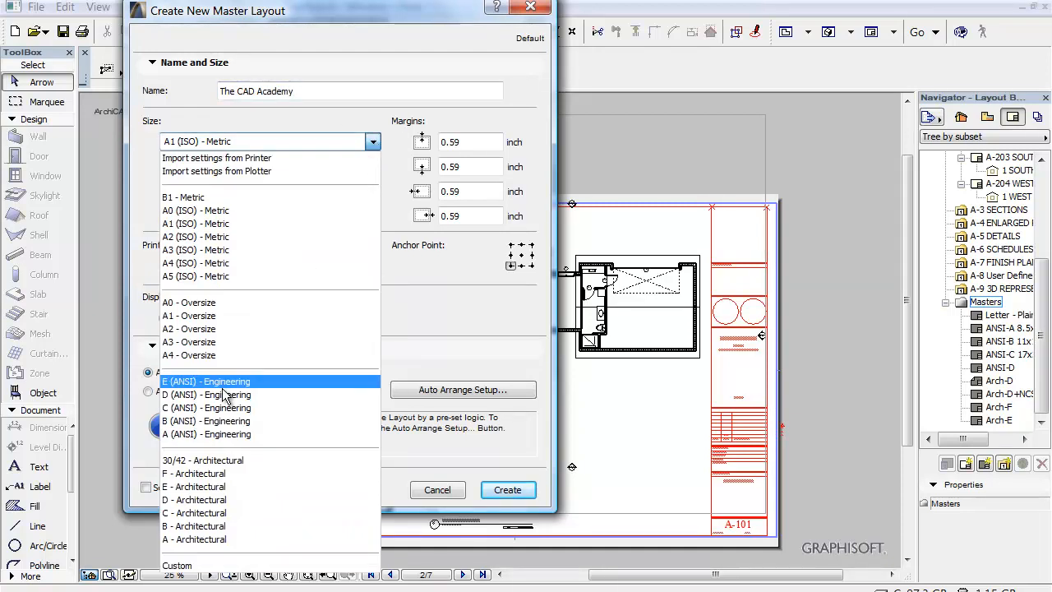
left_click(194, 500)
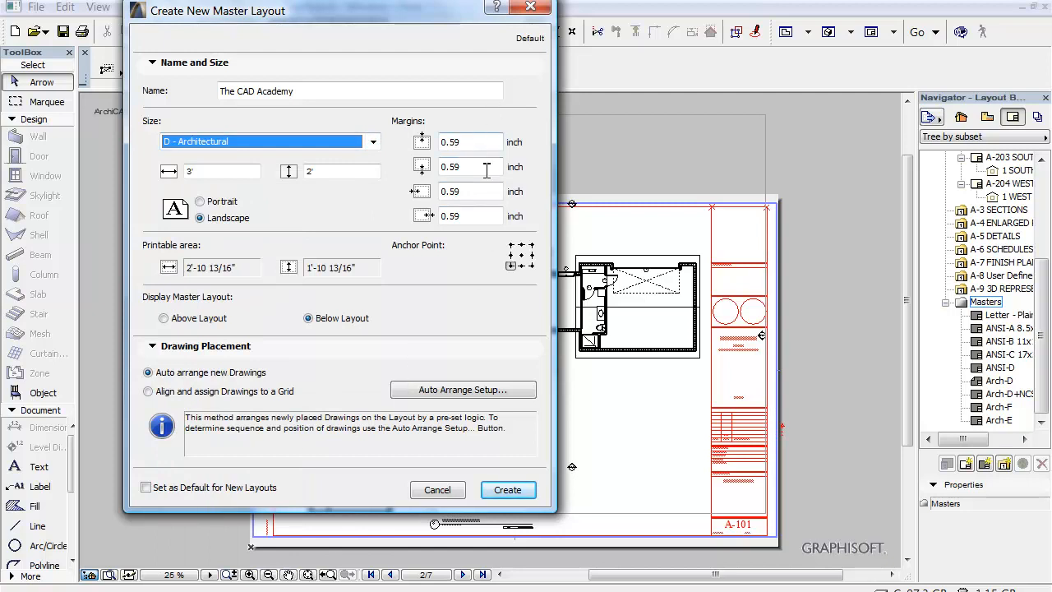
mouse_move(480, 245)
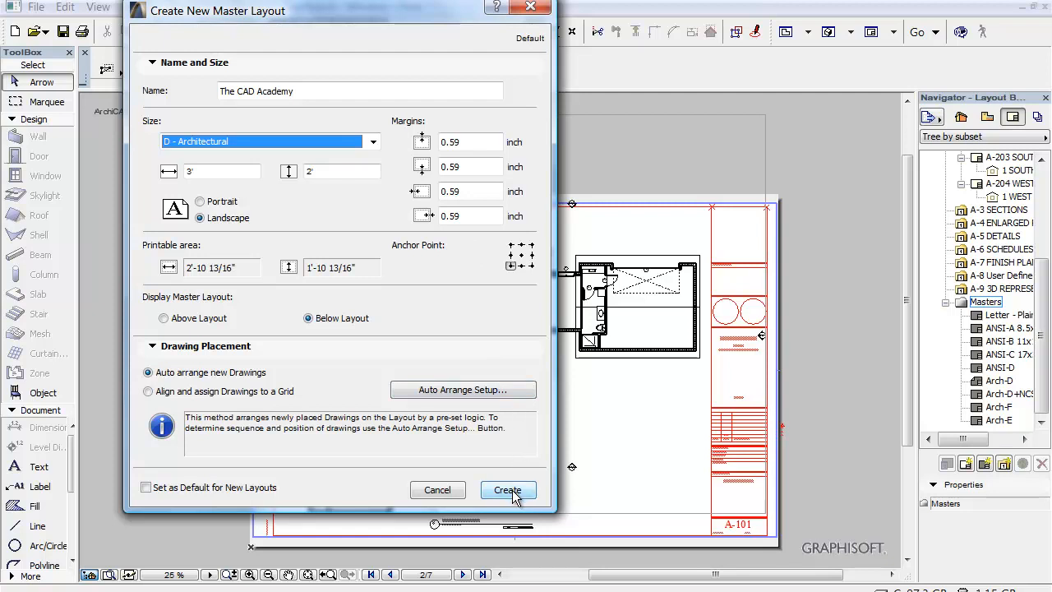
left_click(506, 490)
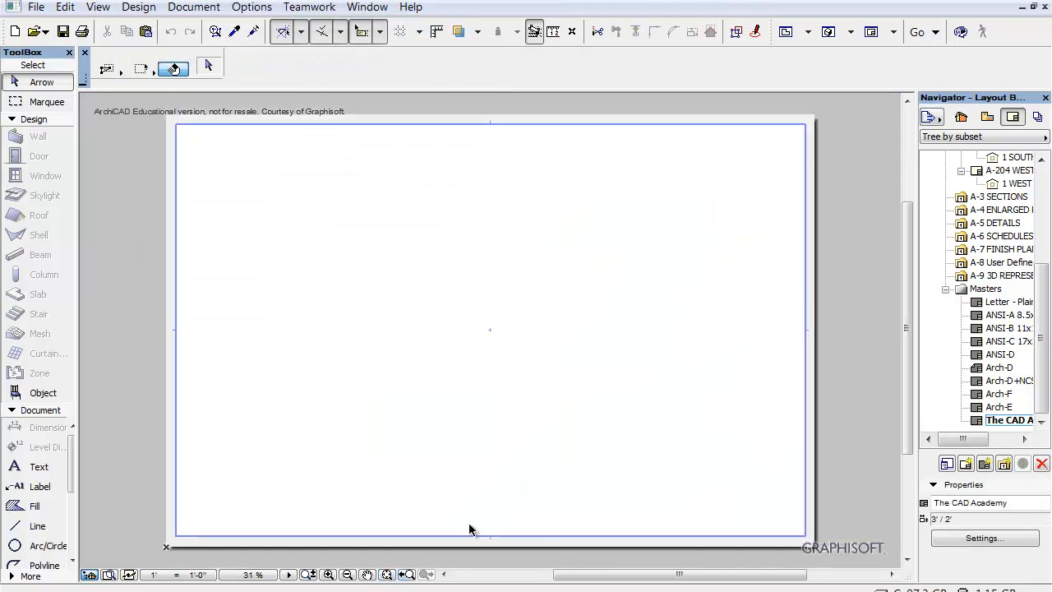
mouse_move(792, 399)
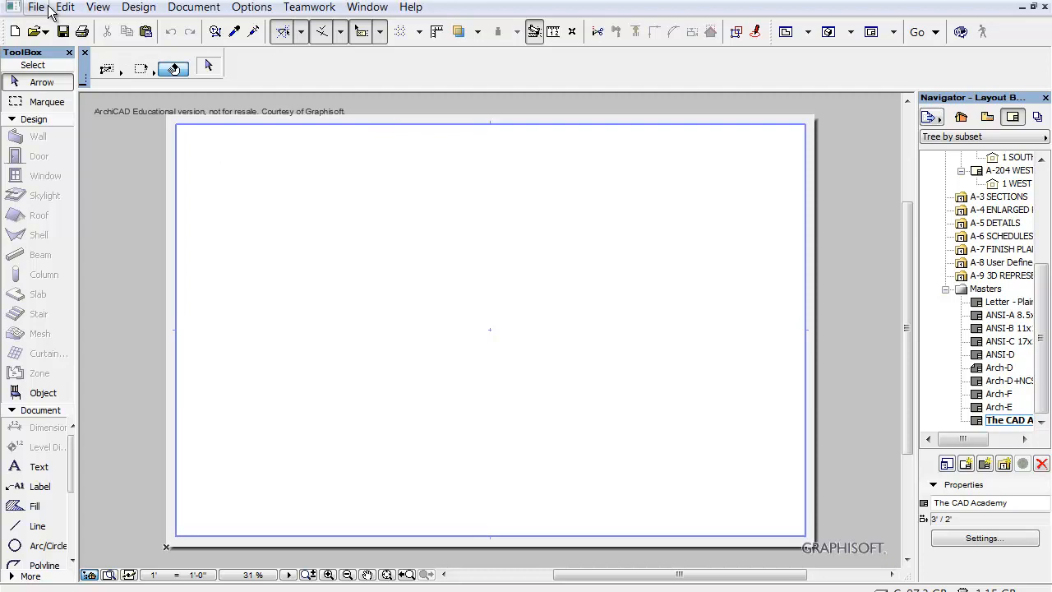
left_click(36, 6)
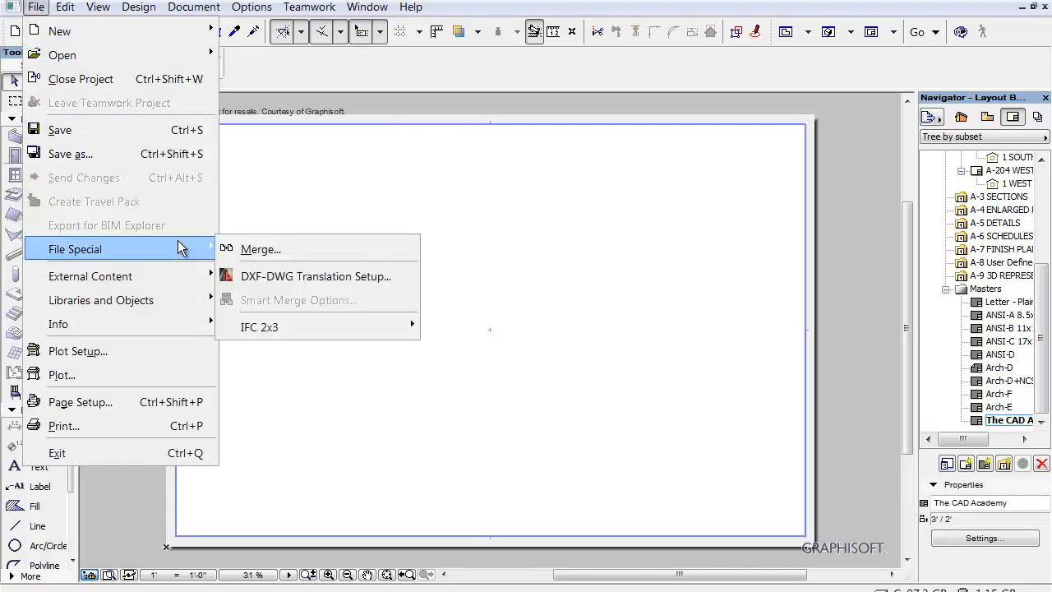
left_click(260, 250)
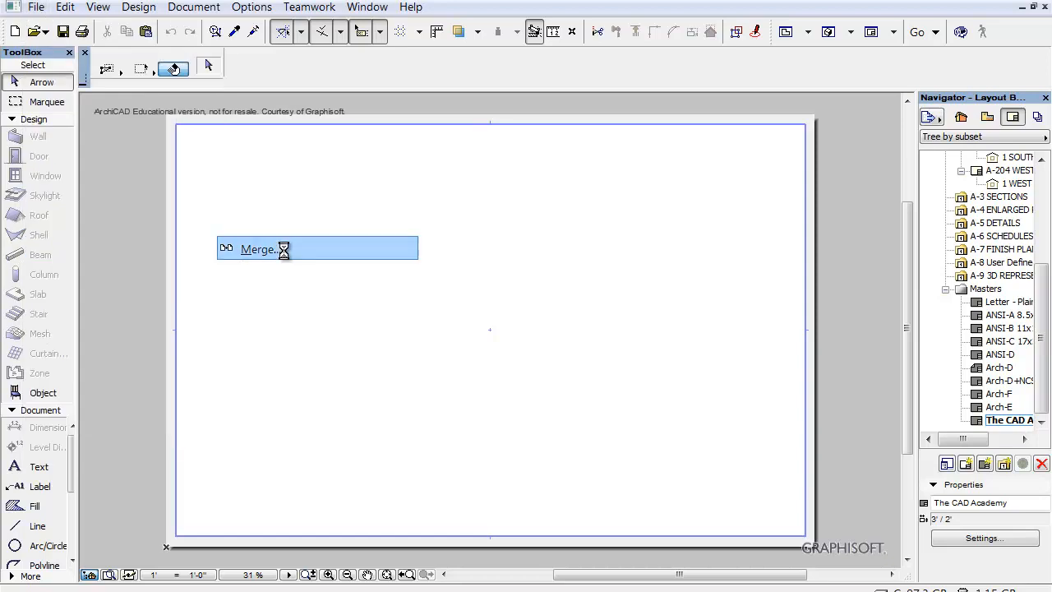
left_click(258, 250)
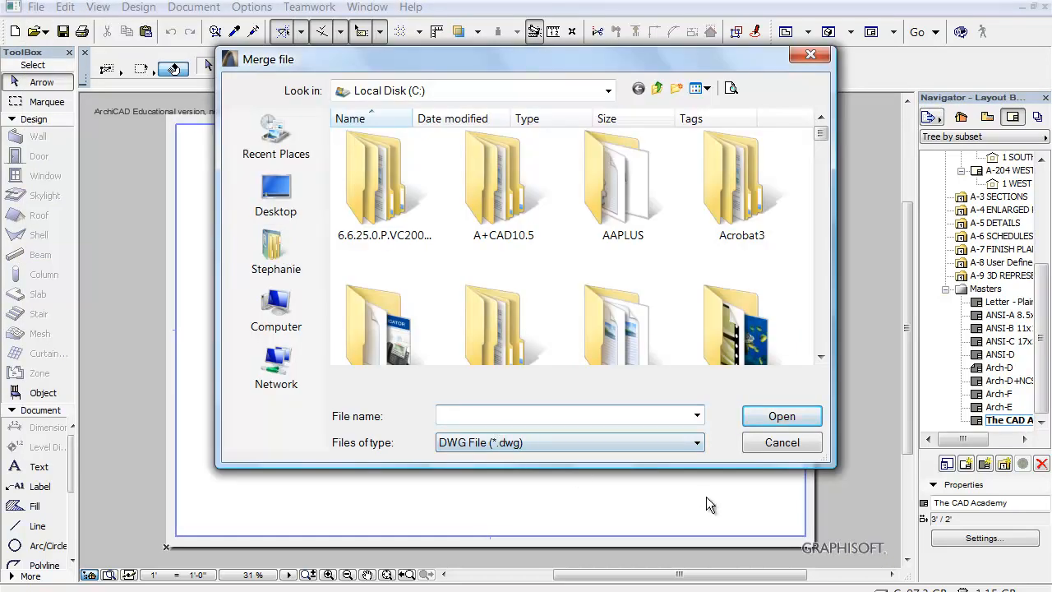
left_click(695, 442)
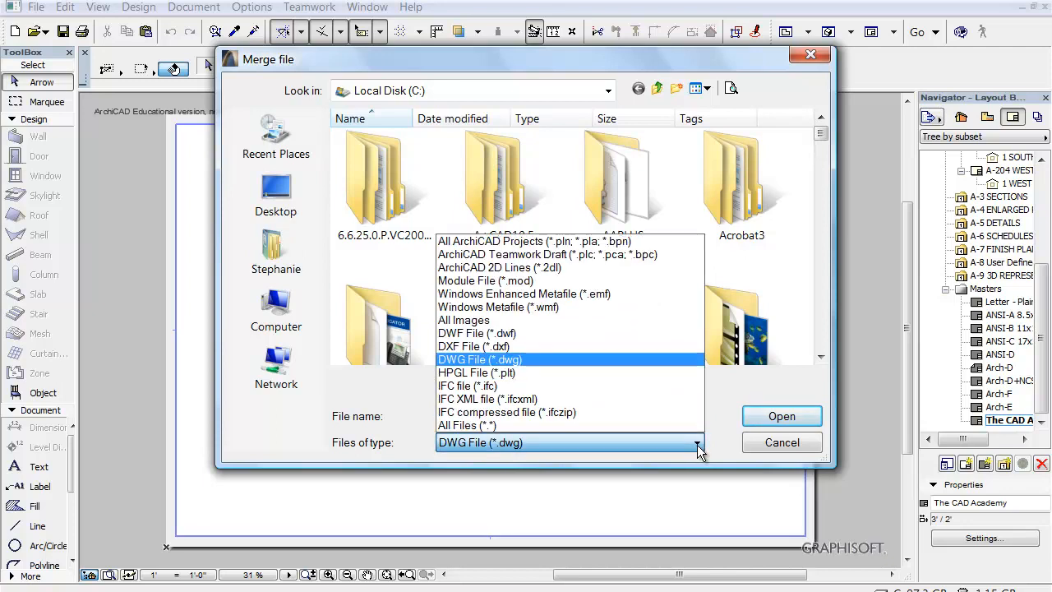
left_click(480, 359)
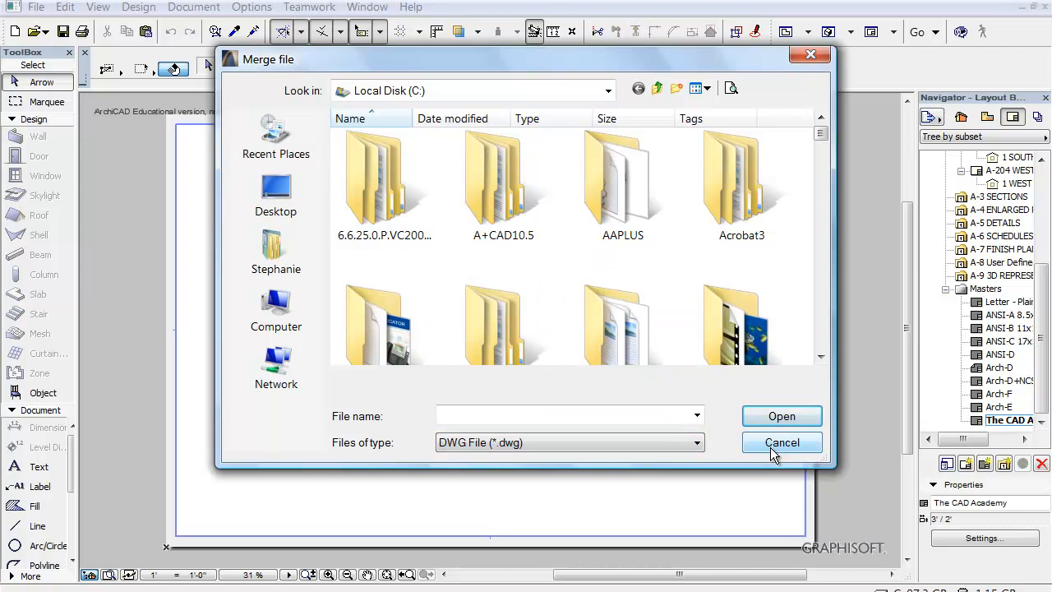
left_click(781, 442)
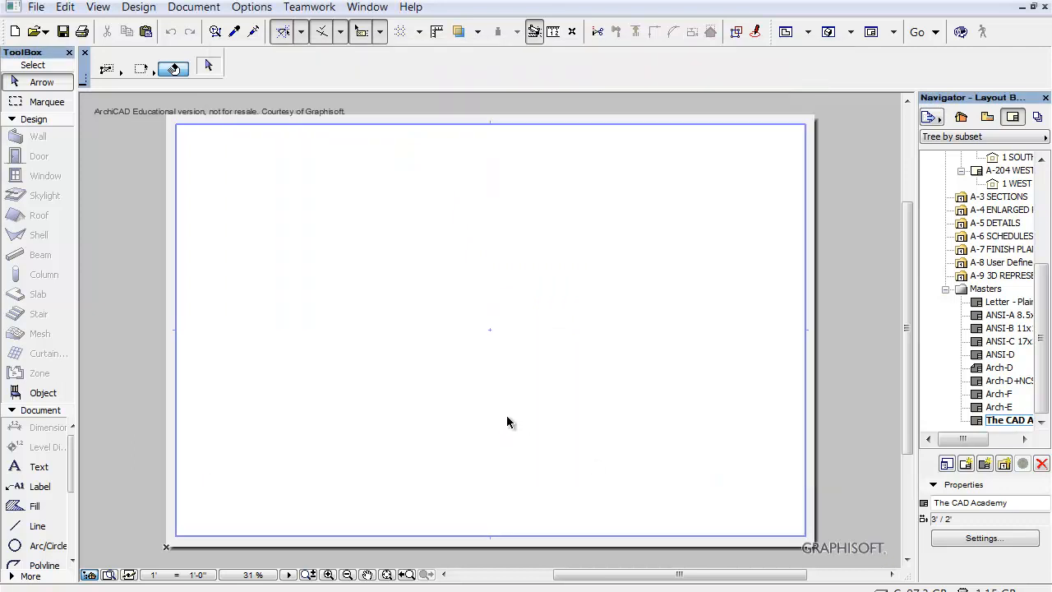
mouse_move(7, 508)
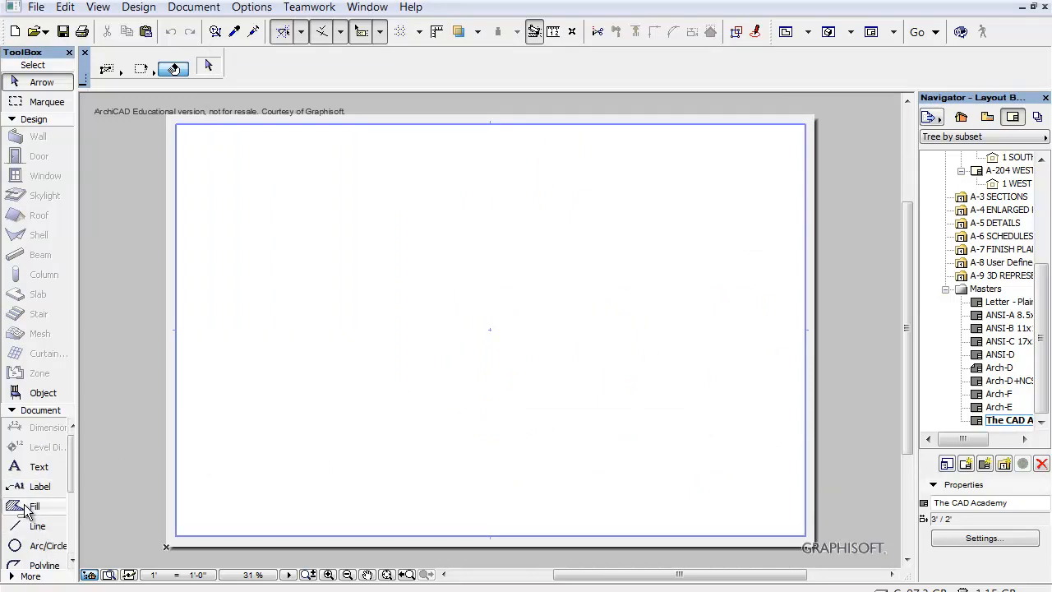
Step: Draw a tall rectangle near the right edge and fill it with a linear gradient
left_click(33, 507)
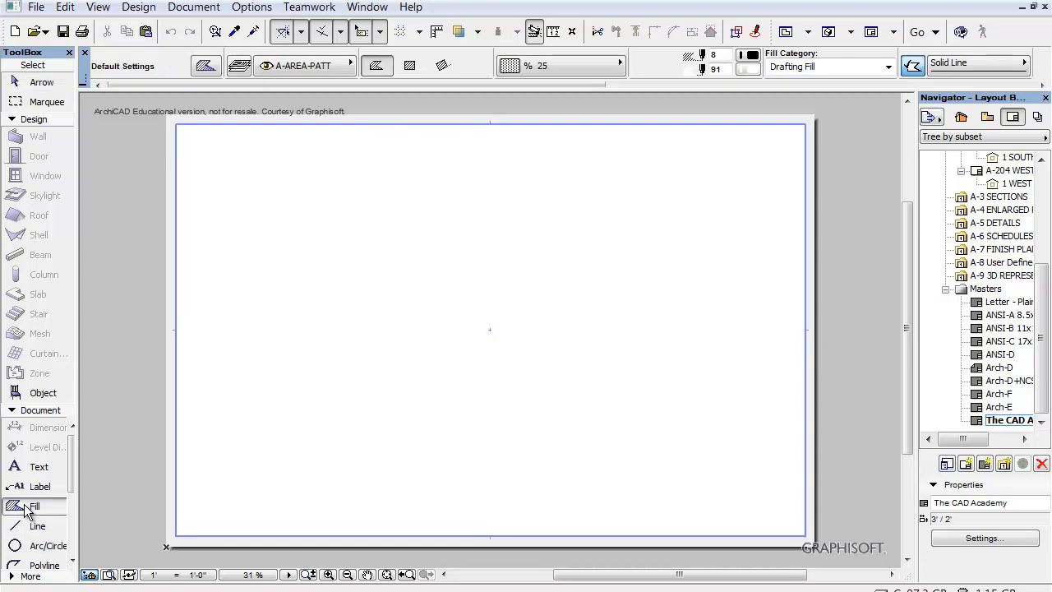
mouse_move(283, 226)
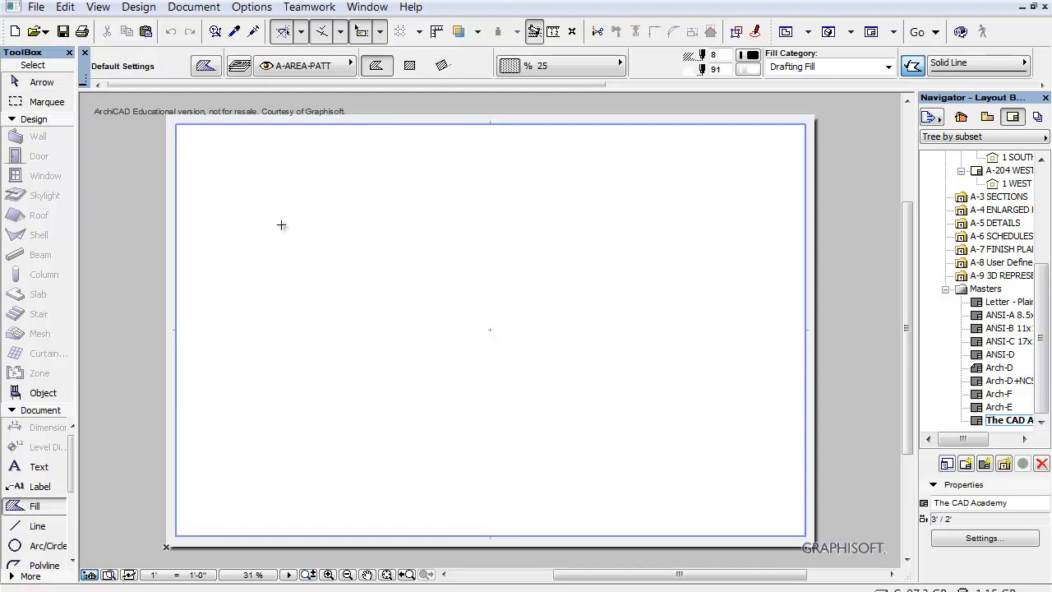
left_click(36, 526)
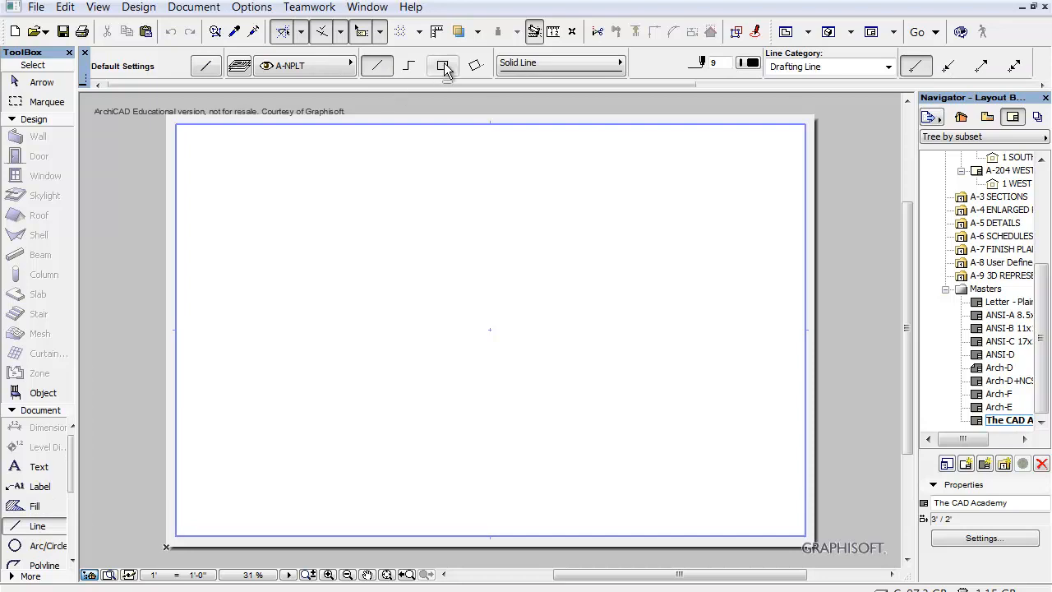
left_click(442, 65)
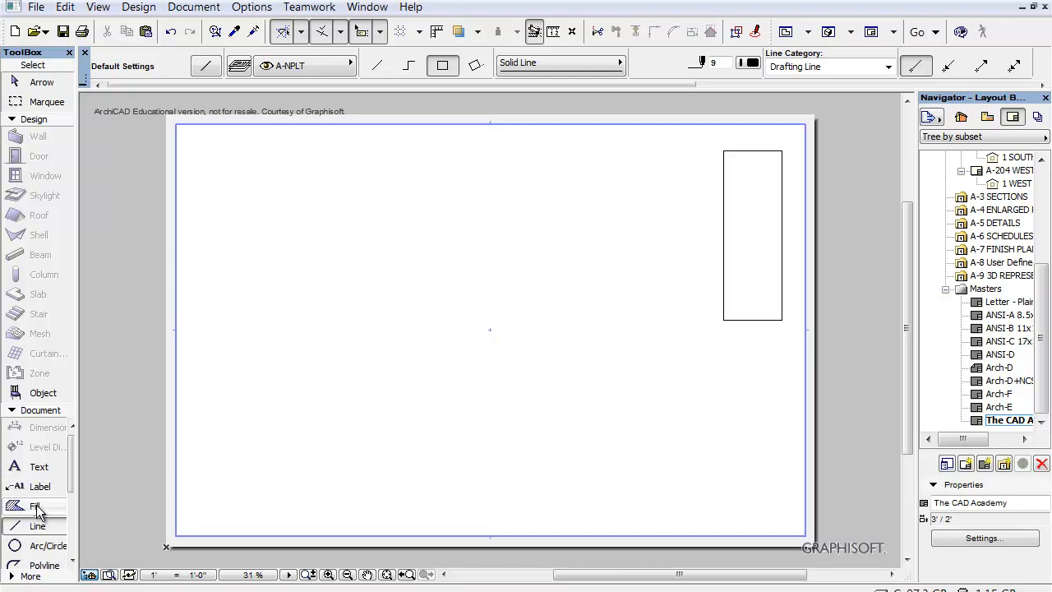
left_click(34, 506)
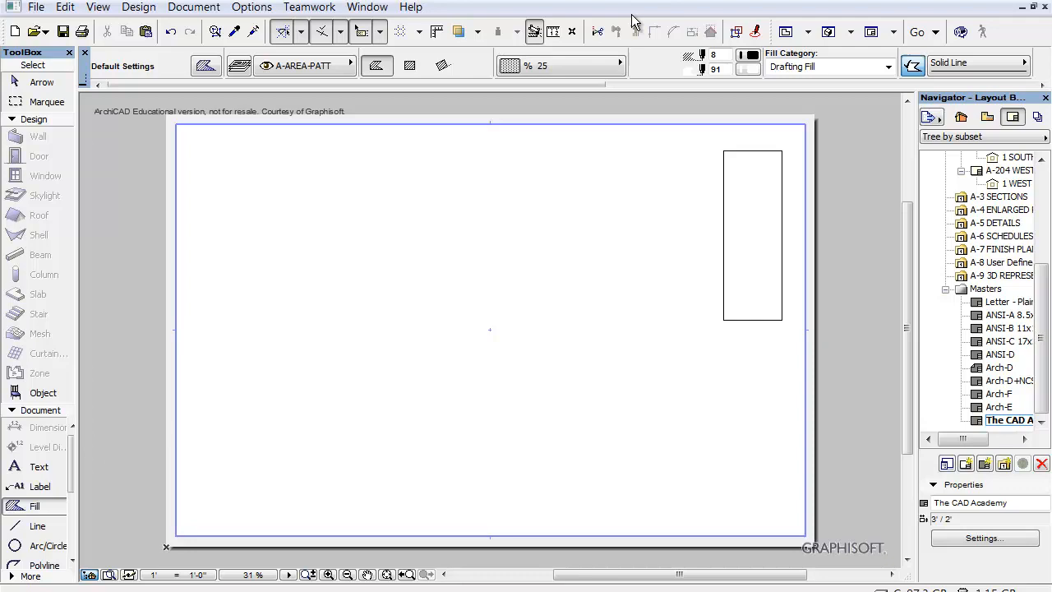
left_click(562, 66)
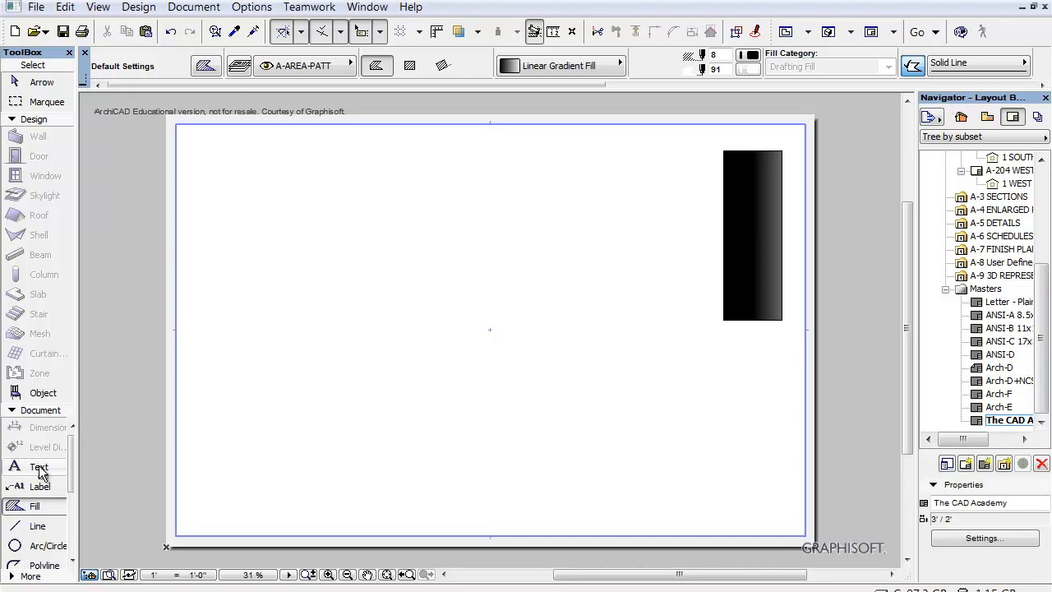
Step: Set text to 70 pt, 90° angle, white pen, and place 'Brown & Co' on the black bar
left_click(39, 467)
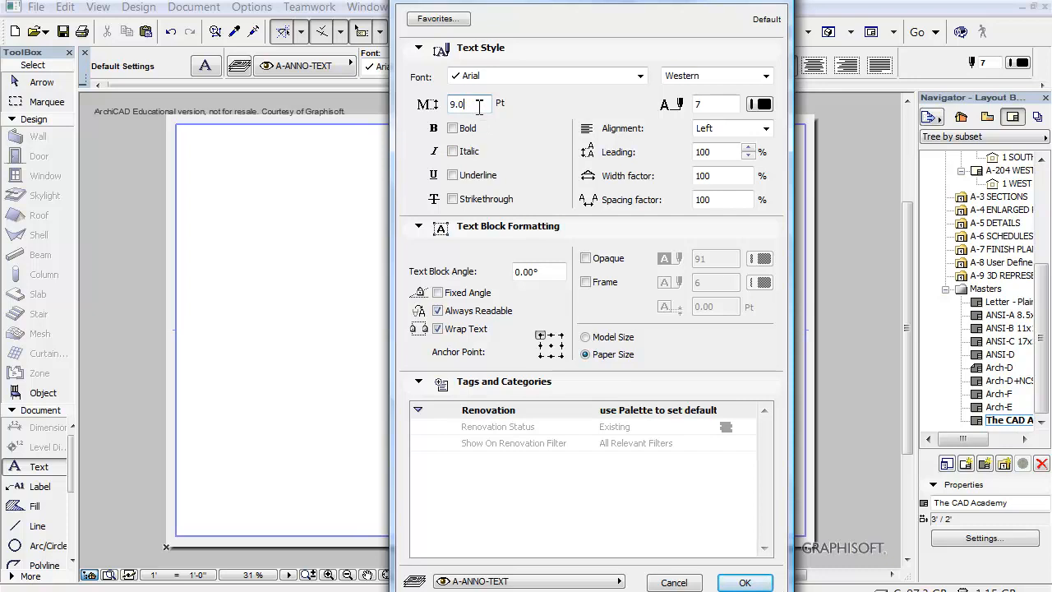
type("70")
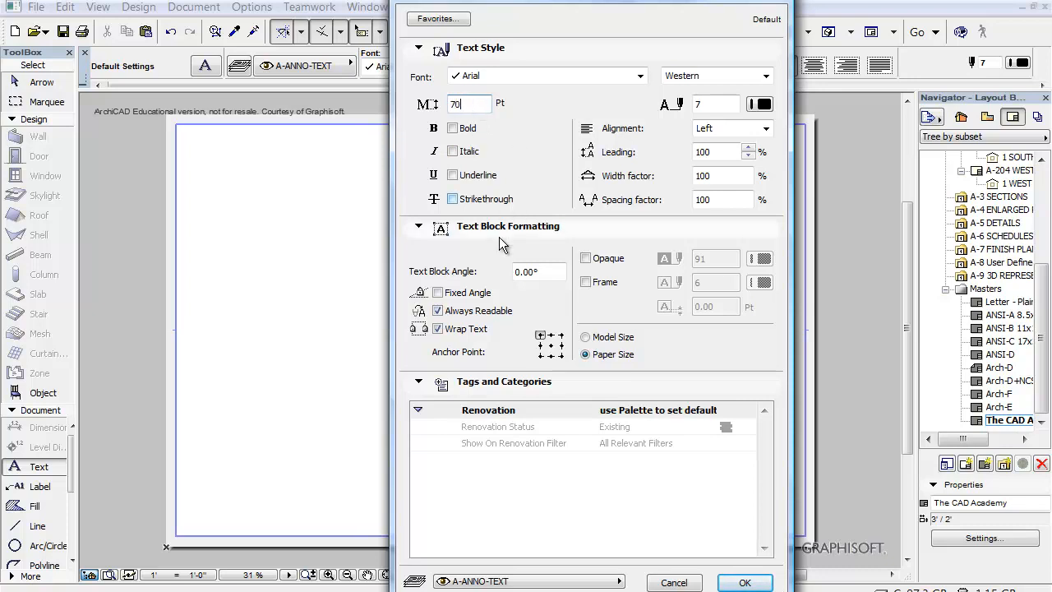
left_click(539, 271)
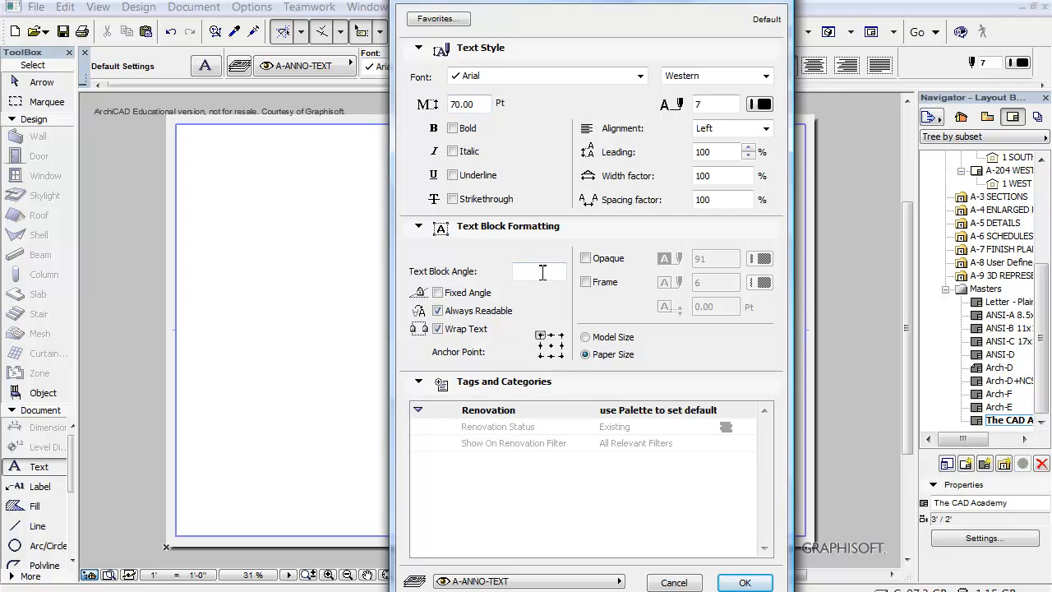
type("90.00°")
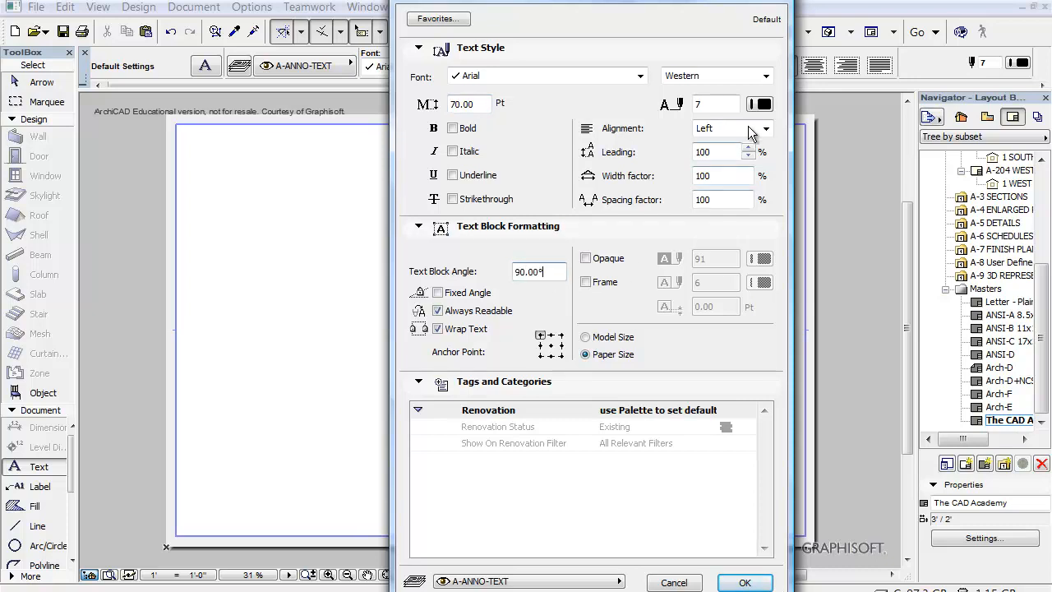
left_click(759, 106)
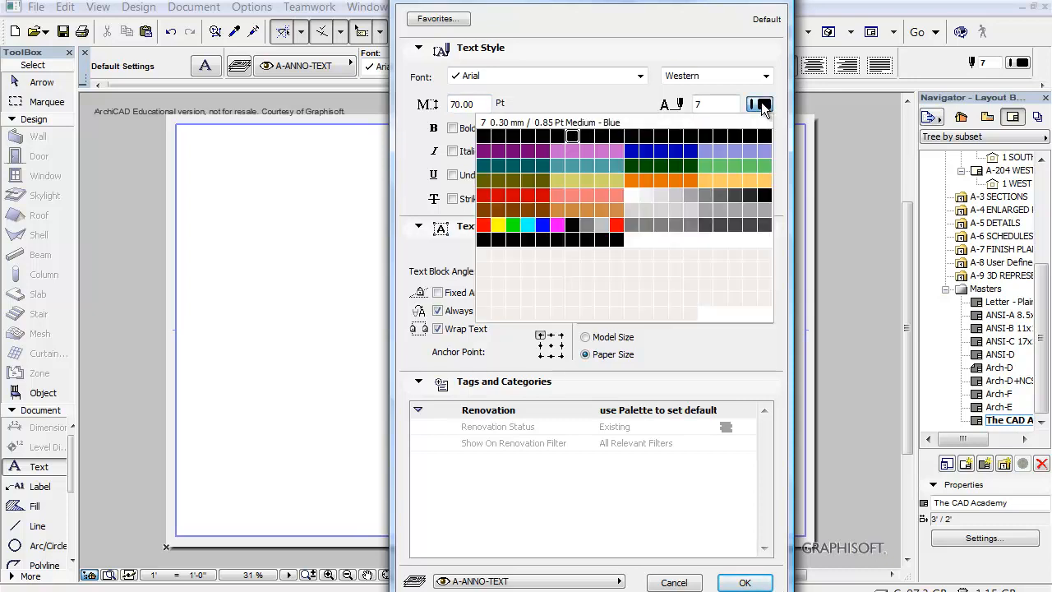
left_click(757, 103)
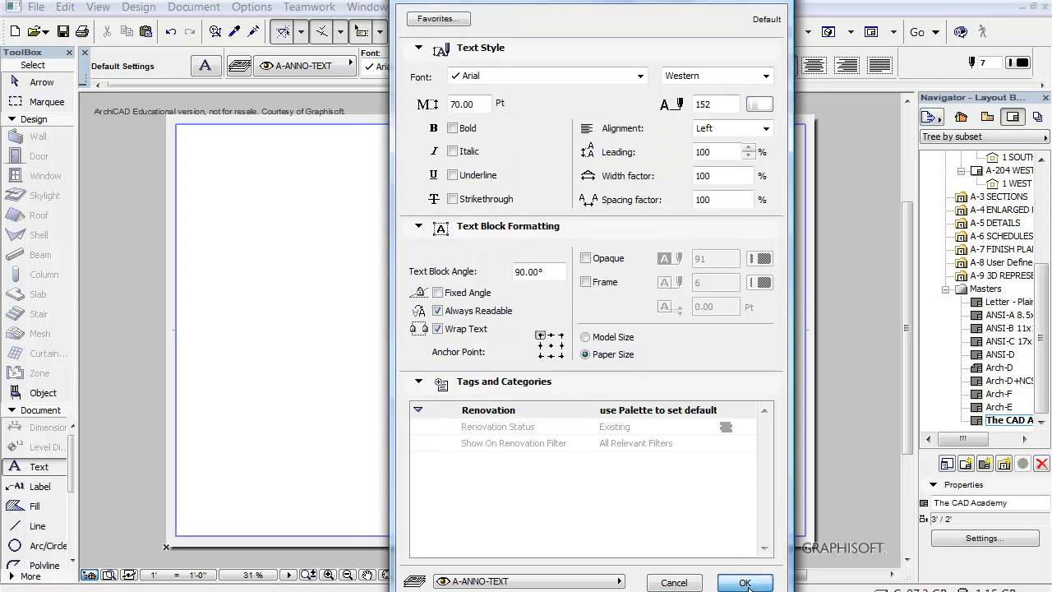
left_click(743, 582)
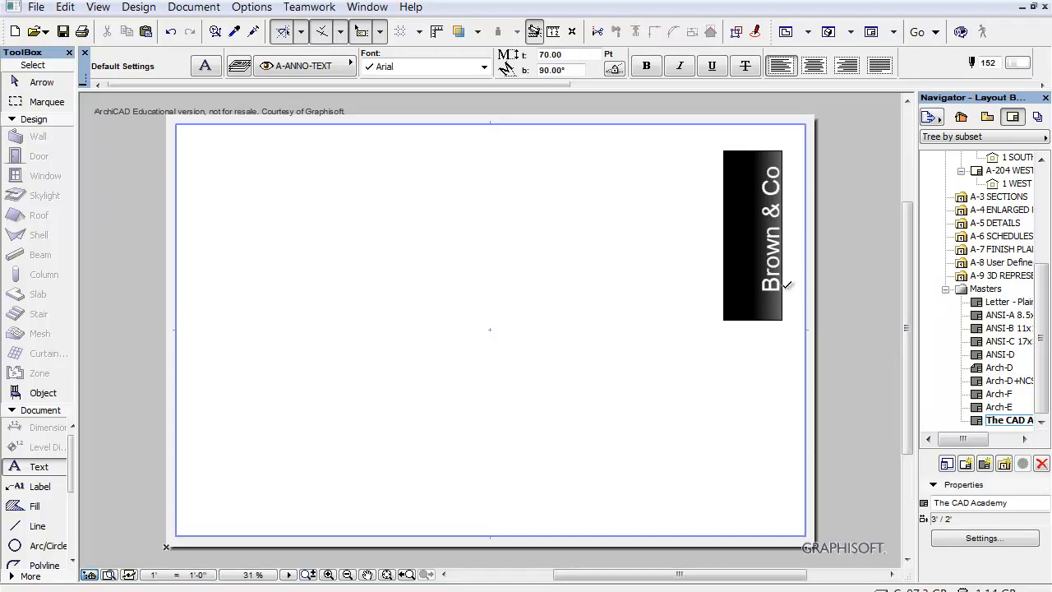
left_click(41, 82)
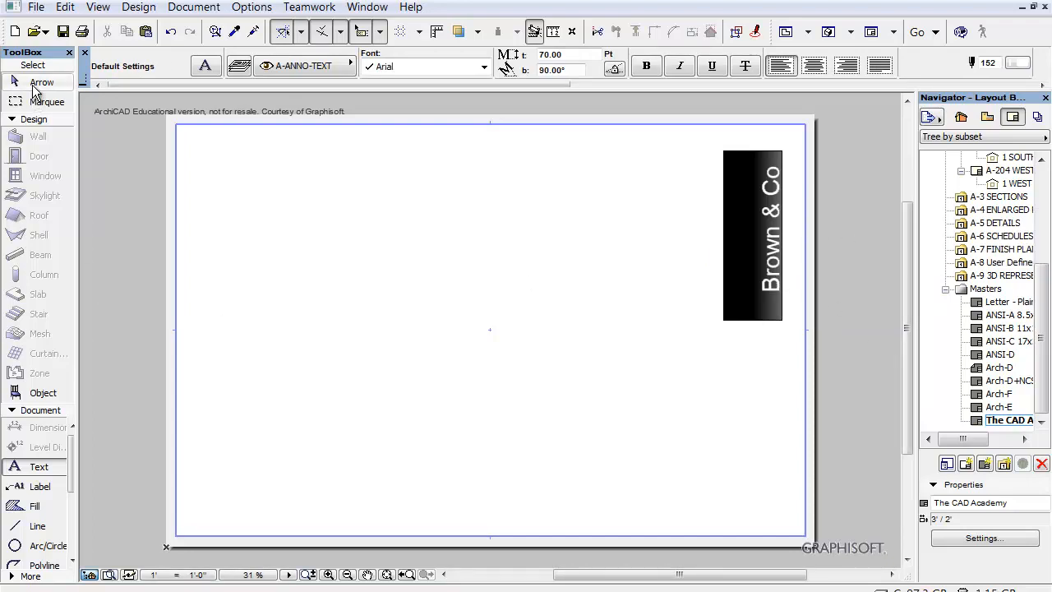
Step: Return to the Arrow tool, then the Line tool to draw the title box rectangle
left_click(753, 234)
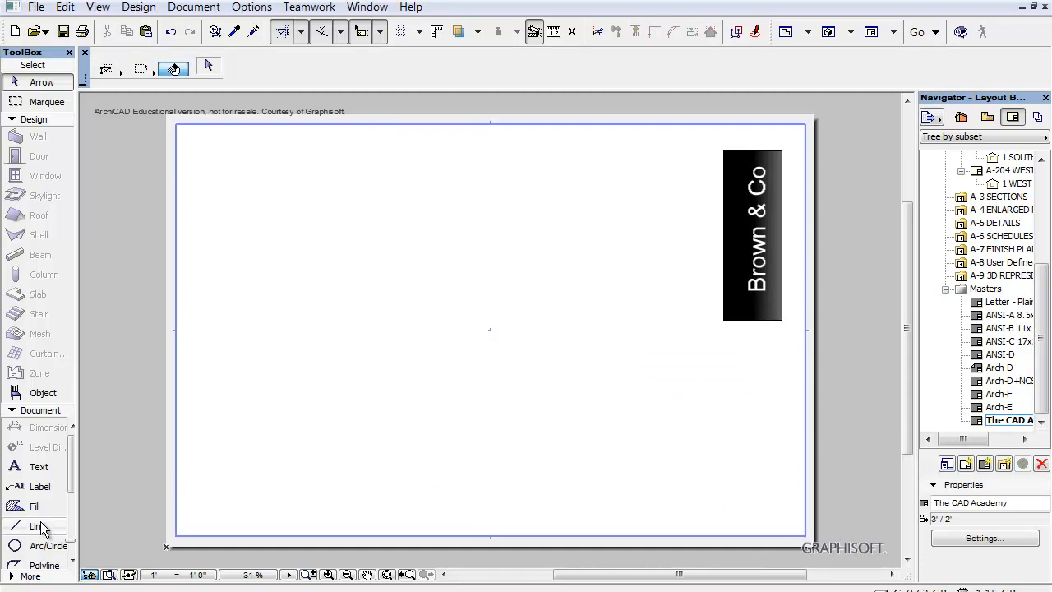
left_click(37, 526)
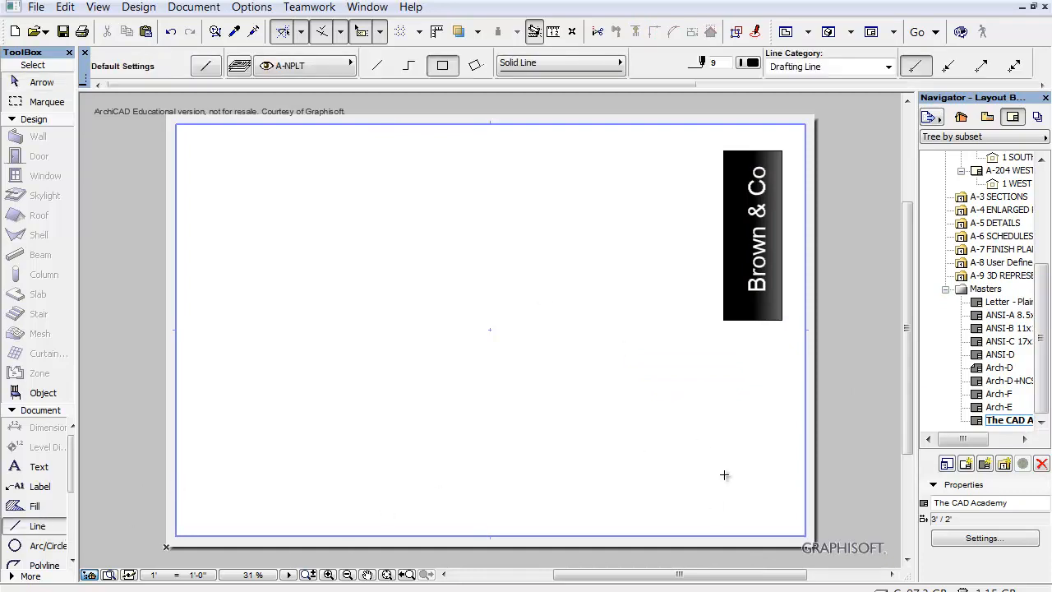
mouse_move(726, 330)
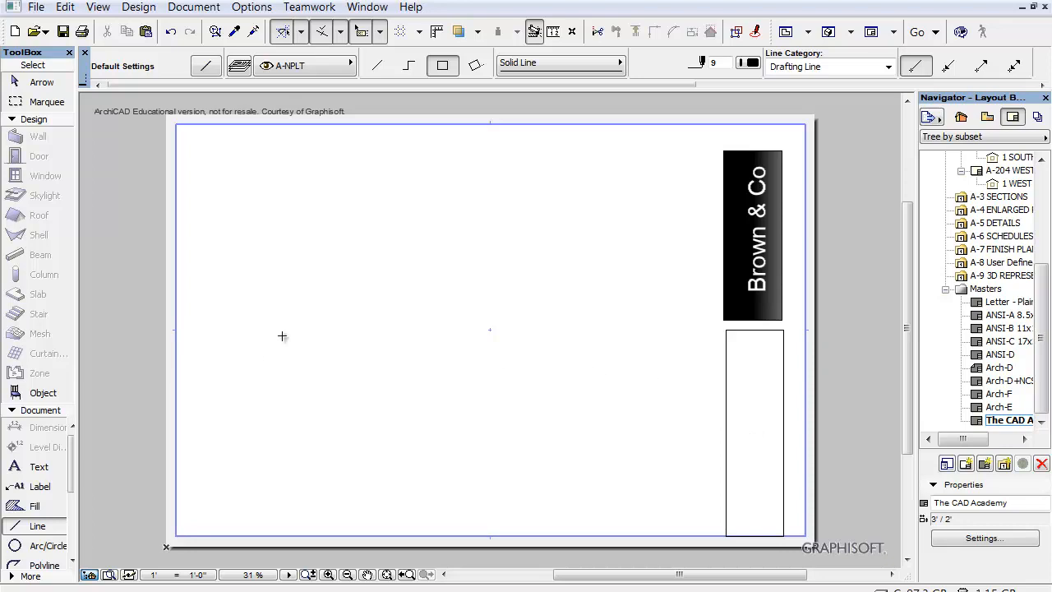
mouse_move(439, 409)
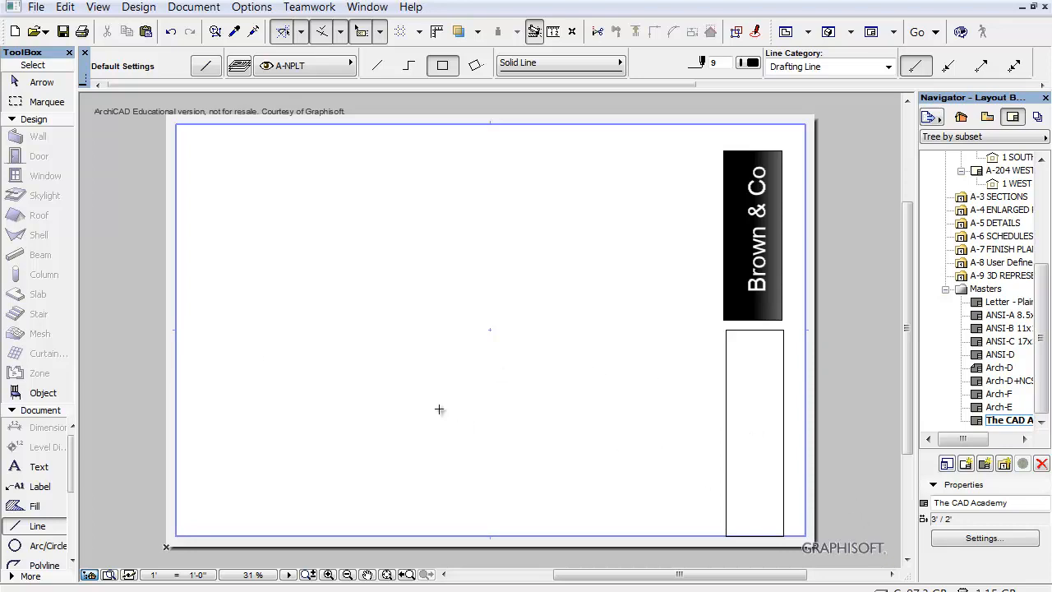
mouse_move(253, 437)
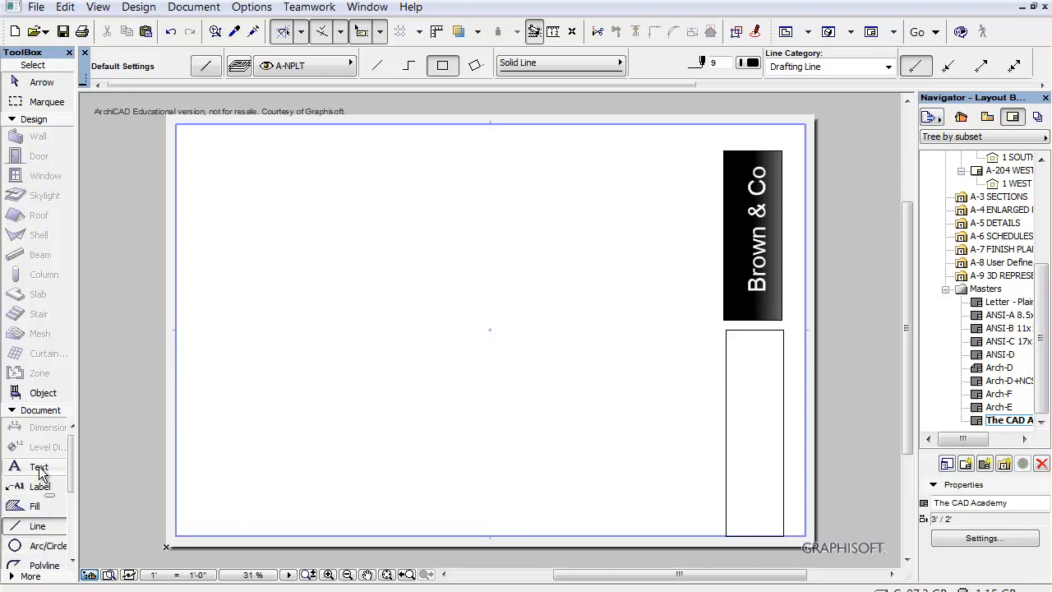
Step: Set default text to black pen, 10 pt size and 0° angle
double_click(39, 467)
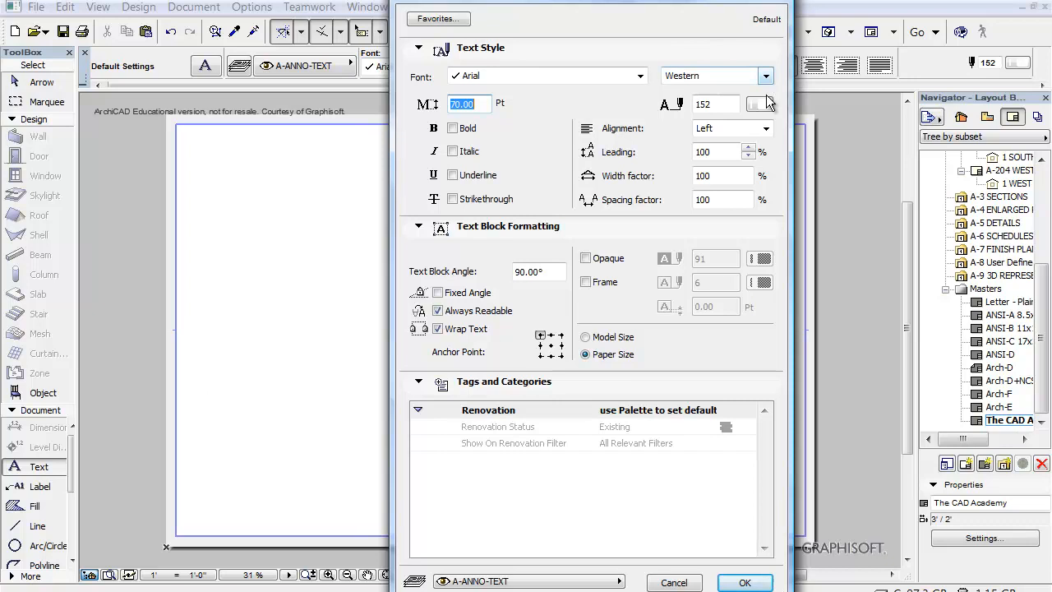
left_click(759, 103)
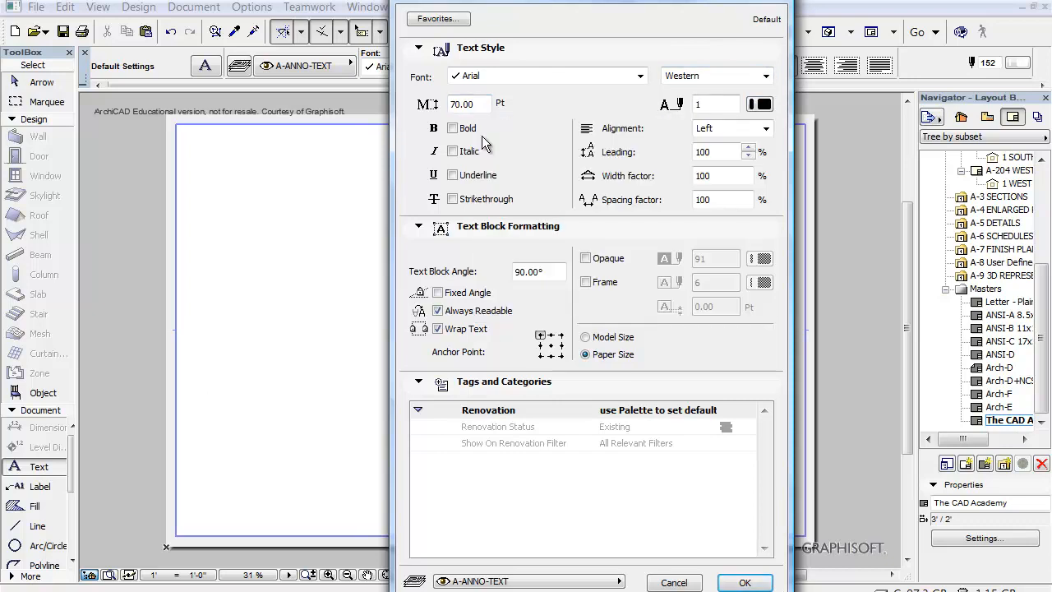
left_click(464, 104)
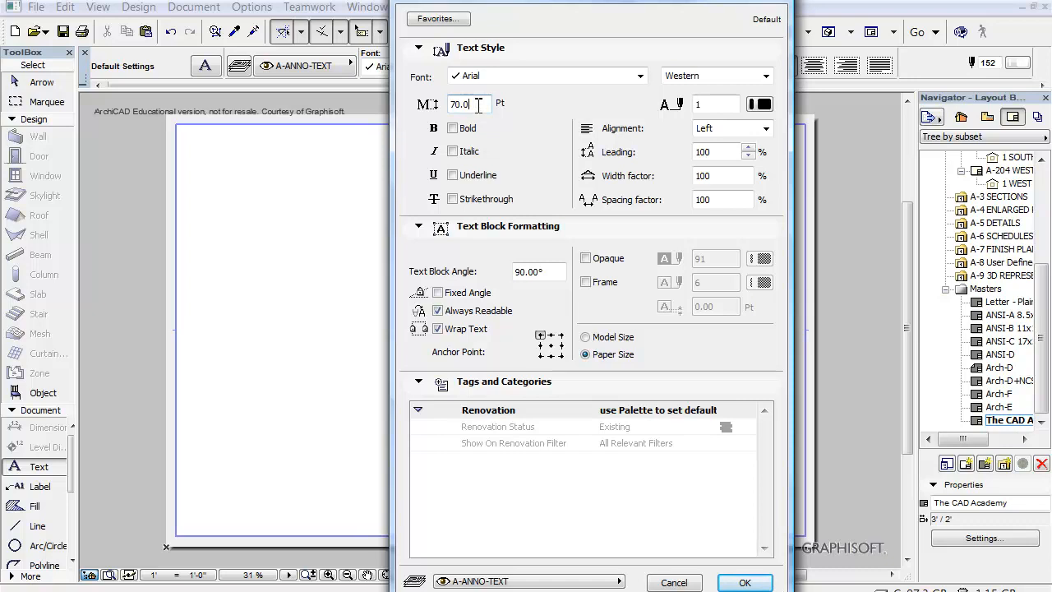
type("10")
left_click(539, 271)
type("0")
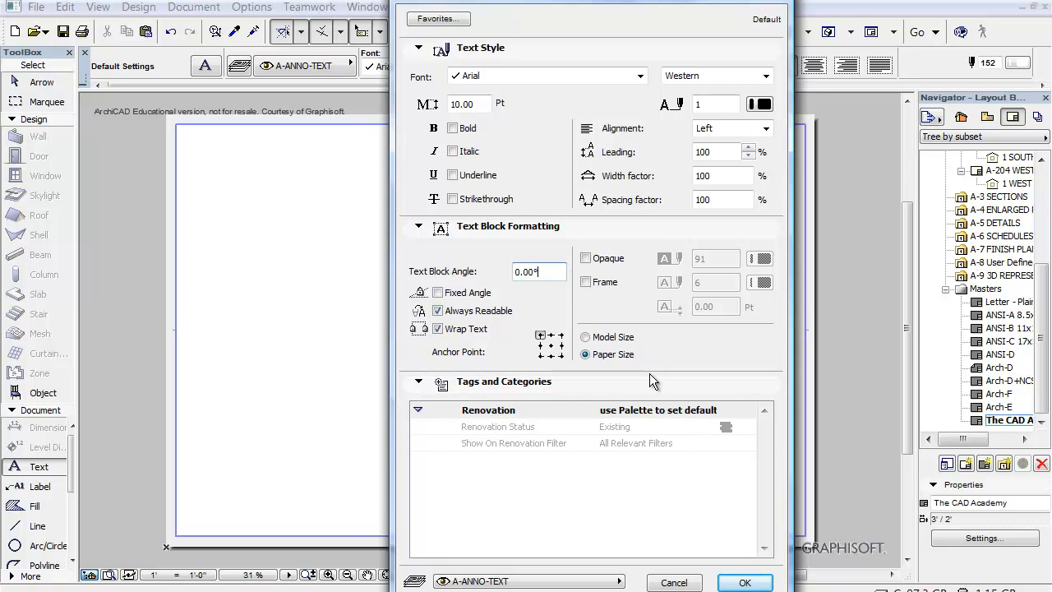
left_click(743, 582)
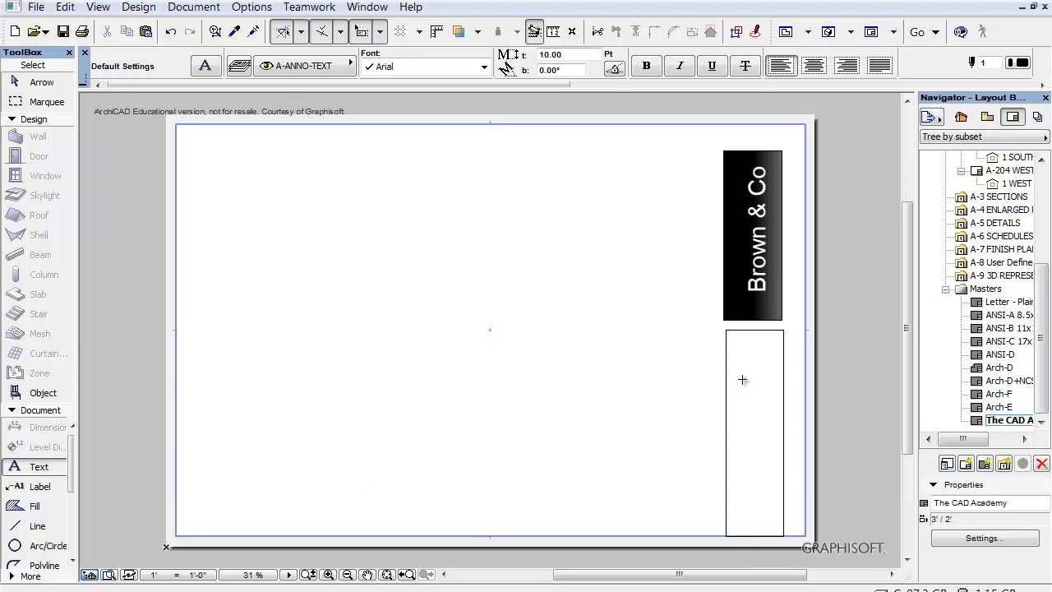
mouse_move(733, 355)
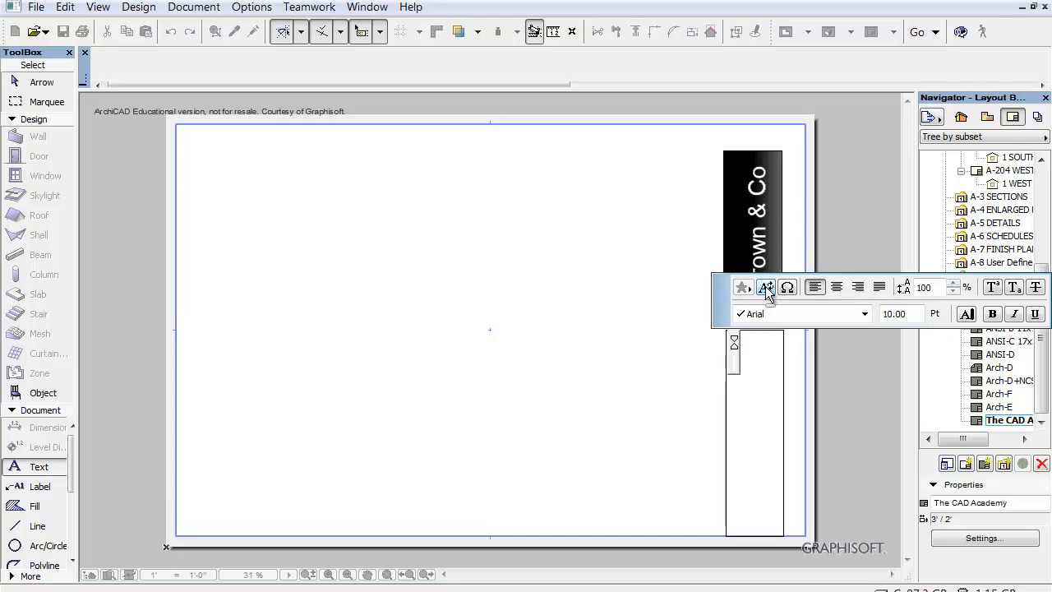
Step: Insert the Project Name autotext into the text block inside the box
left_click(785, 286)
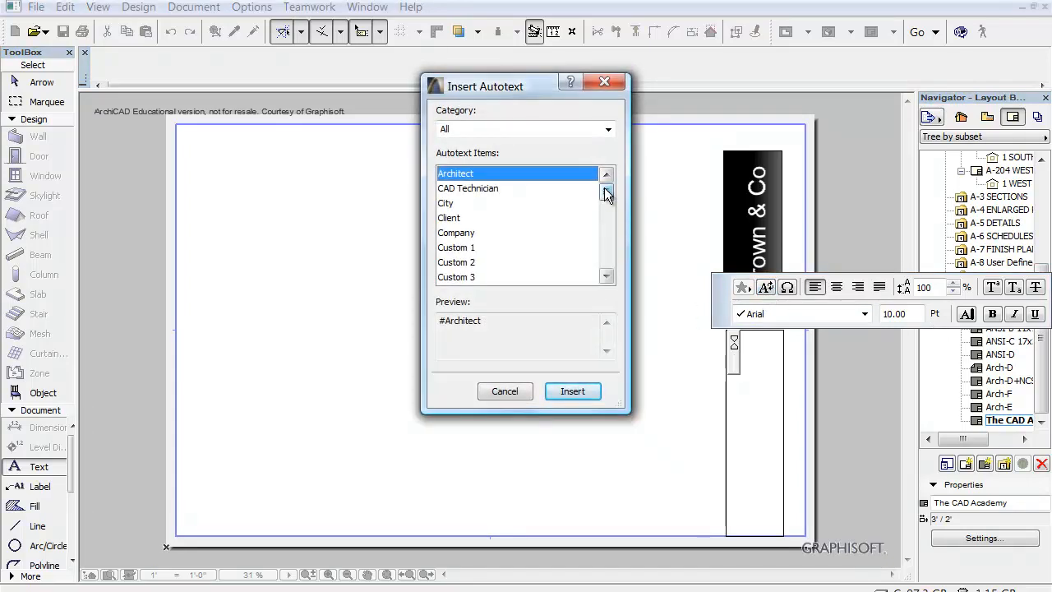
left_click(607, 227)
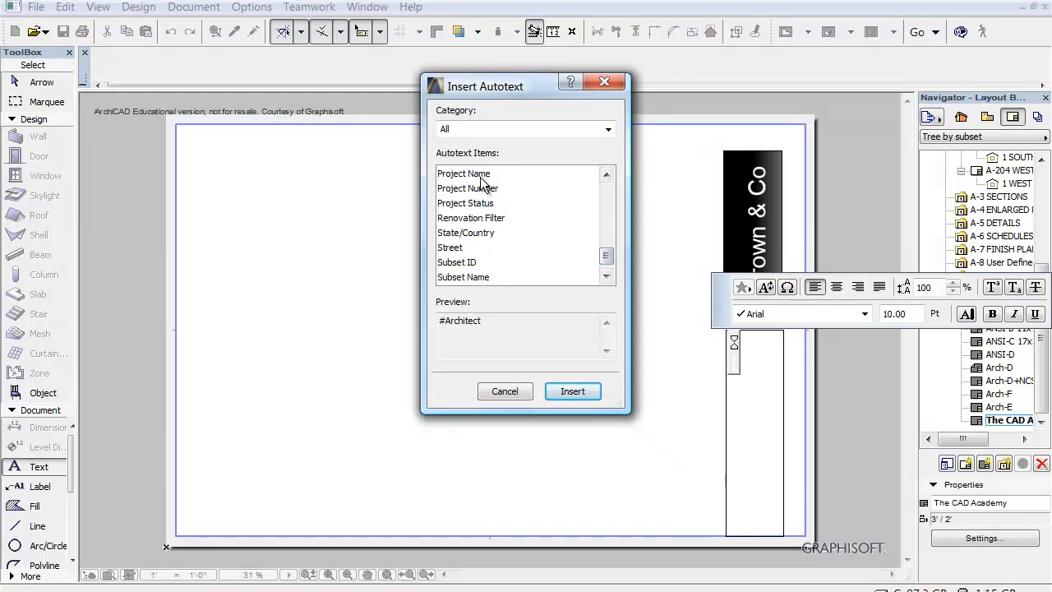
left_click(464, 173)
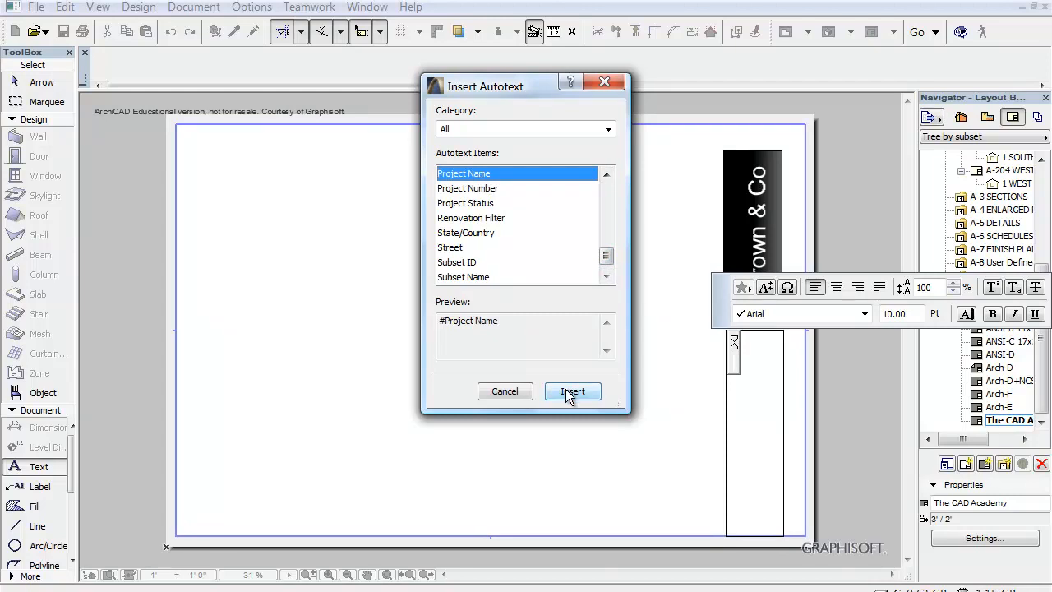
left_click(572, 392)
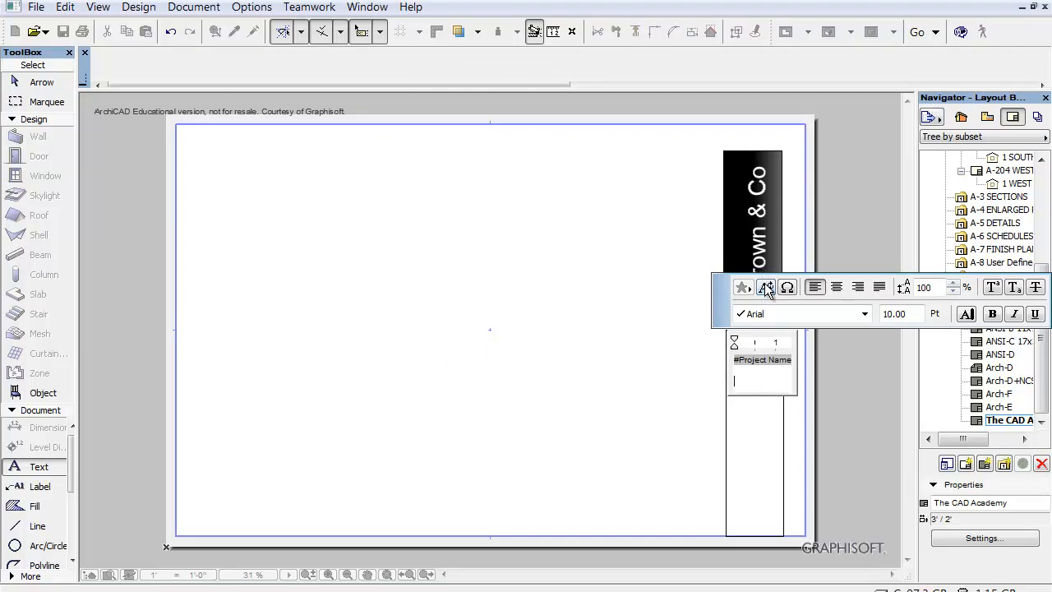
left_click(766, 286)
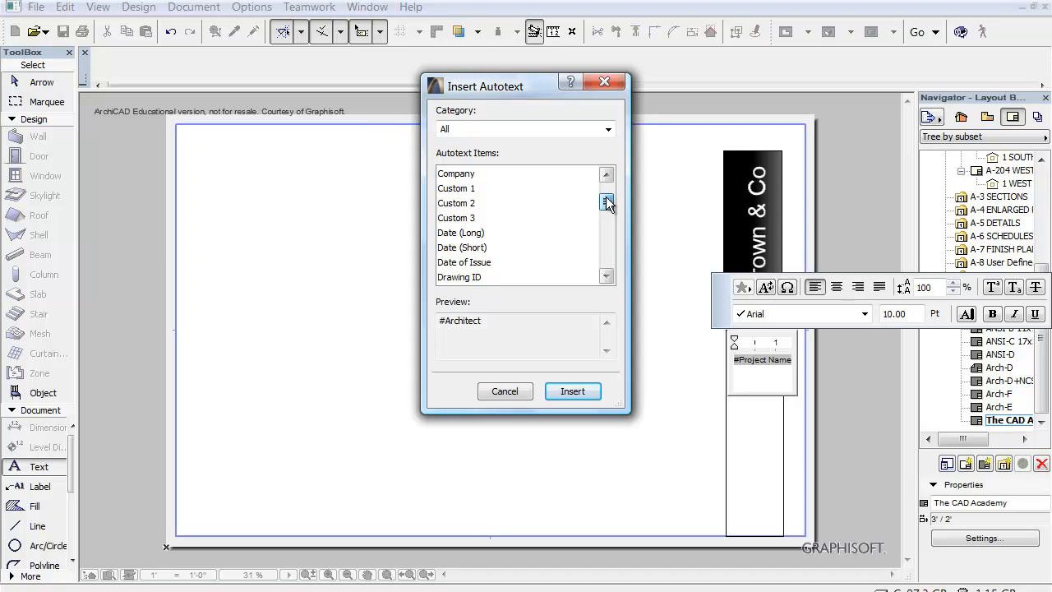
Step: Insert Client, State/Country and Time autotext lines below Project Name
left_click(606, 204)
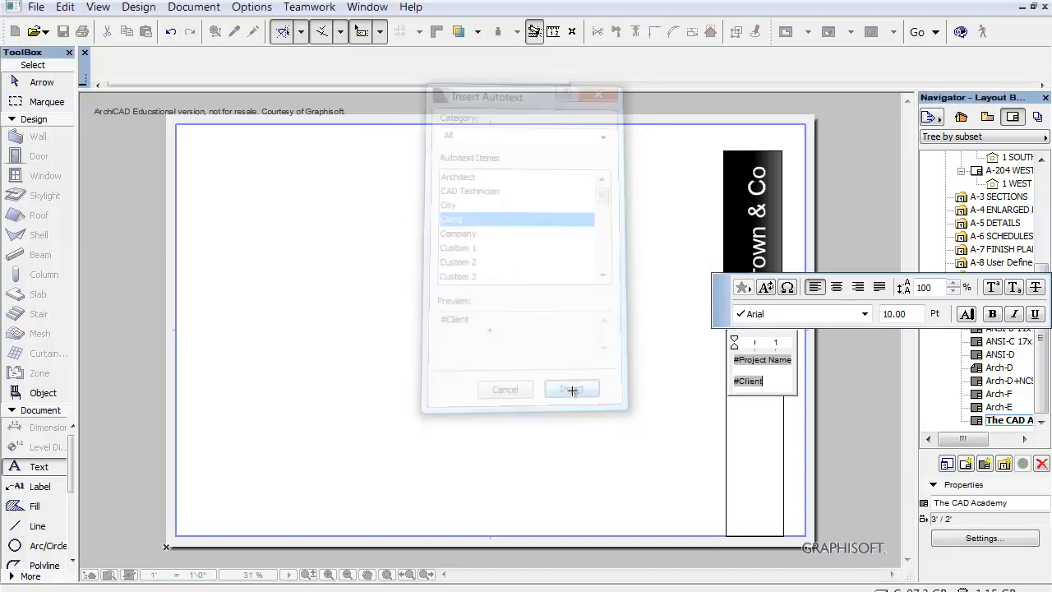
left_click(572, 388)
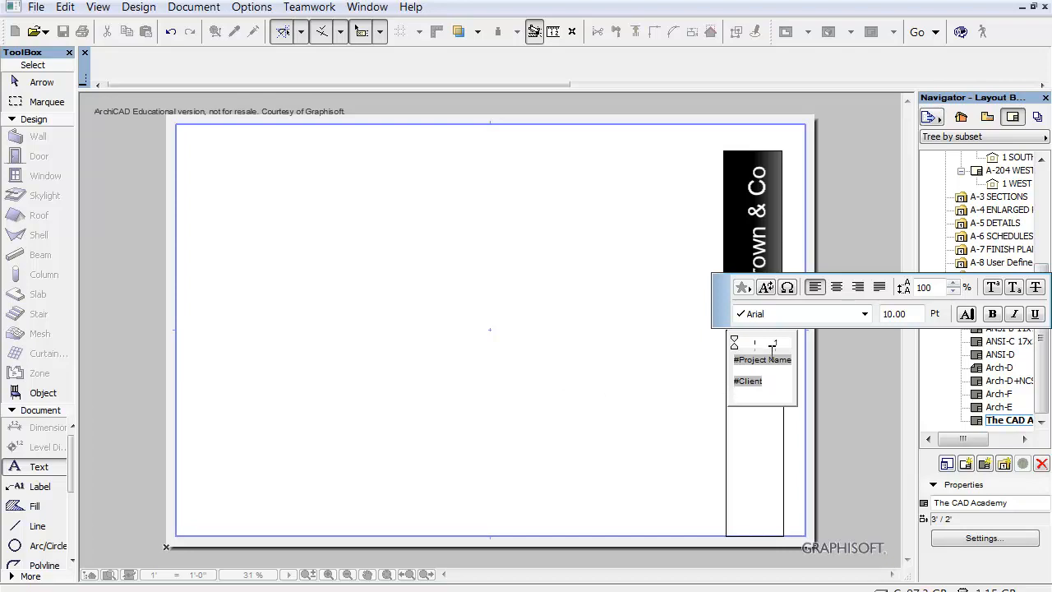
left_click(742, 286)
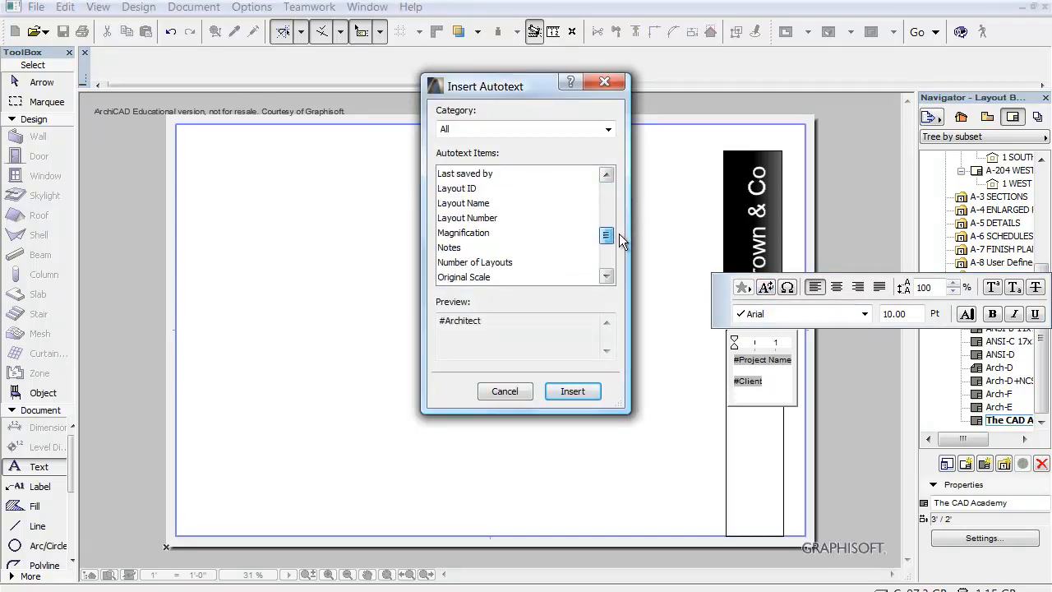
scroll("down", 3)
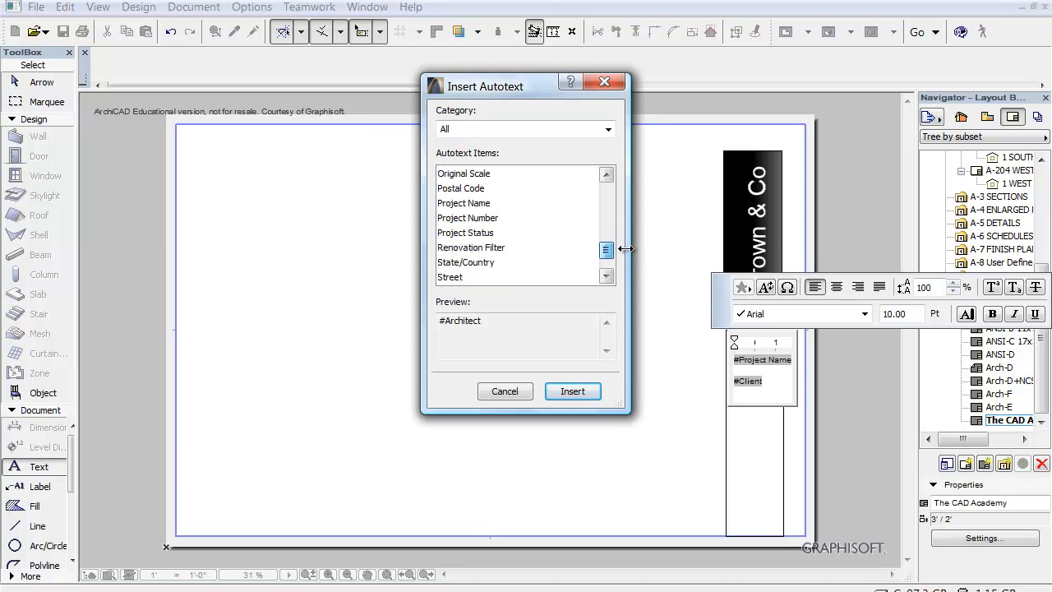
left_click(466, 261)
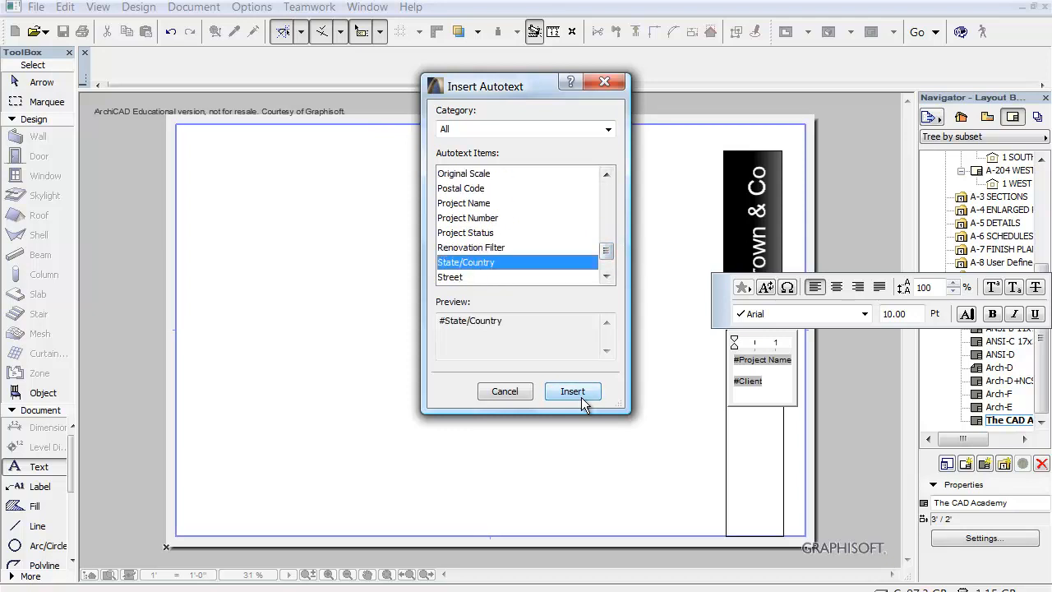
left_click(572, 391)
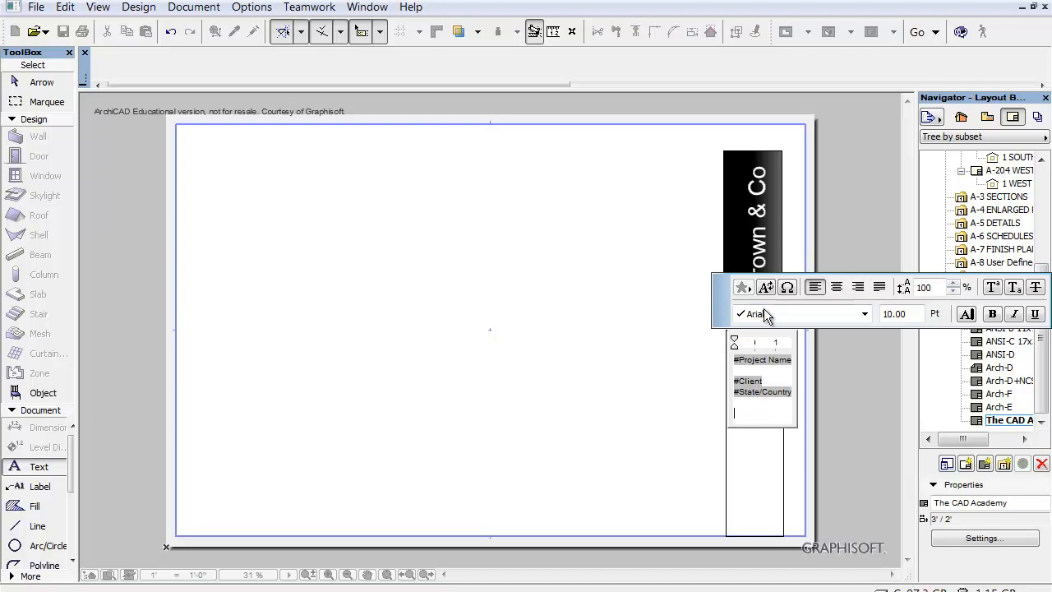
left_click(741, 286)
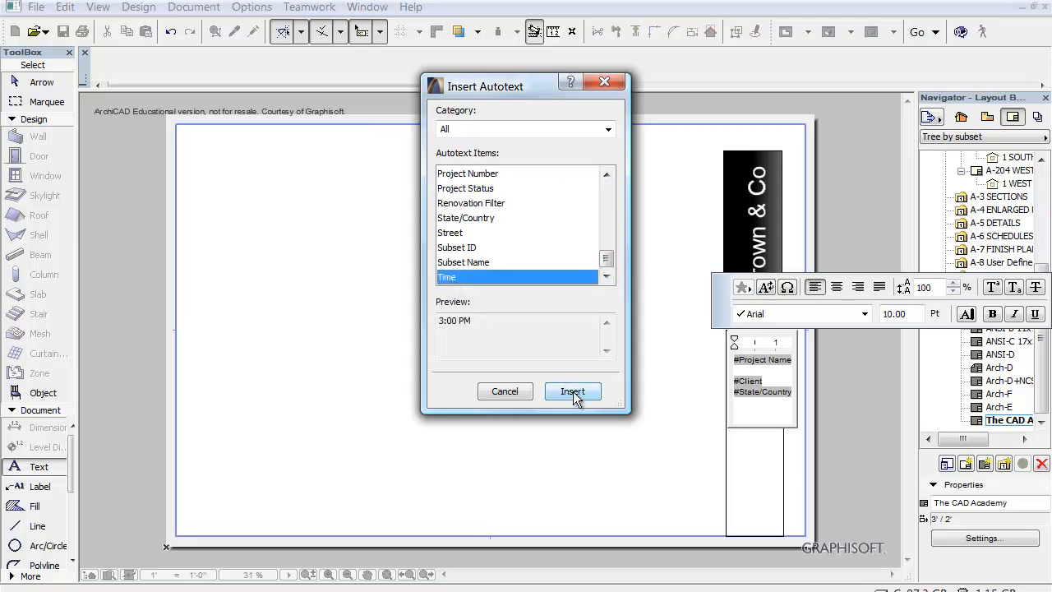
left_click(572, 391)
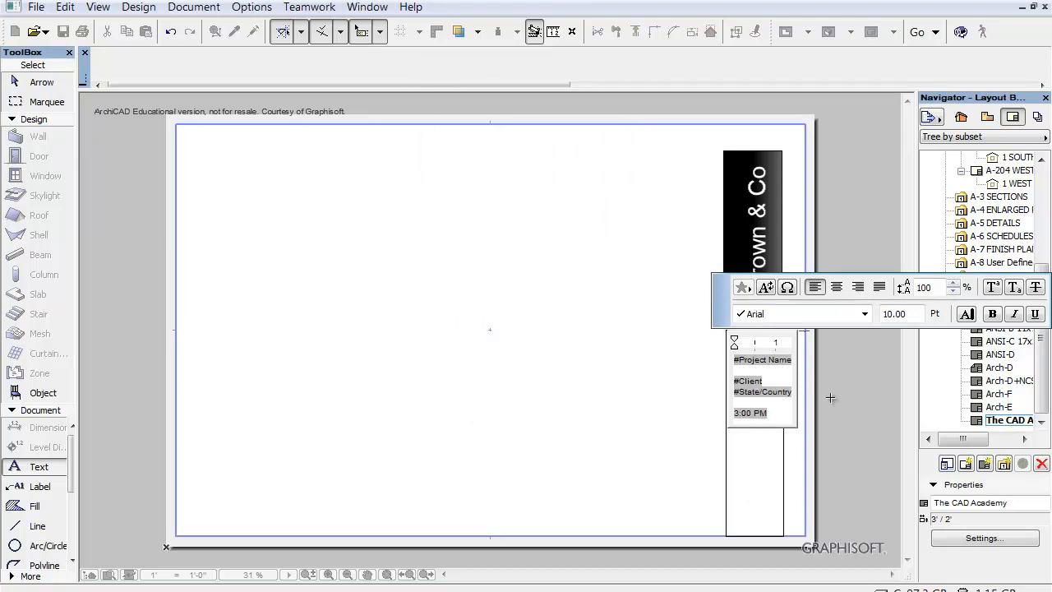
mouse_move(871, 348)
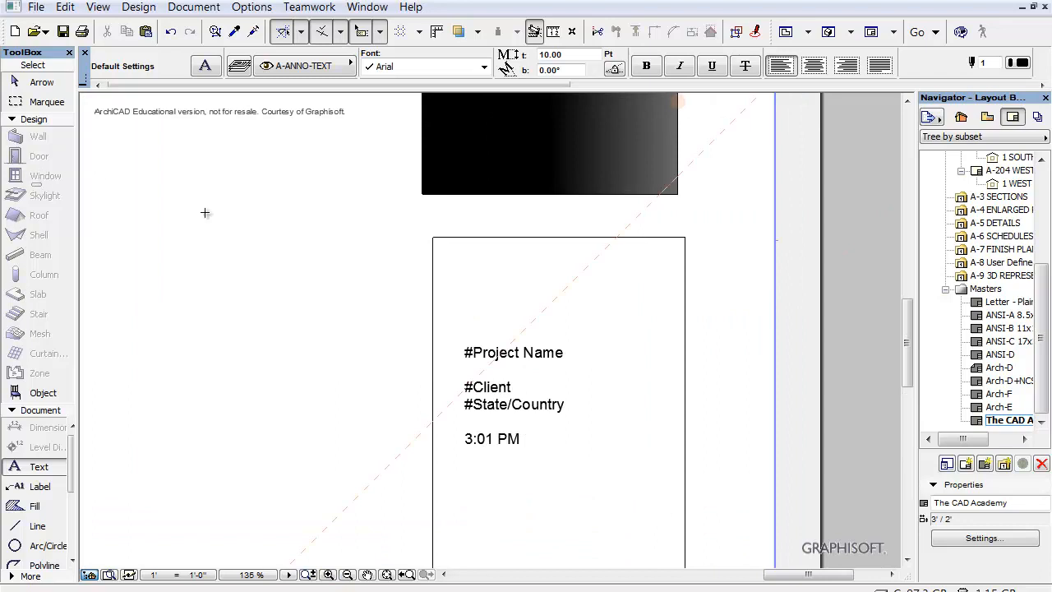
mouse_move(100, 120)
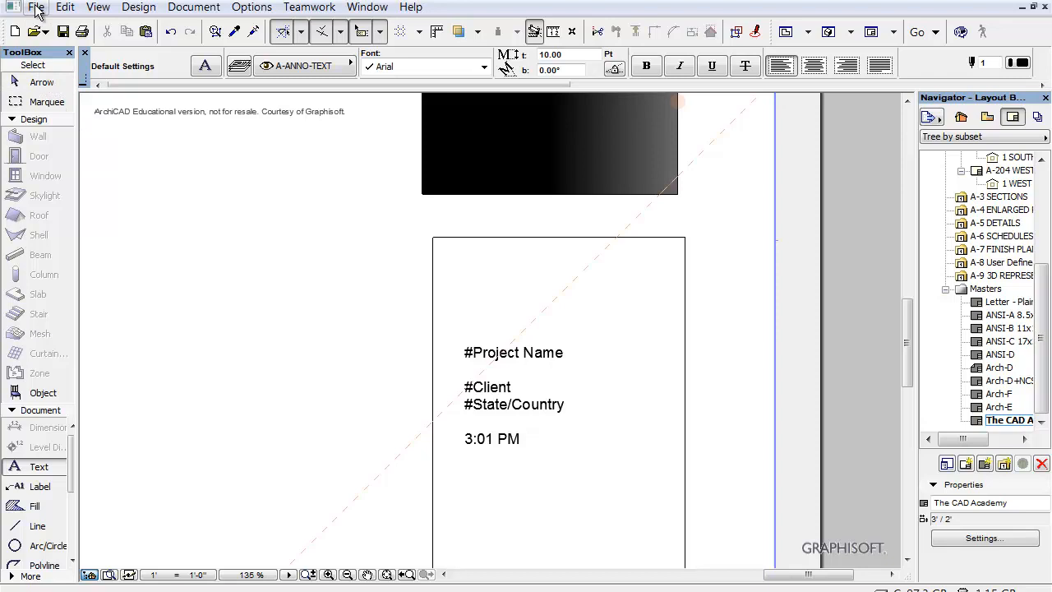
Step: Show the File menu's Info submenu with the Project Info command
left_click(36, 6)
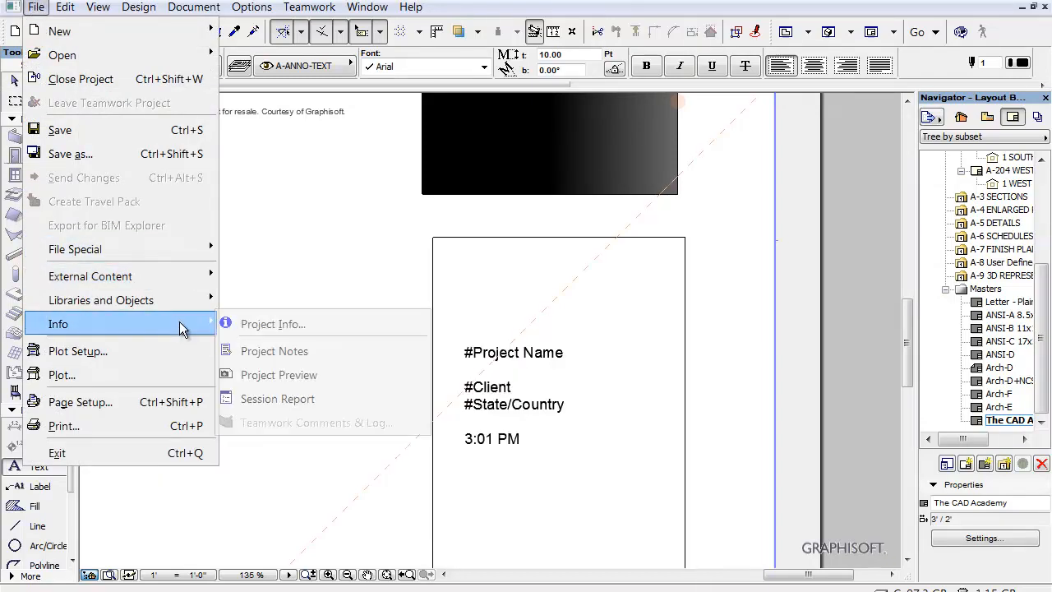
Step: In Project Info, enter client Mr. & Mrs. Adams and project Adams New Construction
left_click(272, 322)
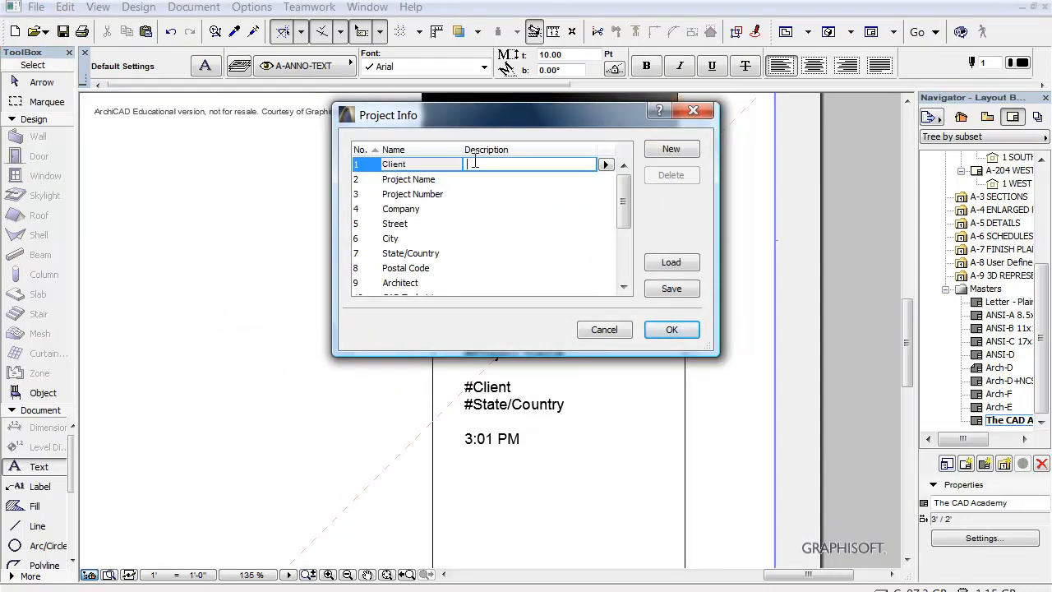
type("Mr. & Mrs.")
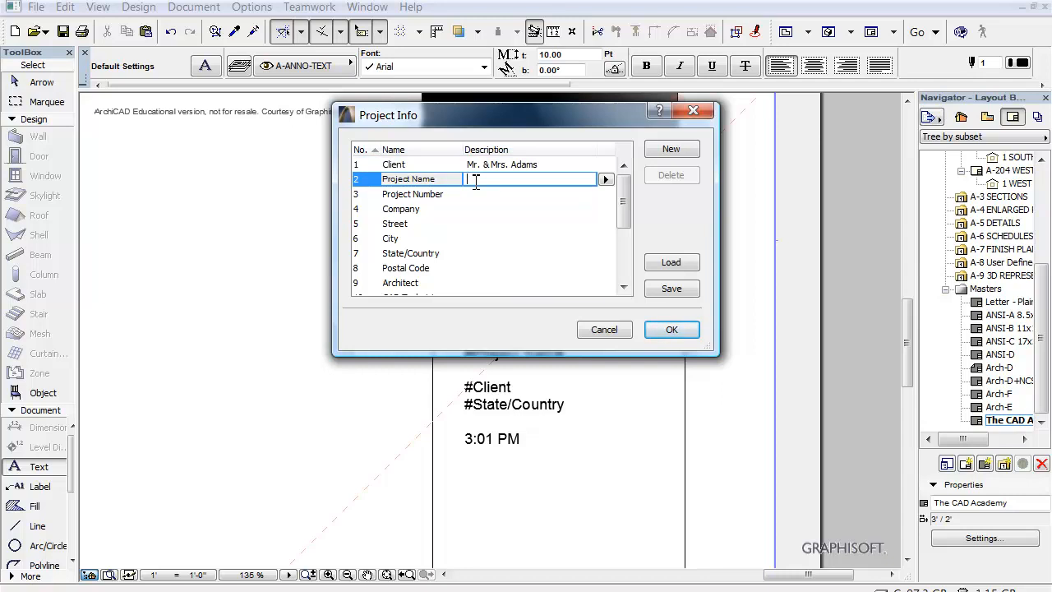
type("Adams")
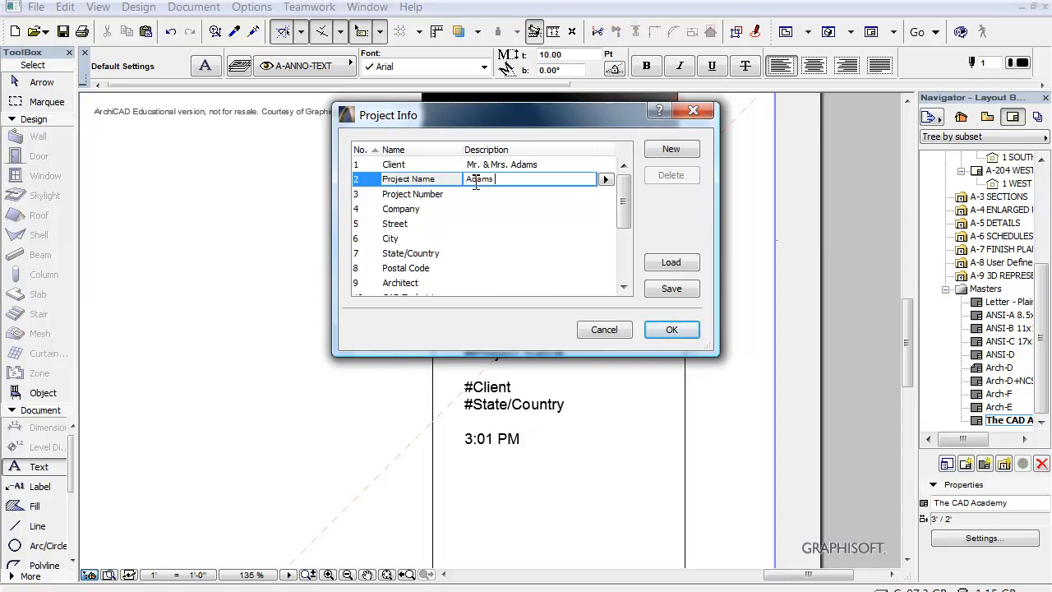
type("New Construction")
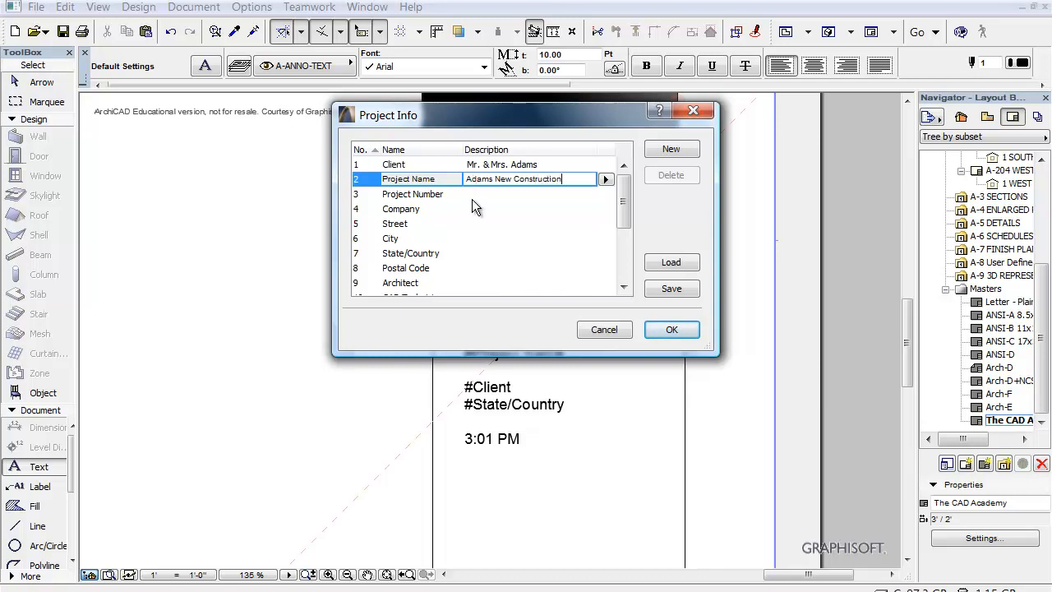
mouse_move(551, 140)
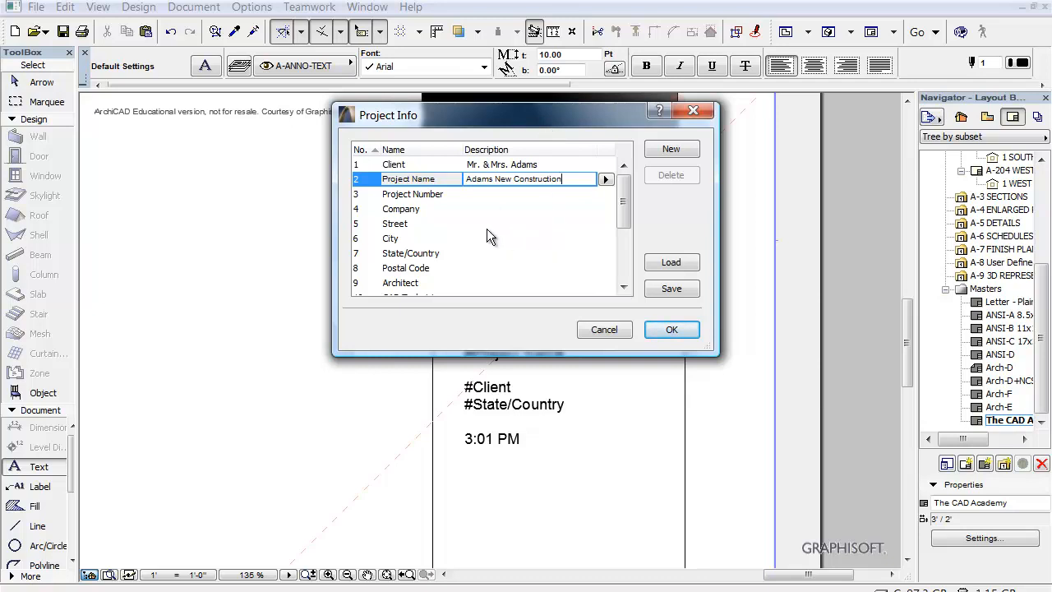
Step: Enter city Peoria and state Arizona, then confirm the project information
left_click(529, 238)
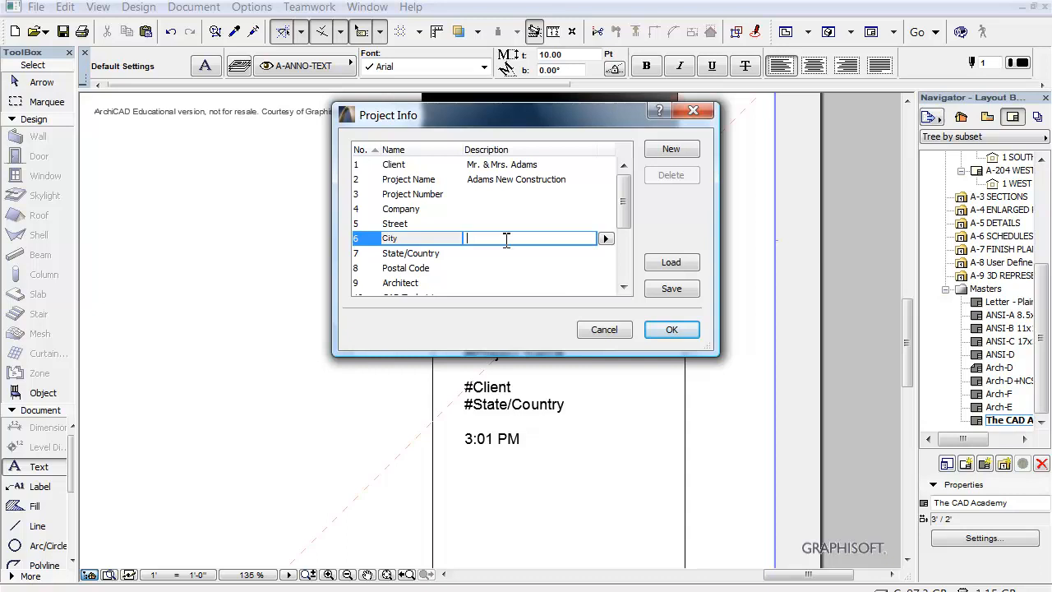
type("Peoria")
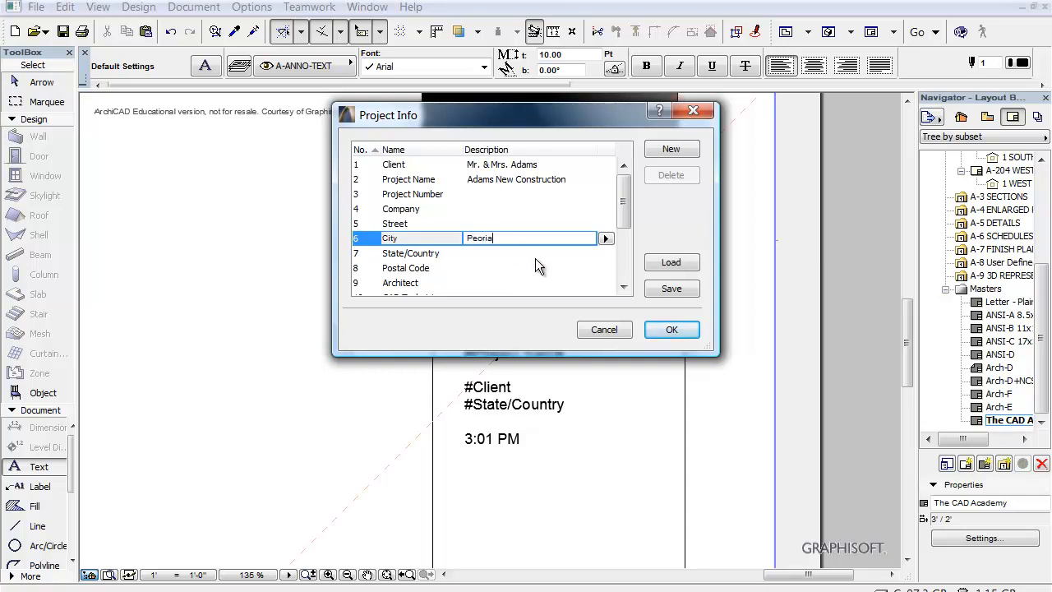
left_click(529, 254)
type("Arizona")
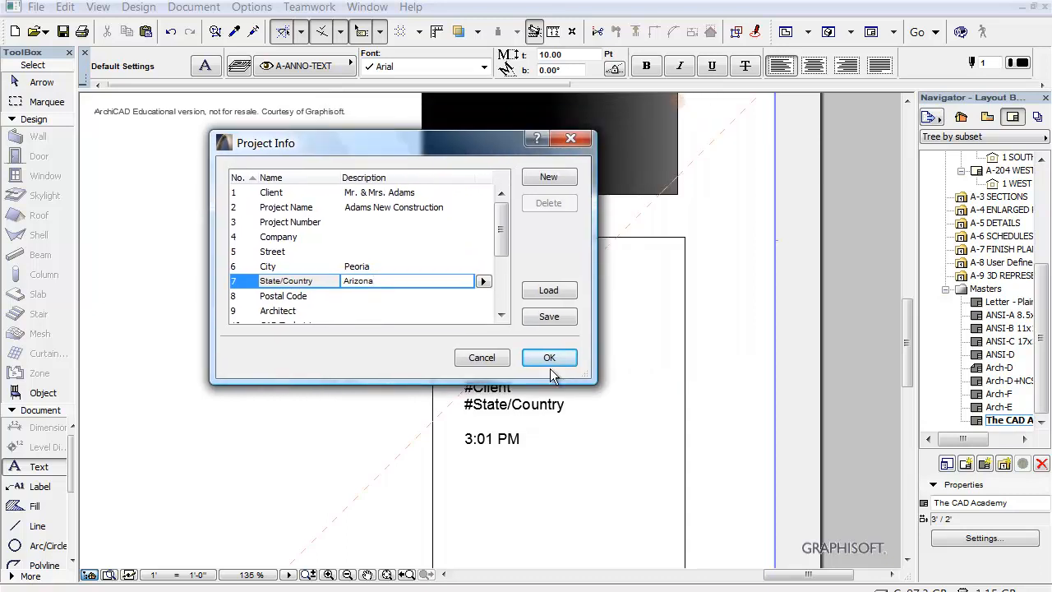
left_click(549, 356)
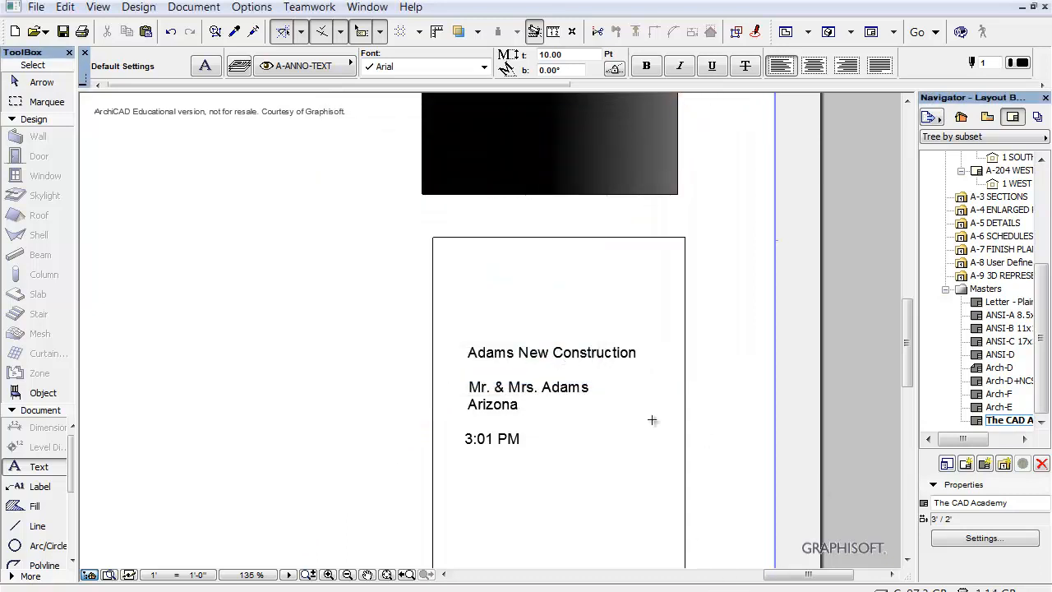
mouse_move(706, 424)
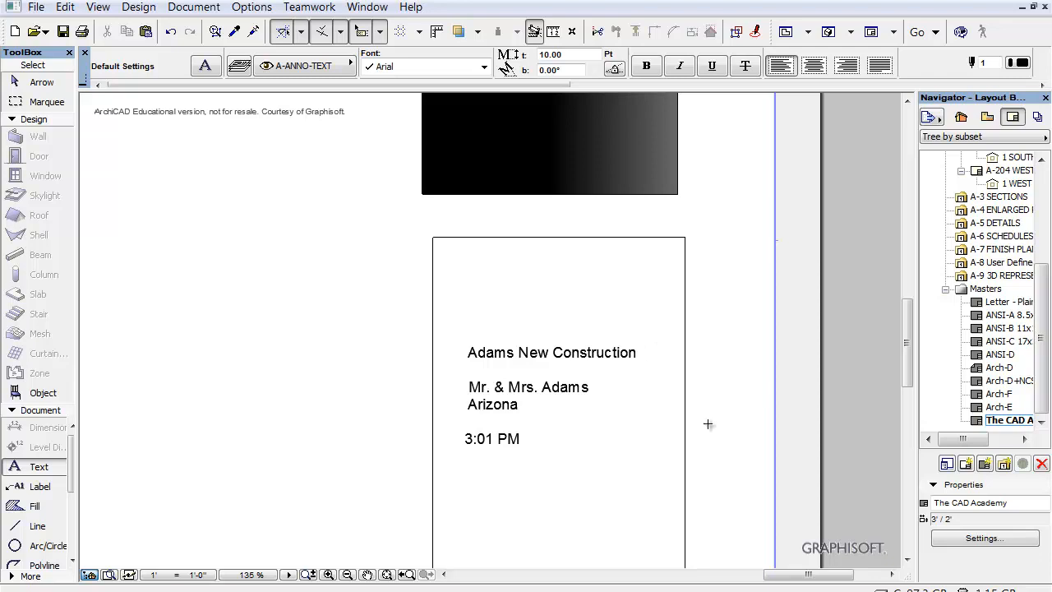
mouse_move(726, 391)
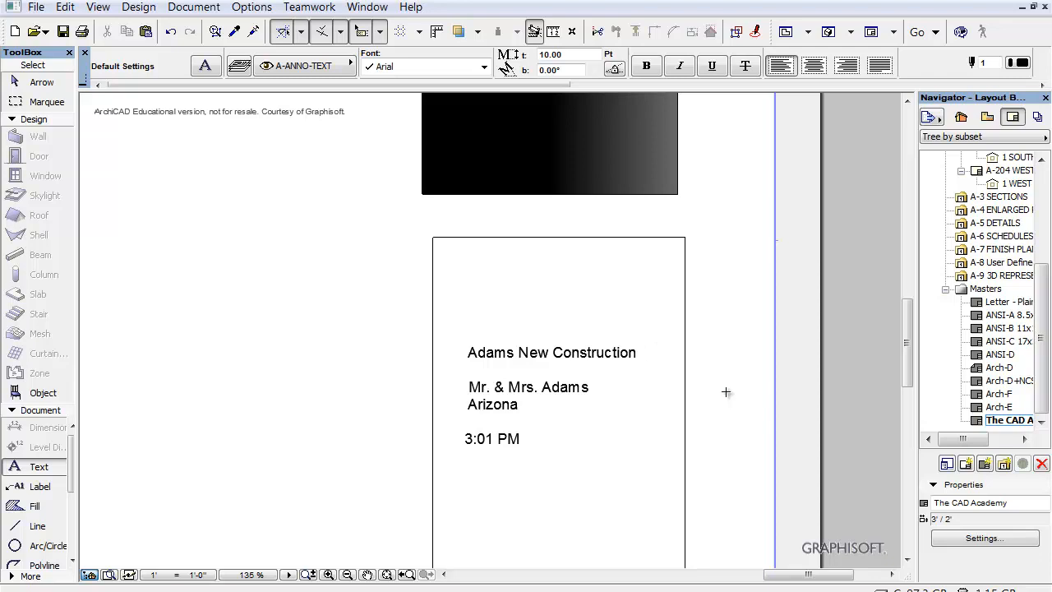
Step: Go to layout A-101 1st FLOOR PLAN in the Navigator Layout Book
left_click(1000, 210)
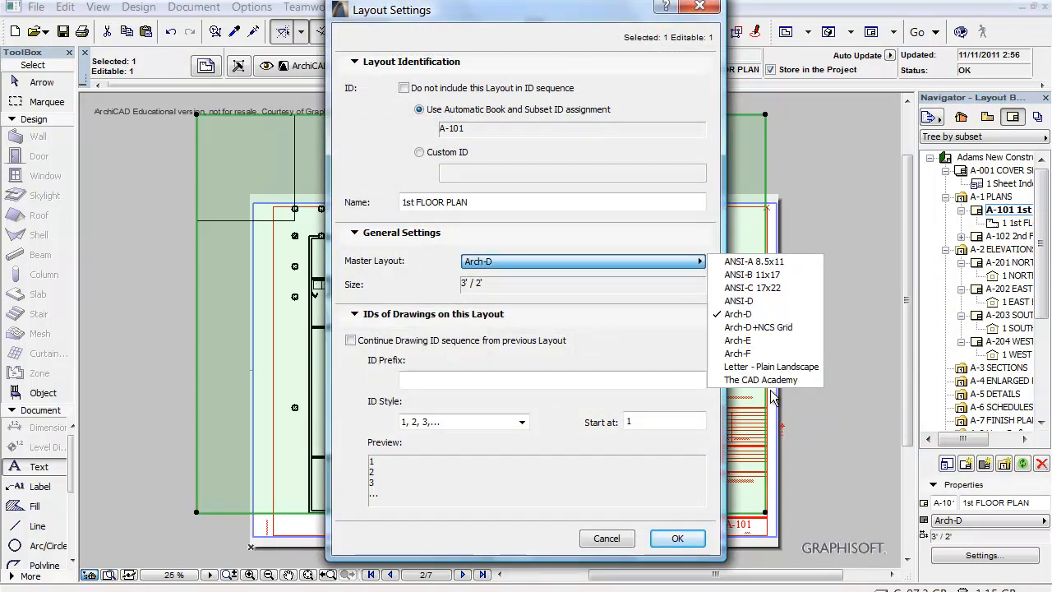
Step: Assign The CAD Academy master to the A-101 layout, then switch the Navigator to the Project Map
left_click(760, 378)
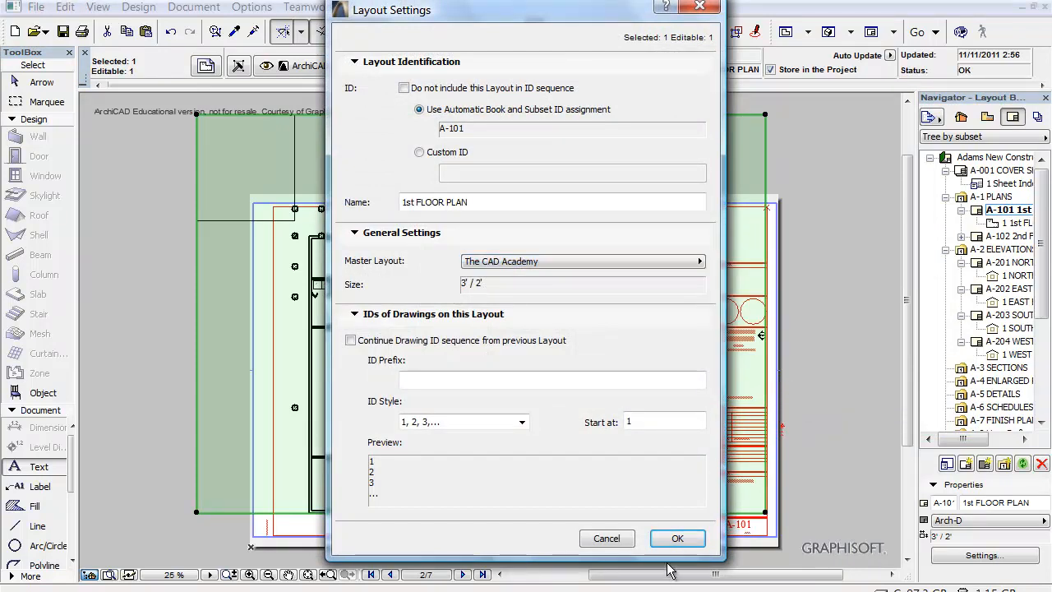
left_click(677, 539)
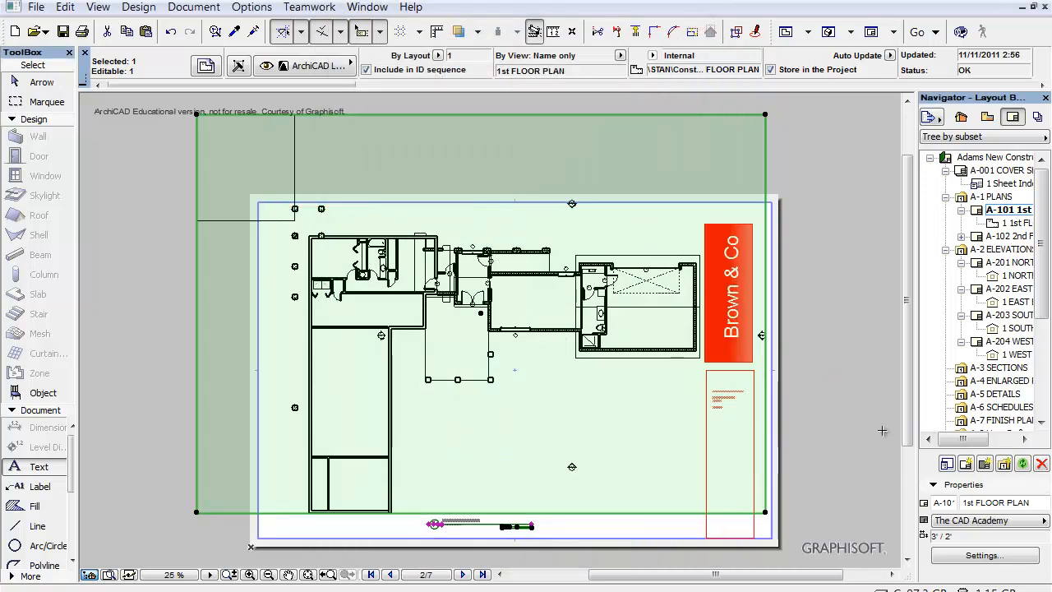
mouse_move(868, 451)
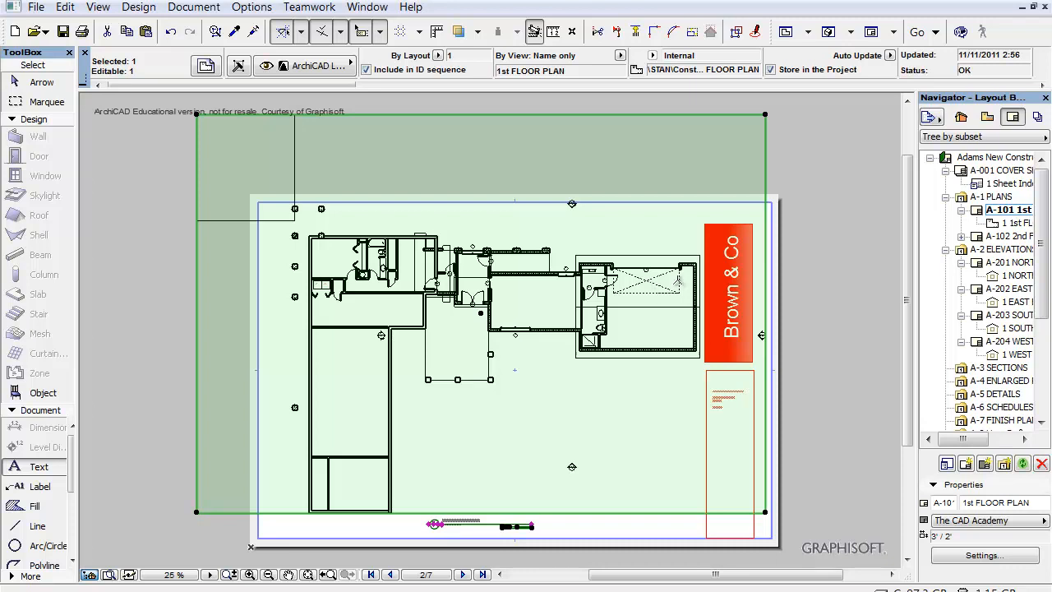
mouse_move(705, 265)
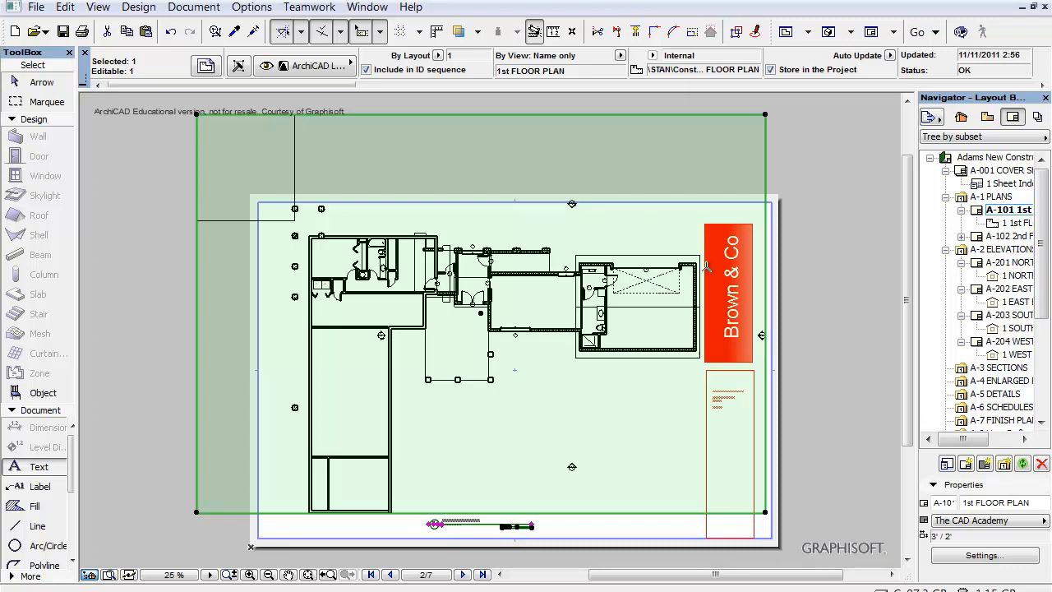
mouse_move(802, 321)
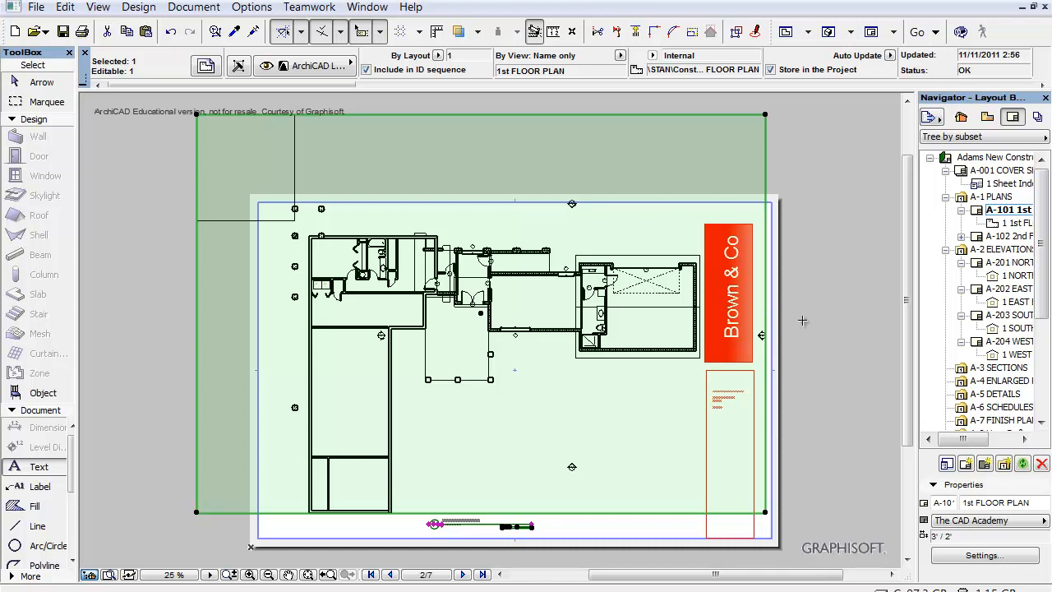
mouse_move(782, 341)
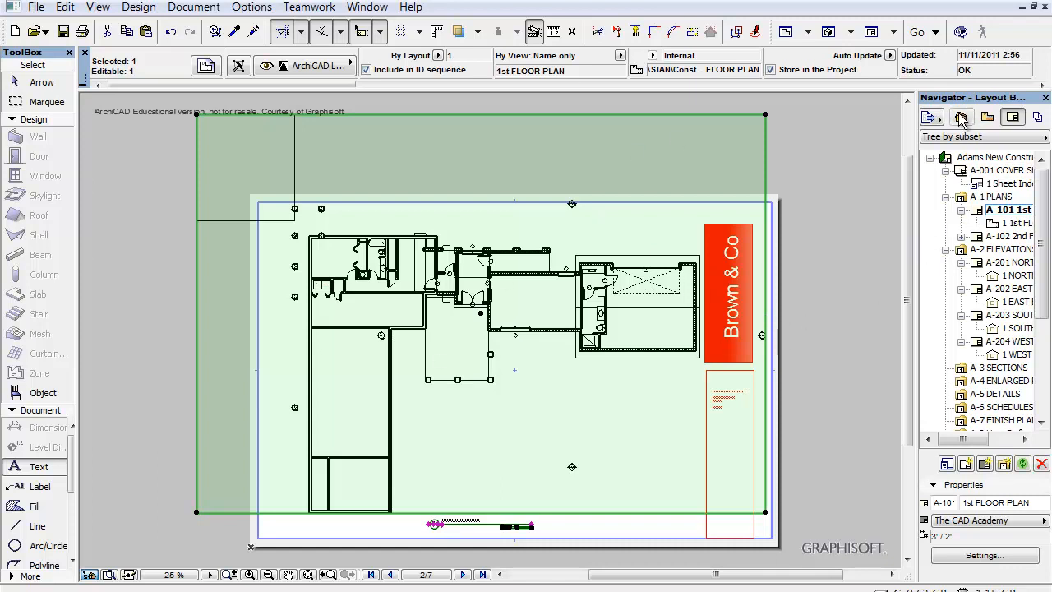
left_click(963, 117)
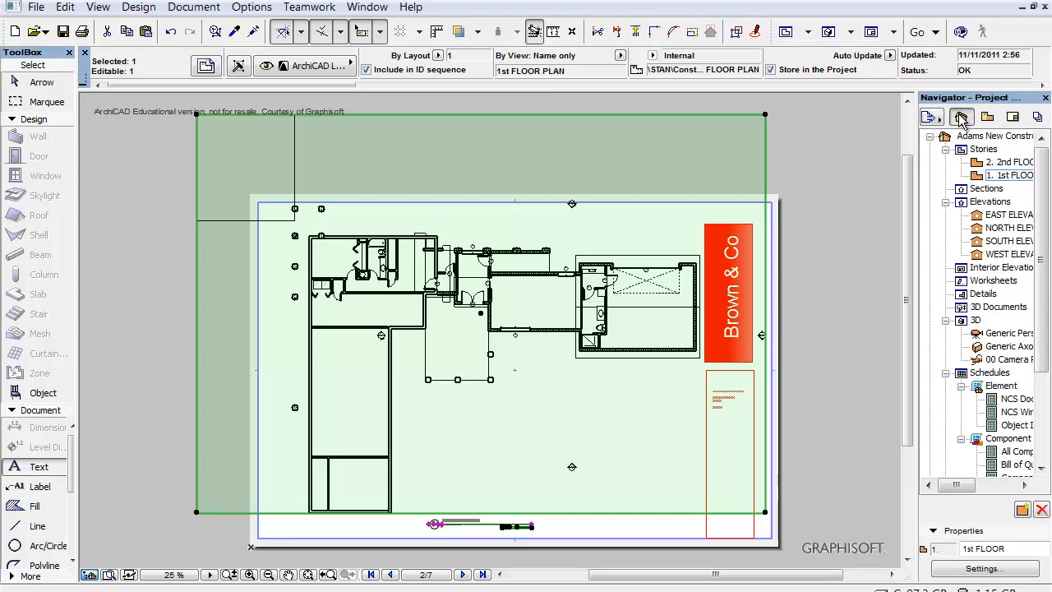
mouse_move(986, 339)
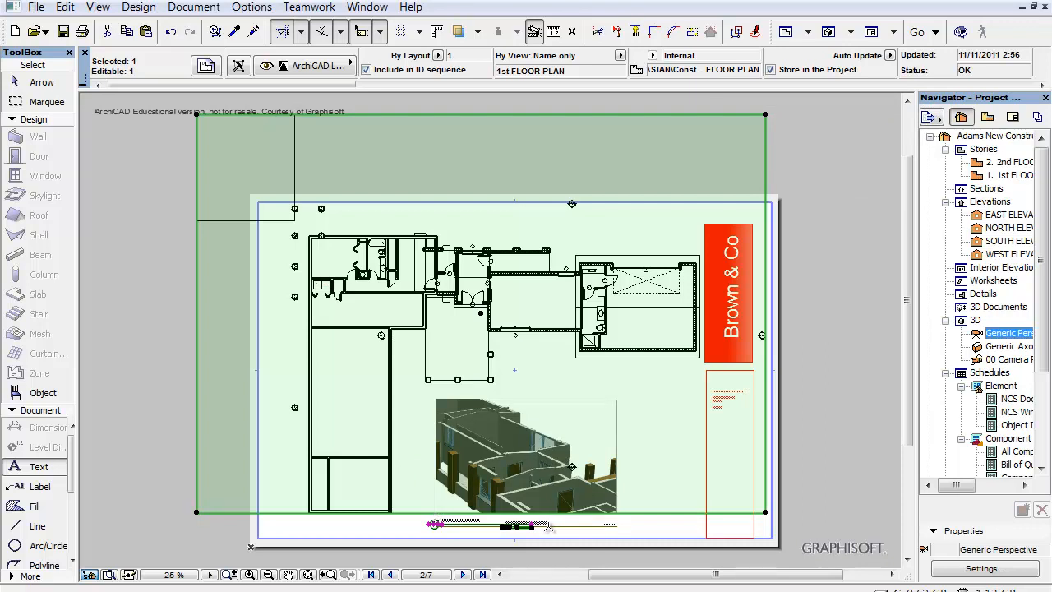
mouse_move(616, 396)
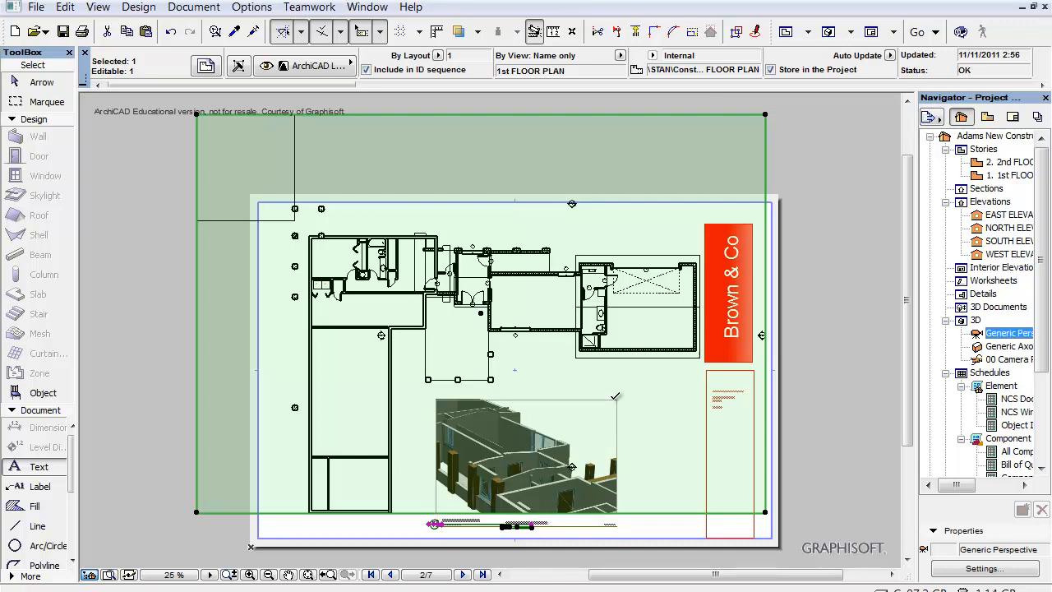
mouse_move(539, 408)
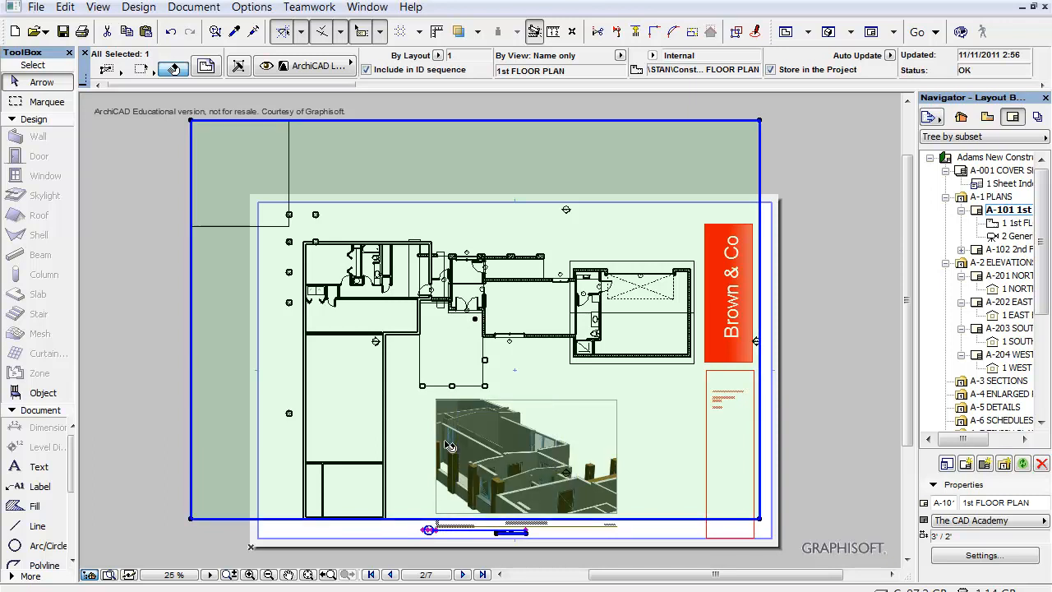
mouse_move(451, 406)
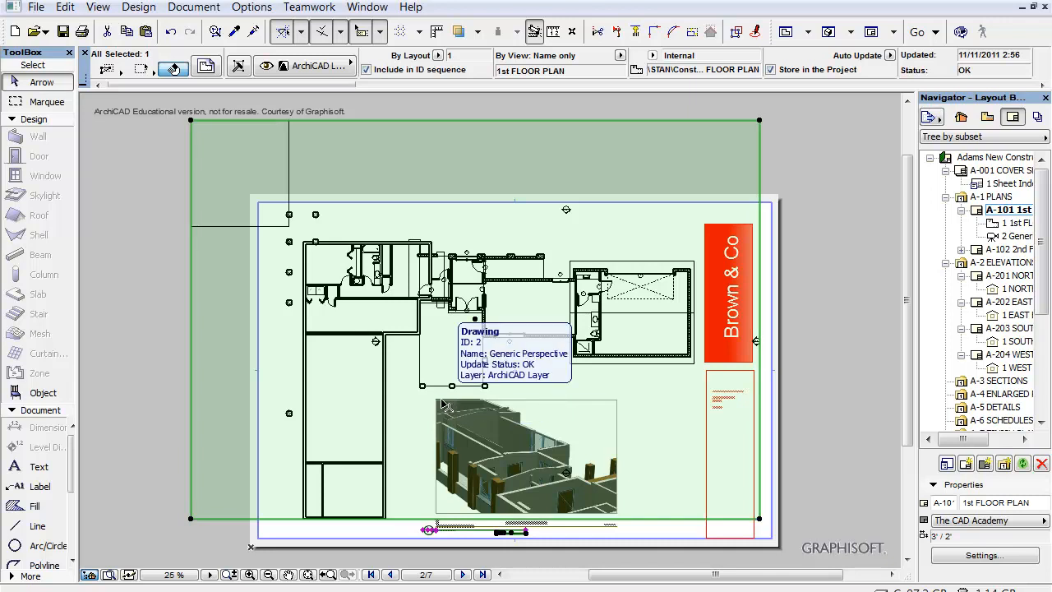
Step: Move the perspective drawing slightly left on the A-101 sheet and bring up its context options
left_click(526, 457)
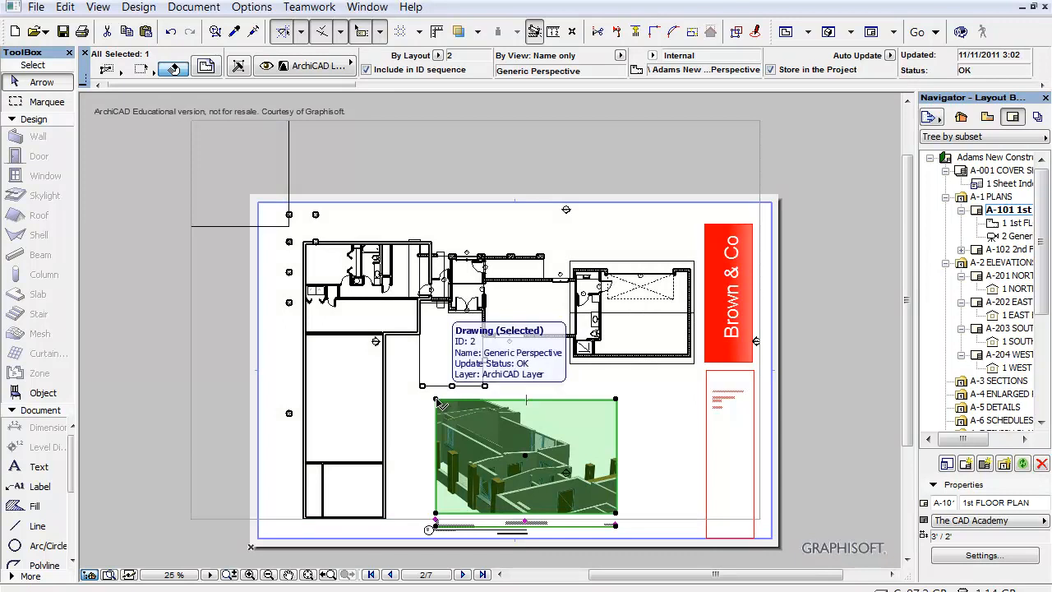
left_click_drag(436, 401, 407, 395)
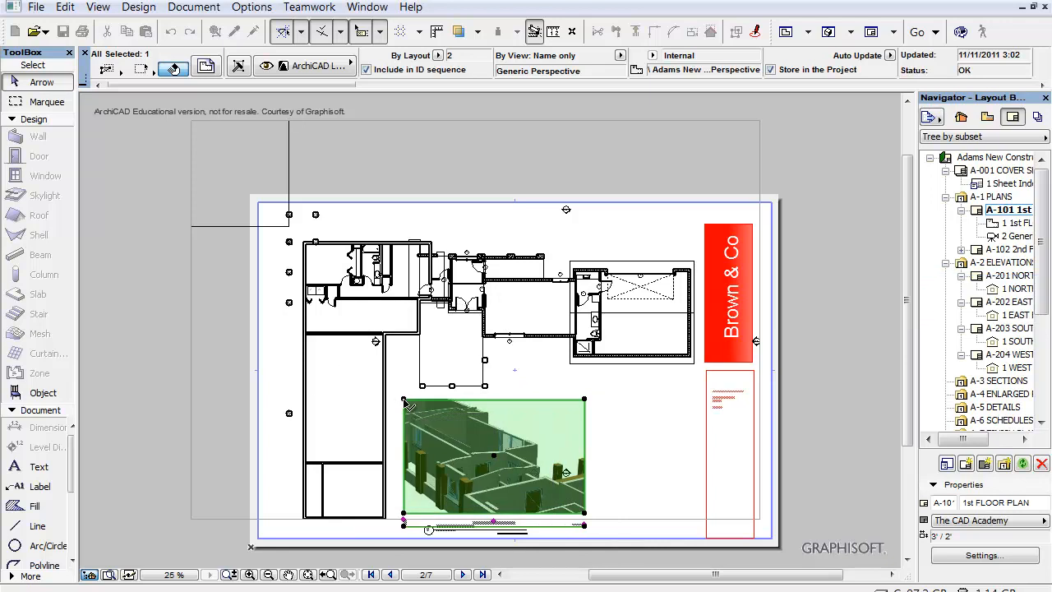
mouse_move(485, 451)
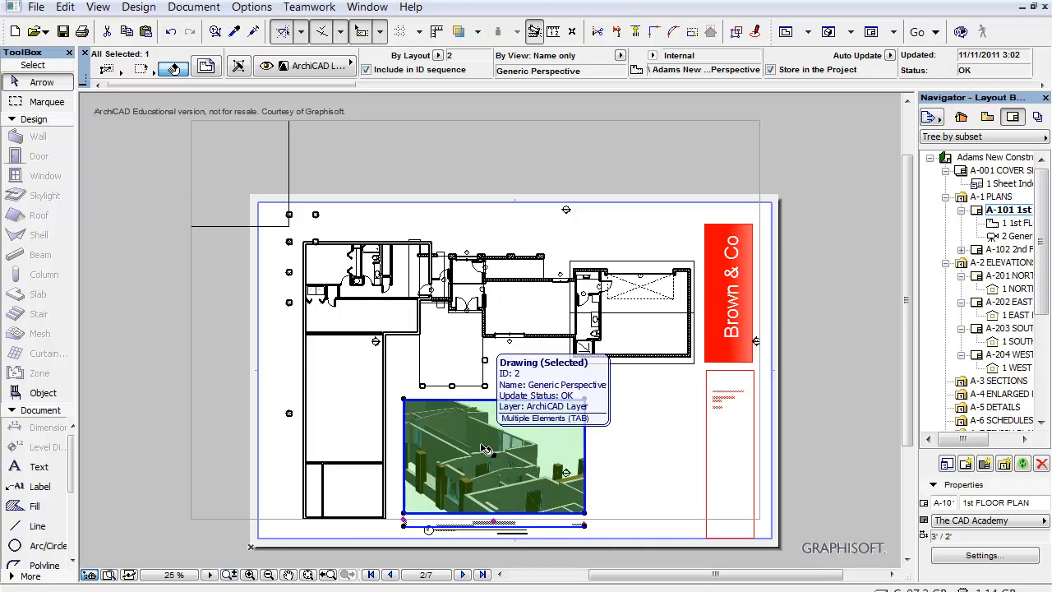
right_click(485, 447)
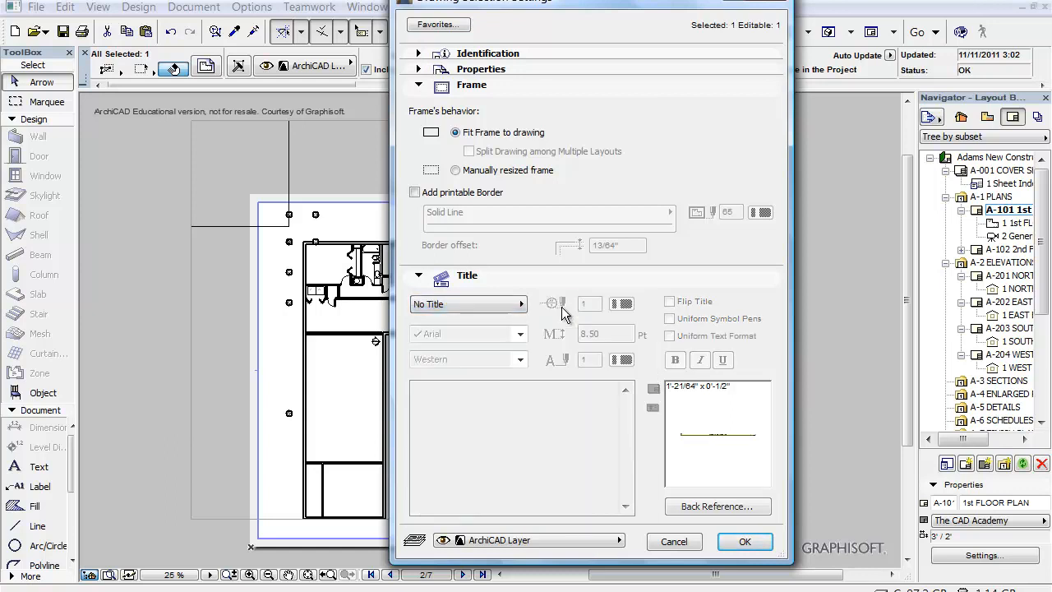
Step: Set the perspective drawing's frame to Manually resized frame and confirm with OK
left_click(418, 53)
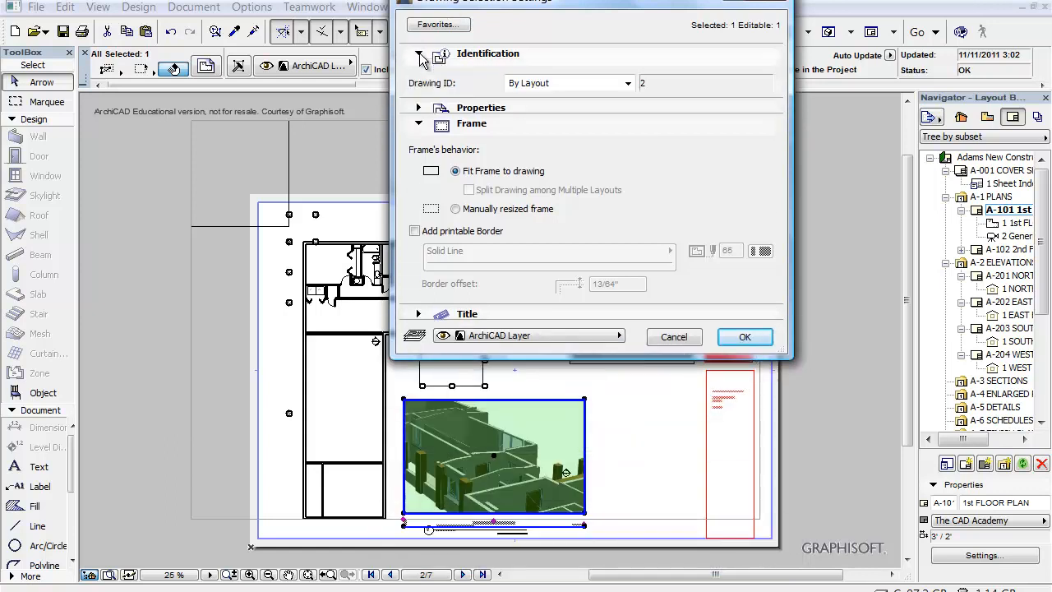
left_click(417, 52)
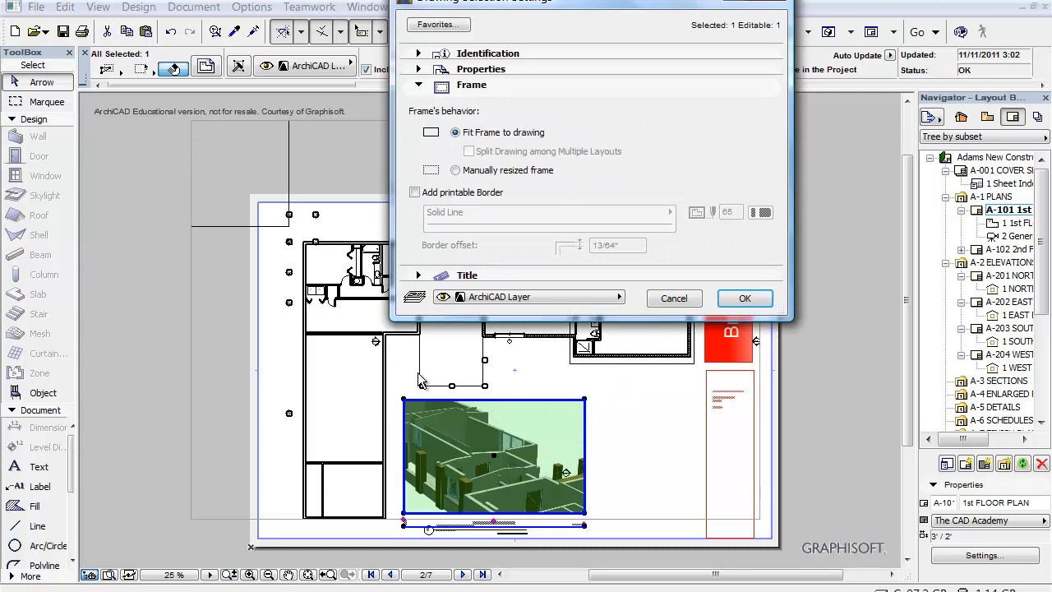
mouse_move(454, 170)
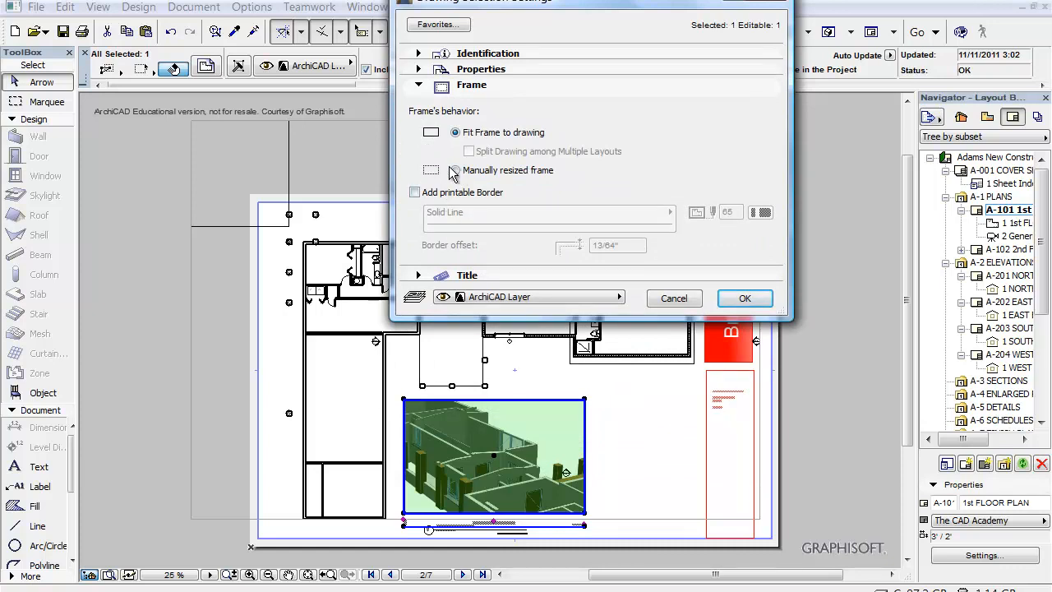
left_click(454, 169)
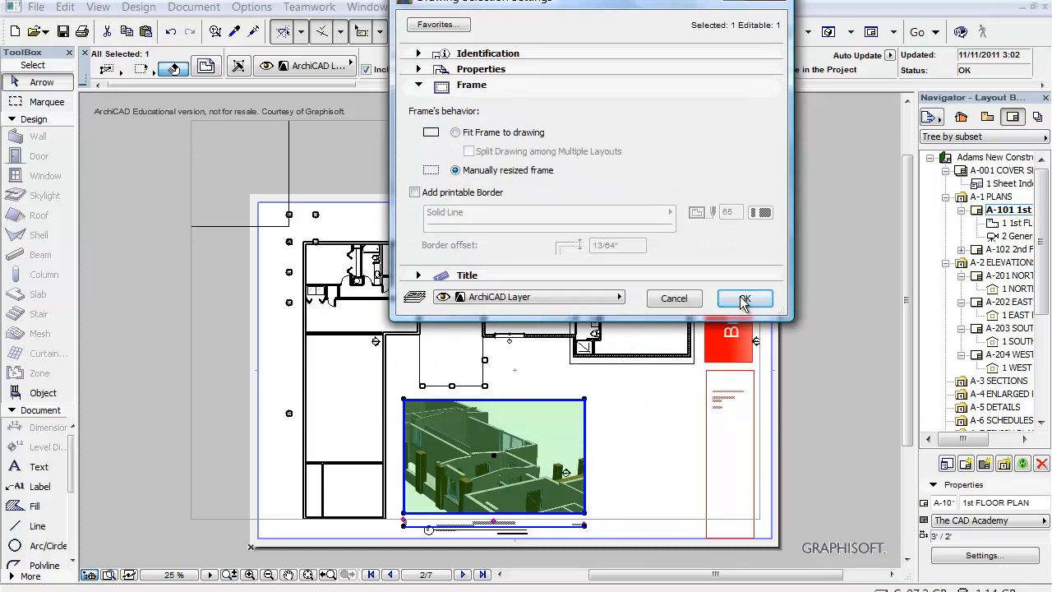
left_click(743, 298)
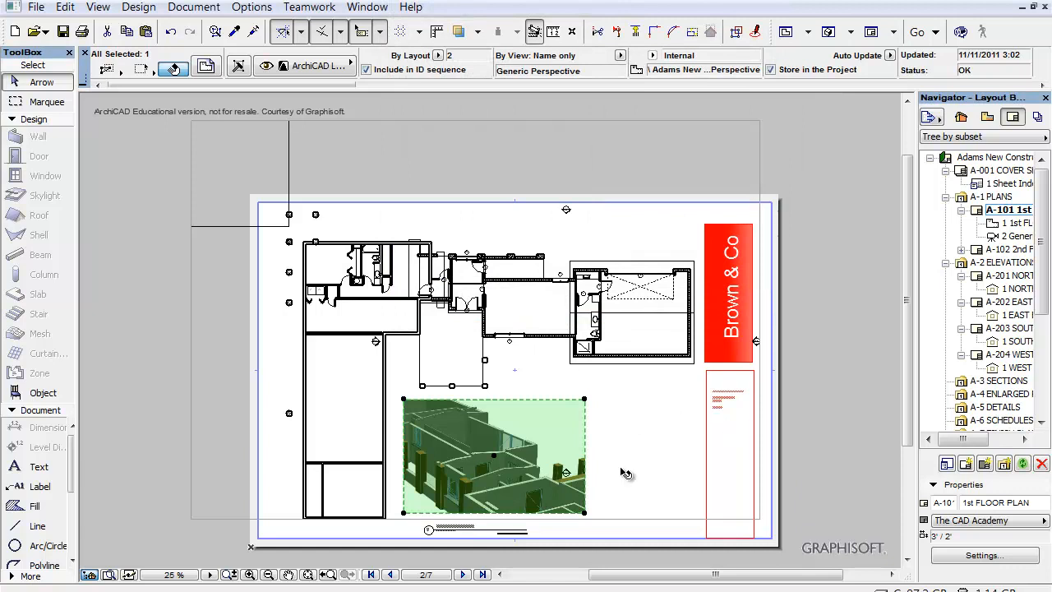
mouse_move(795, 444)
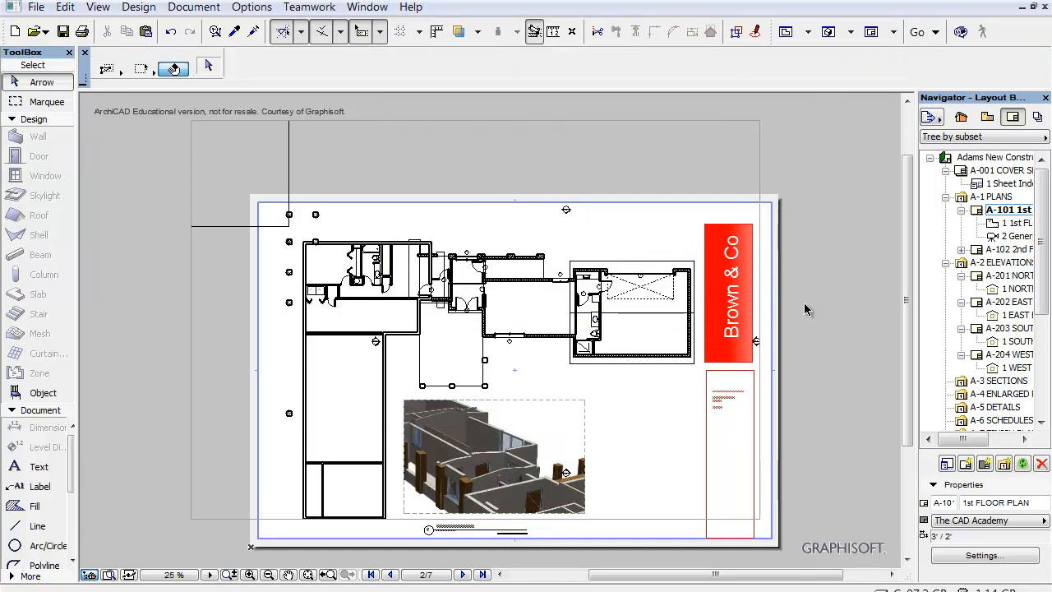
mouse_move(894, 208)
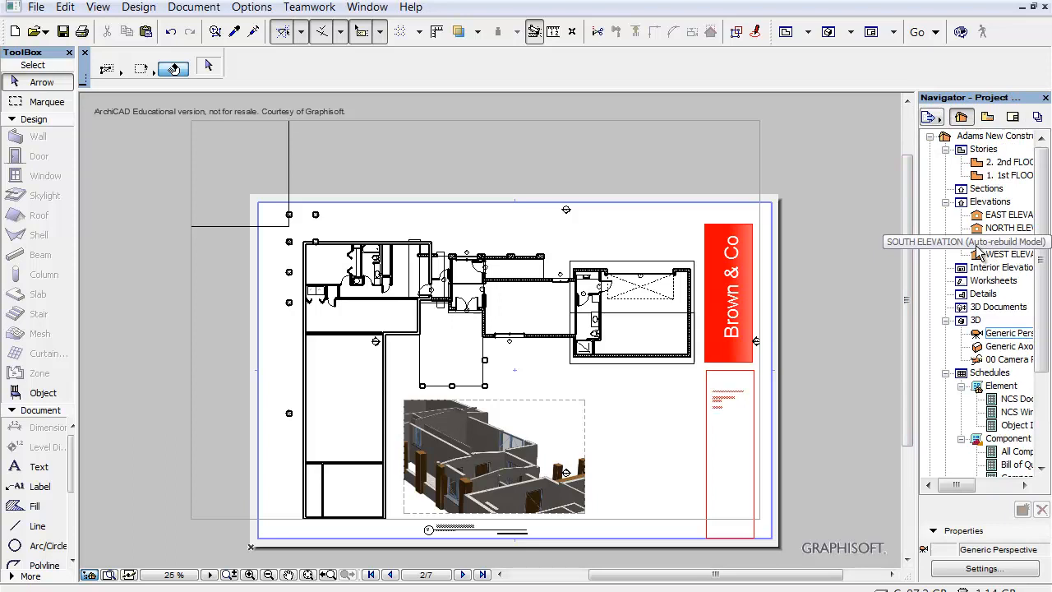
Step: Drag SOUTH ELEVATION from the Project Map onto the A-101 sheet beside the perspective
left_click(1004, 240)
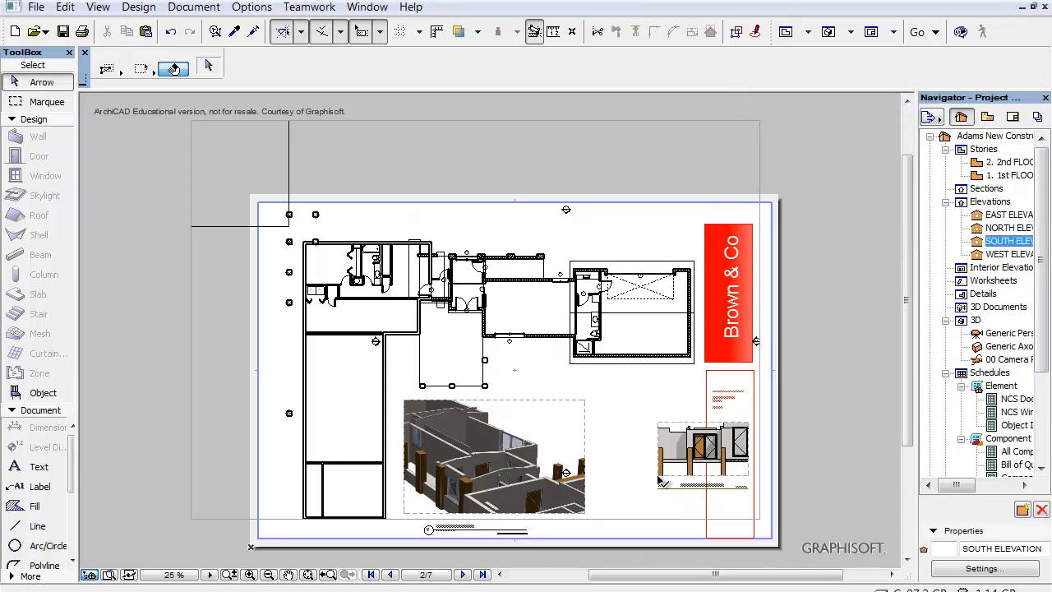
mouse_move(733, 428)
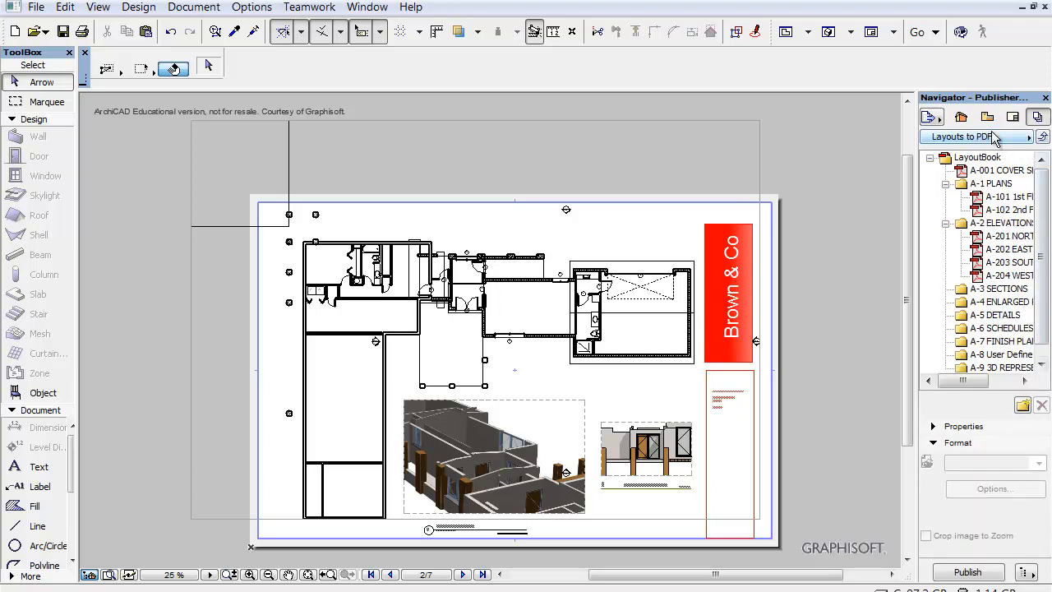
mouse_move(992, 68)
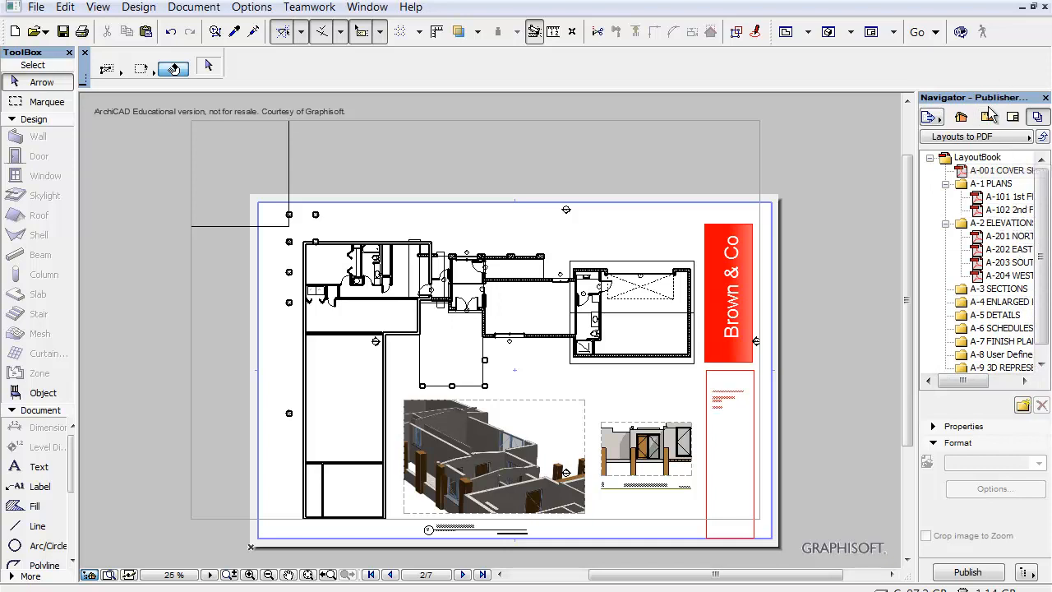
Step: Return the Navigator to the Layout Book, now listing South Elevation under A-101
left_click(986, 116)
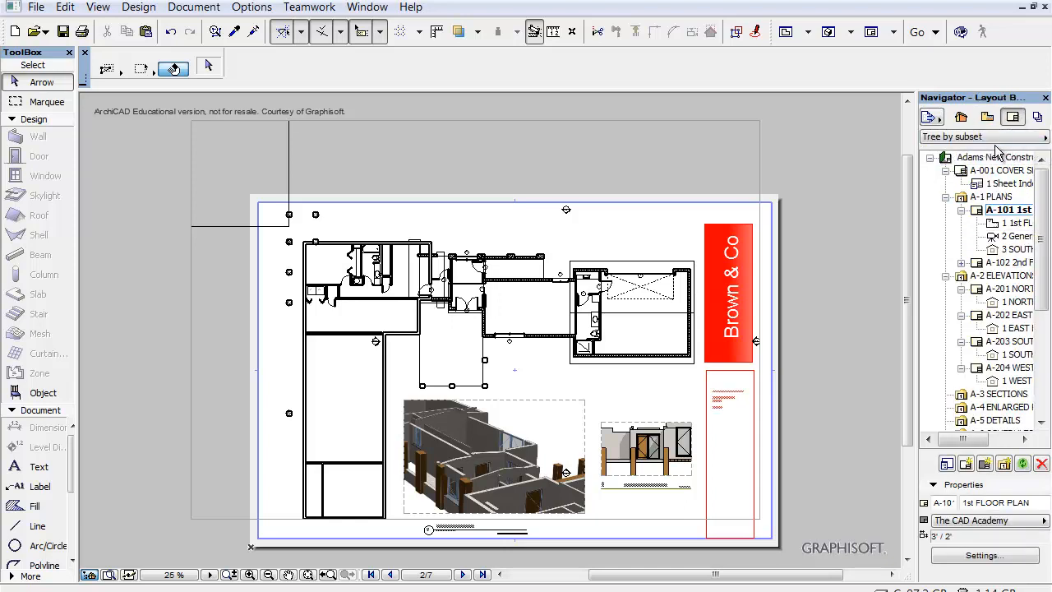
mouse_move(863, 244)
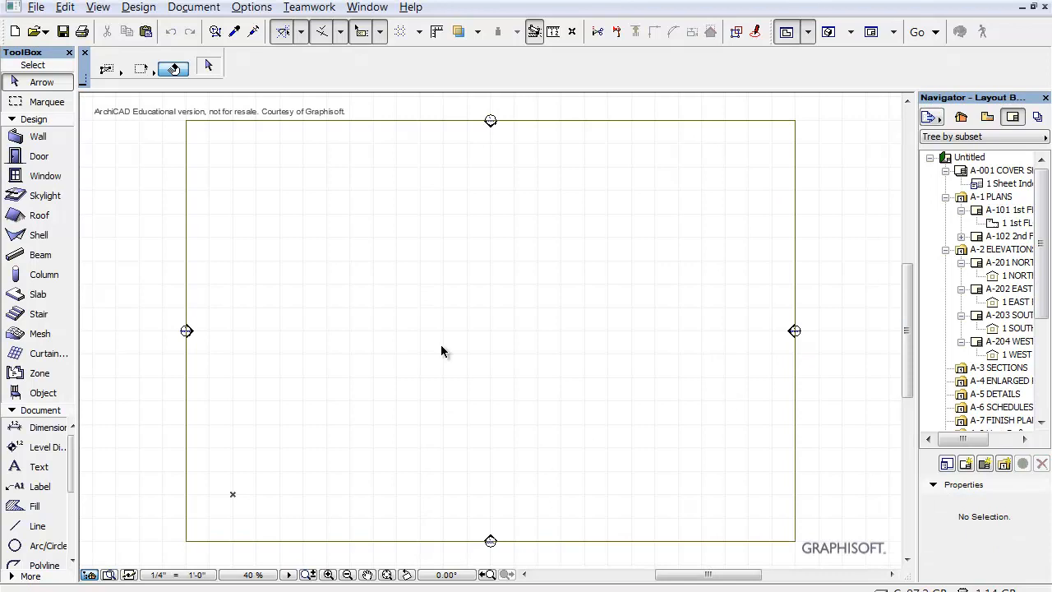
mouse_move(388, 322)
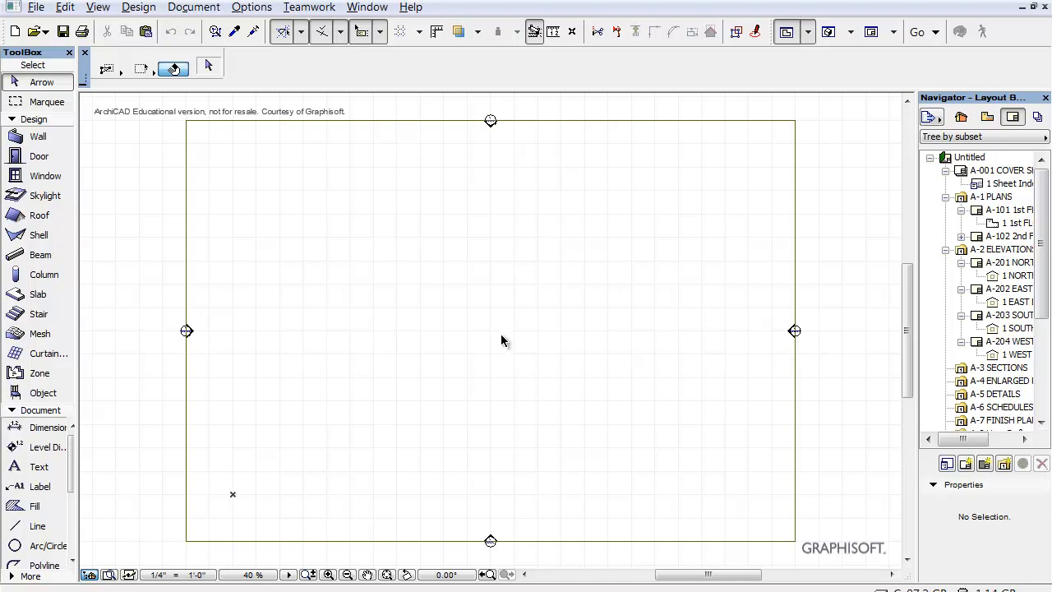
mouse_move(722, 391)
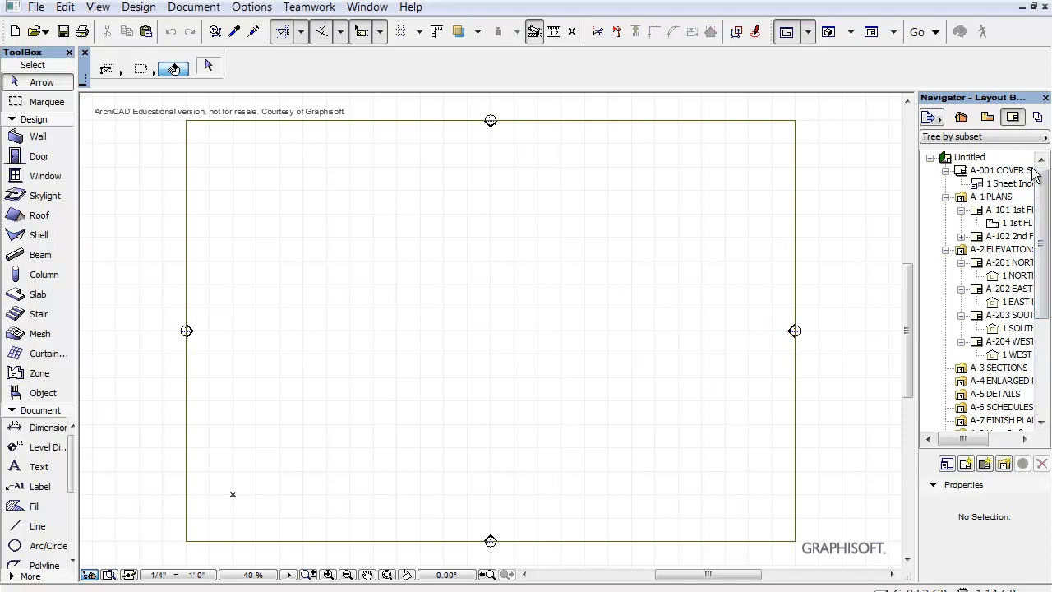
Step: Bring up the Masters folder's context menu in the untitled project's Layout Book
scroll("down", 3)
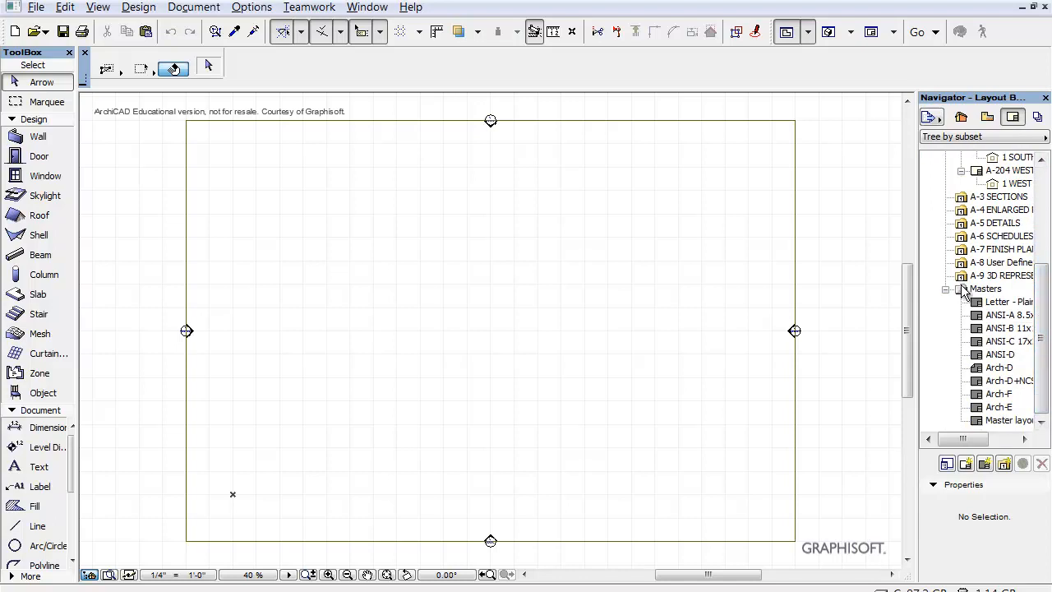
mouse_move(963, 296)
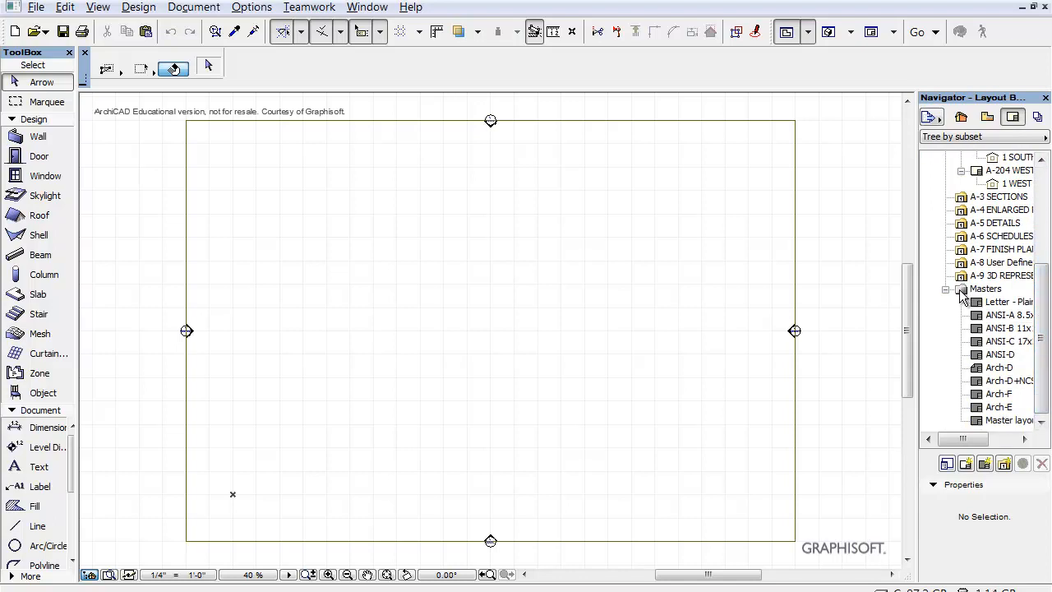
right_click(986, 290)
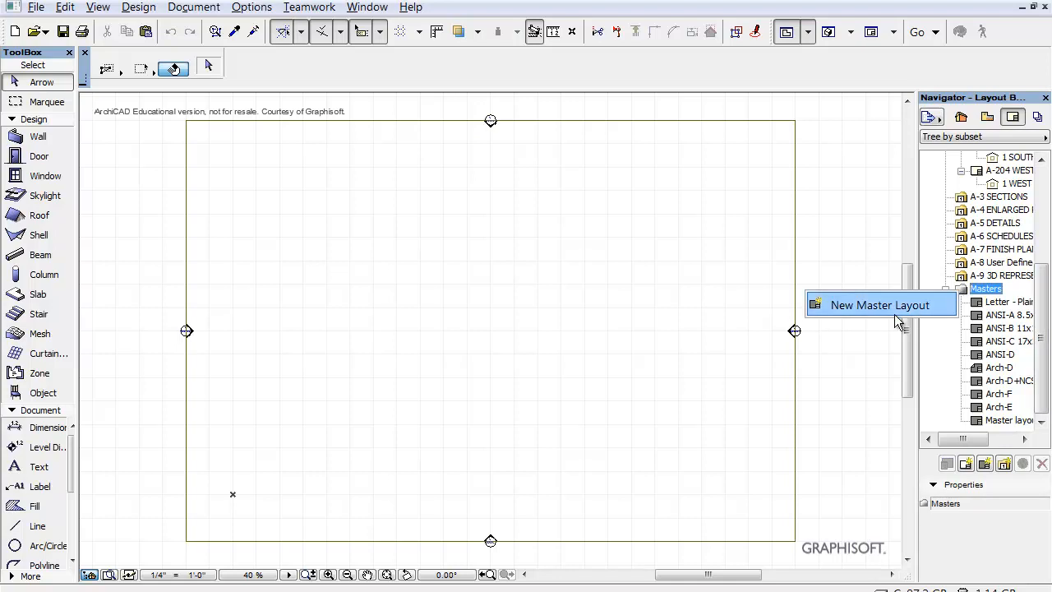
Step: Create a new master layout of size D - Architectural (Master layout 11)
left_click(881, 304)
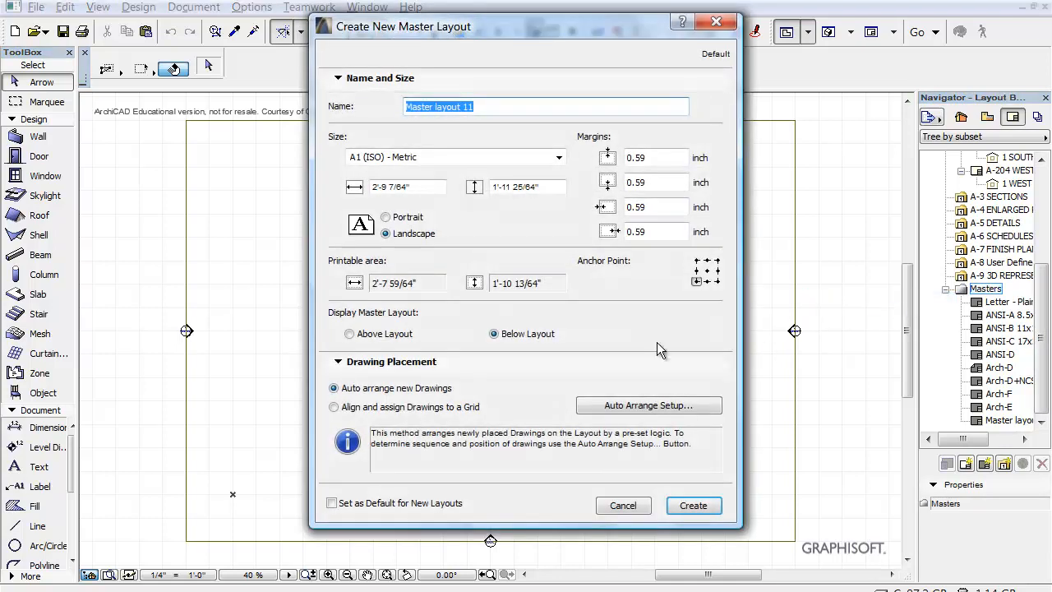
left_click(559, 158)
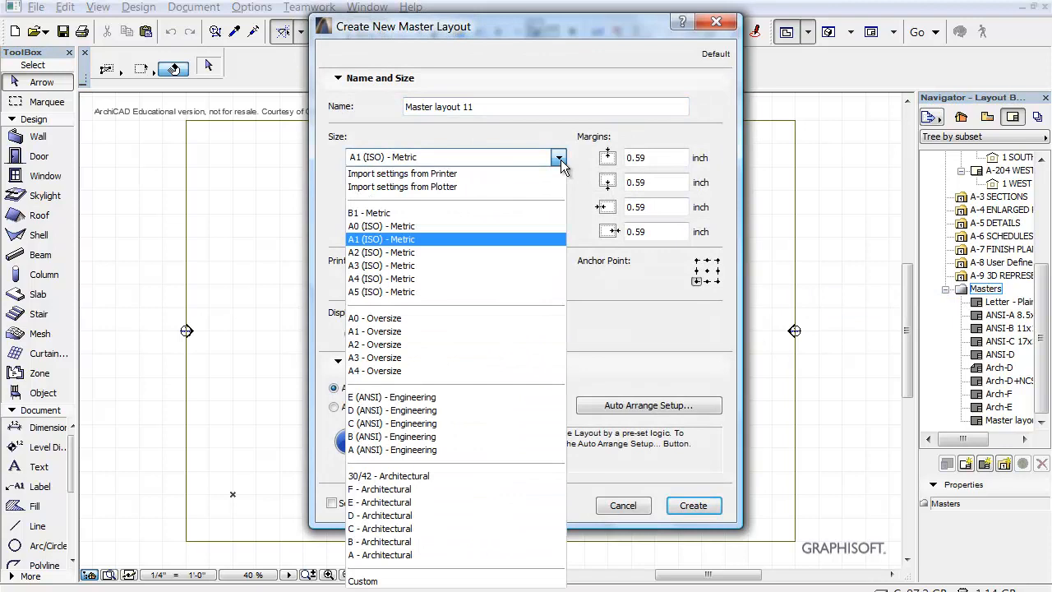
left_click(380, 516)
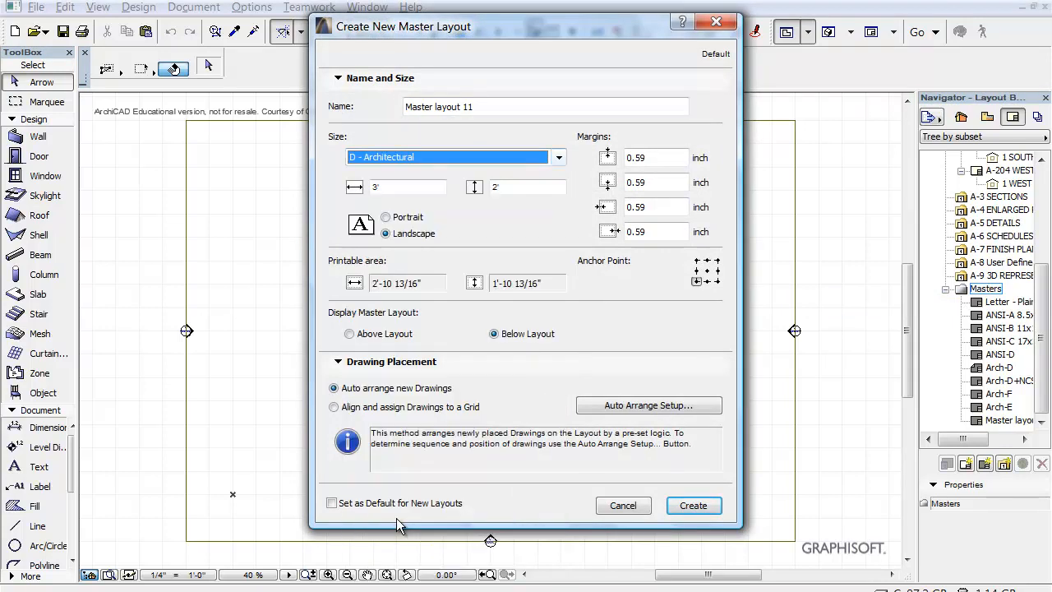
left_click(694, 505)
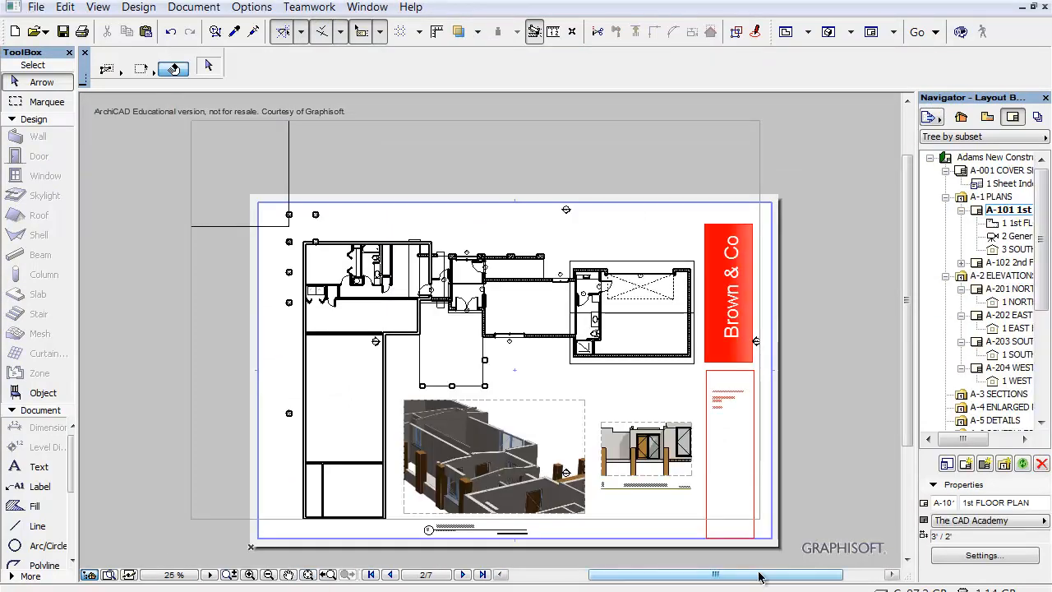
Step: Fit The CAD Academy master in view, select all Brown & Co title block elements and copy them
scroll("down", 3)
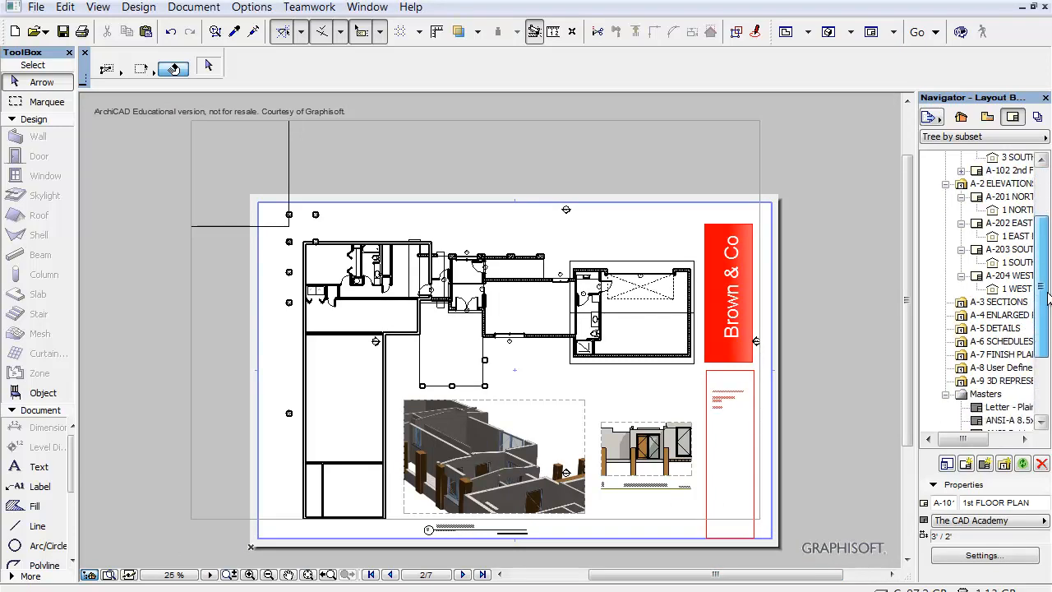
scroll("down", 3)
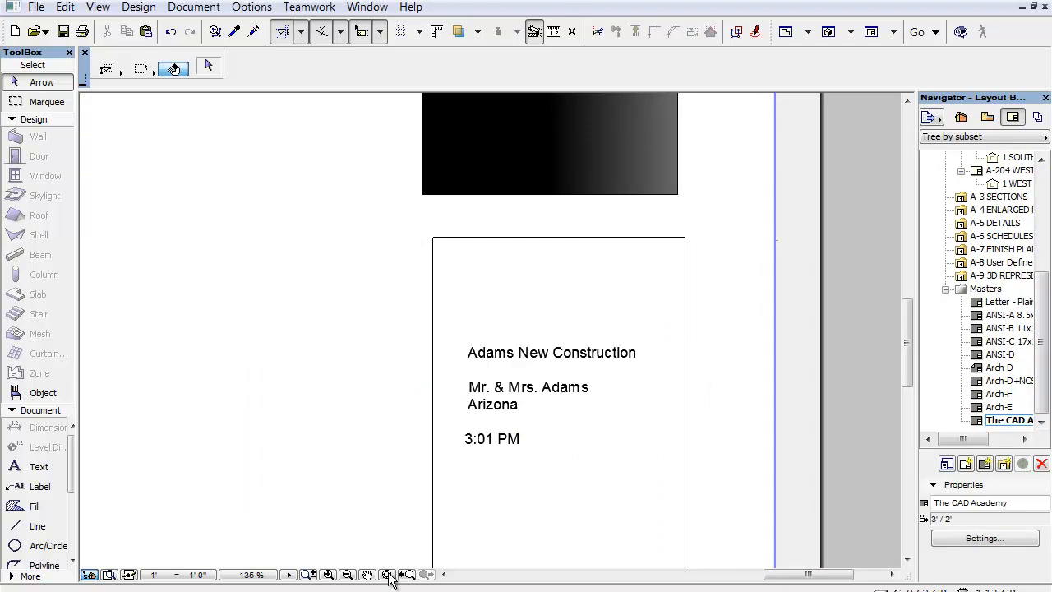
left_click(388, 575)
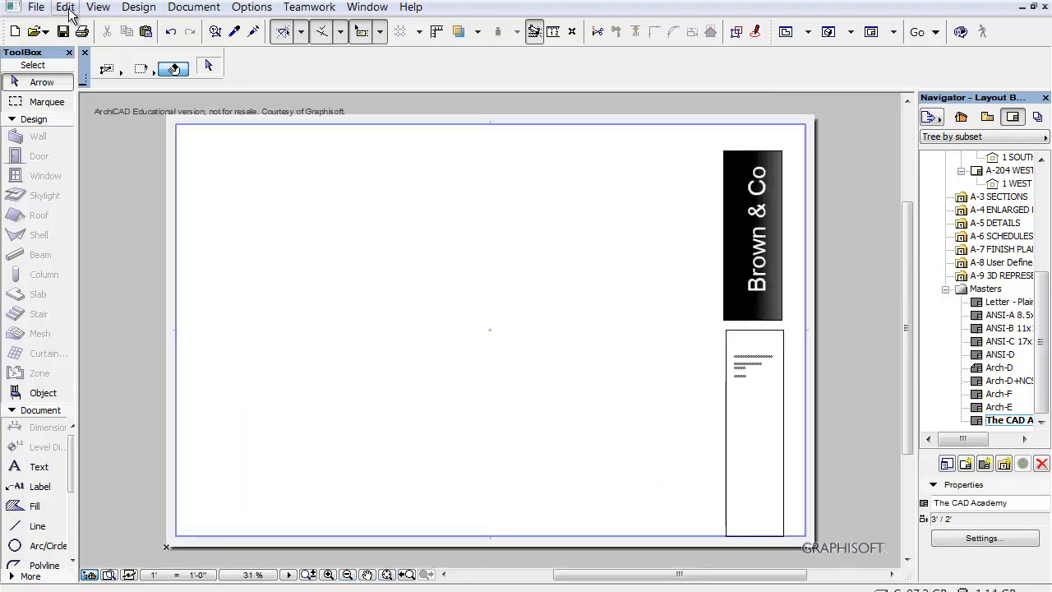
left_click(64, 6)
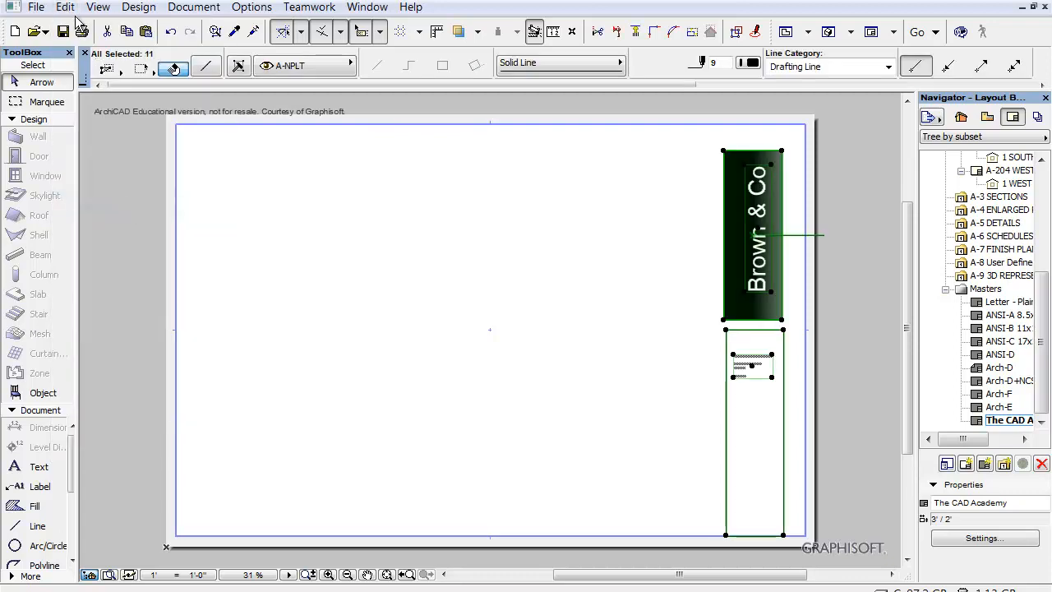
left_click(64, 6)
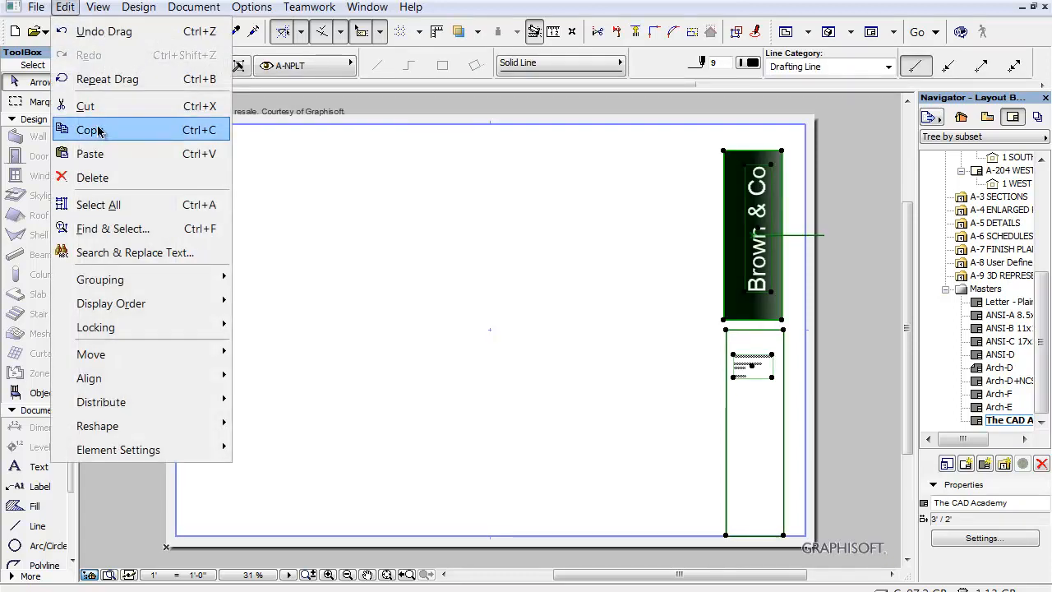
left_click(89, 130)
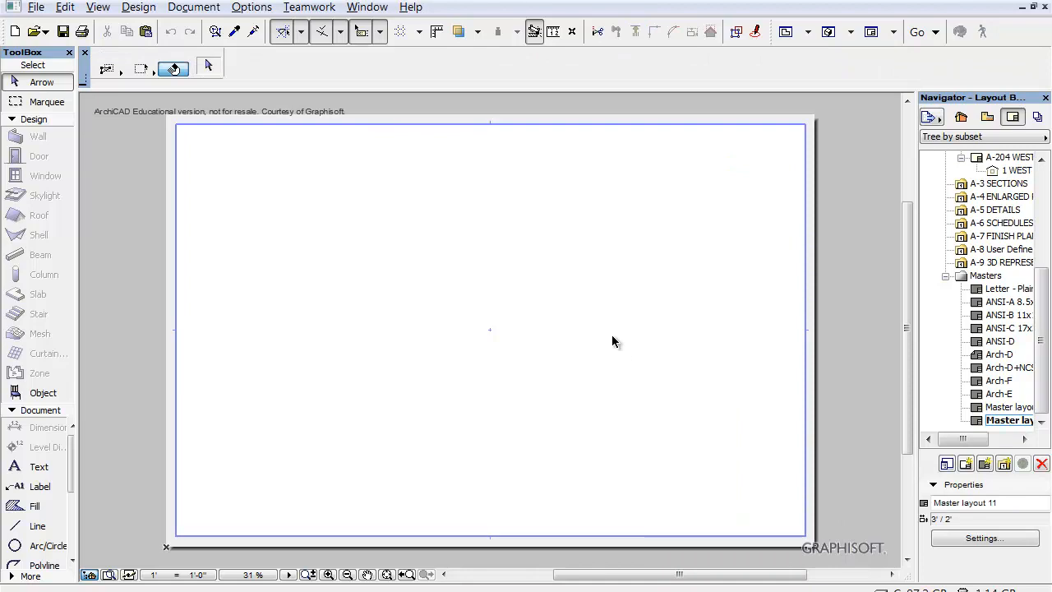
Step: Paste the copied Brown & Co title block onto Master layout 11 via Edit > Paste
left_click(64, 7)
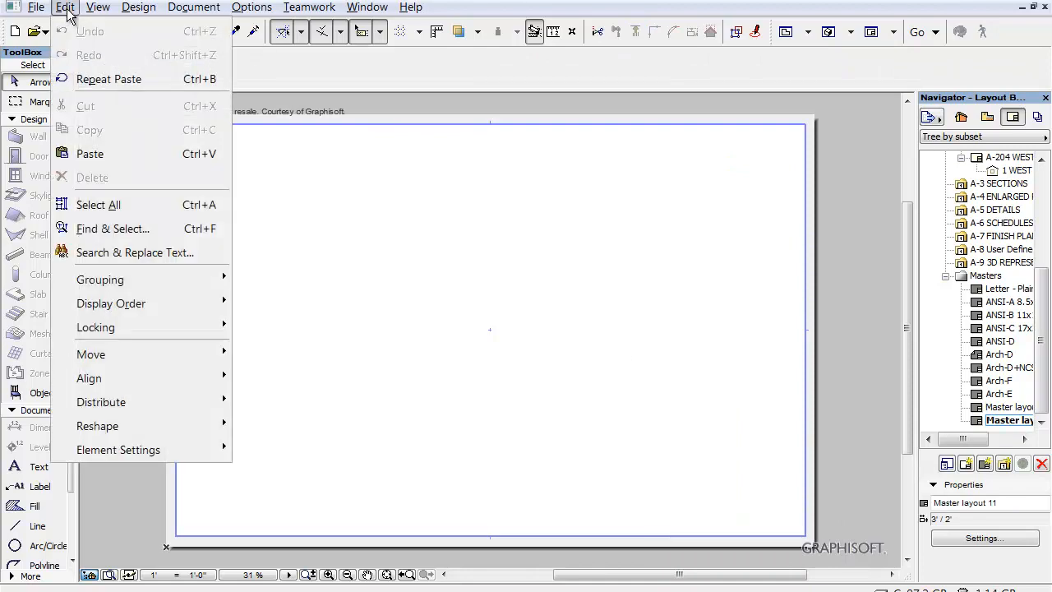
left_click(460, 457)
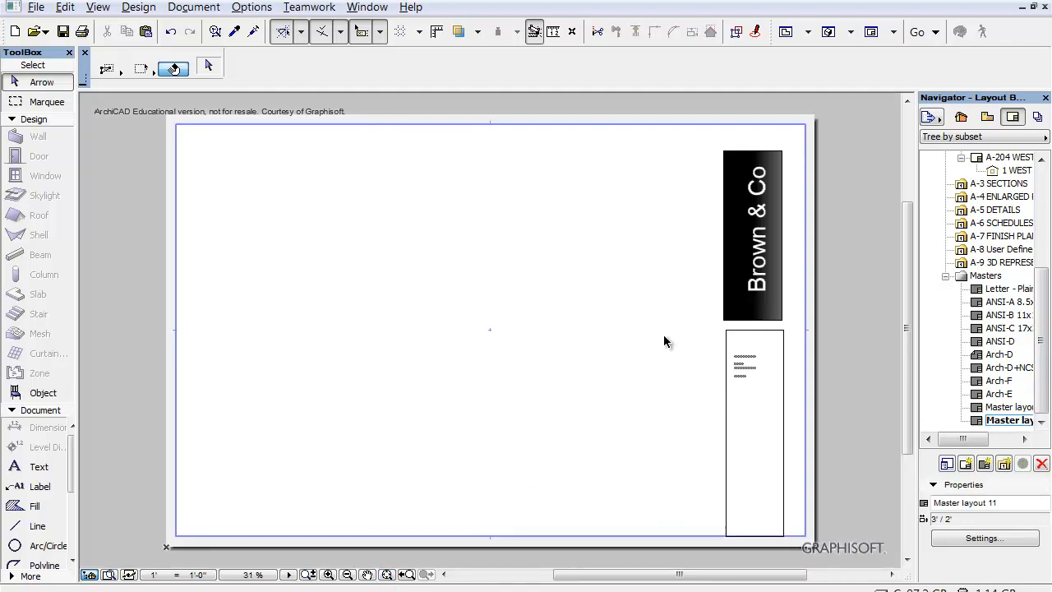
mouse_move(828, 428)
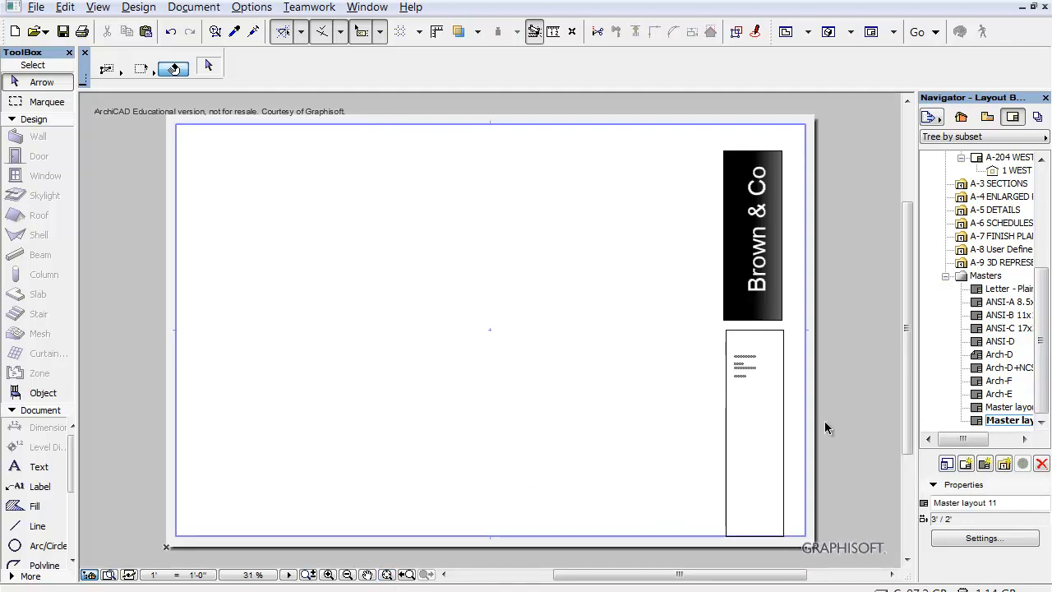